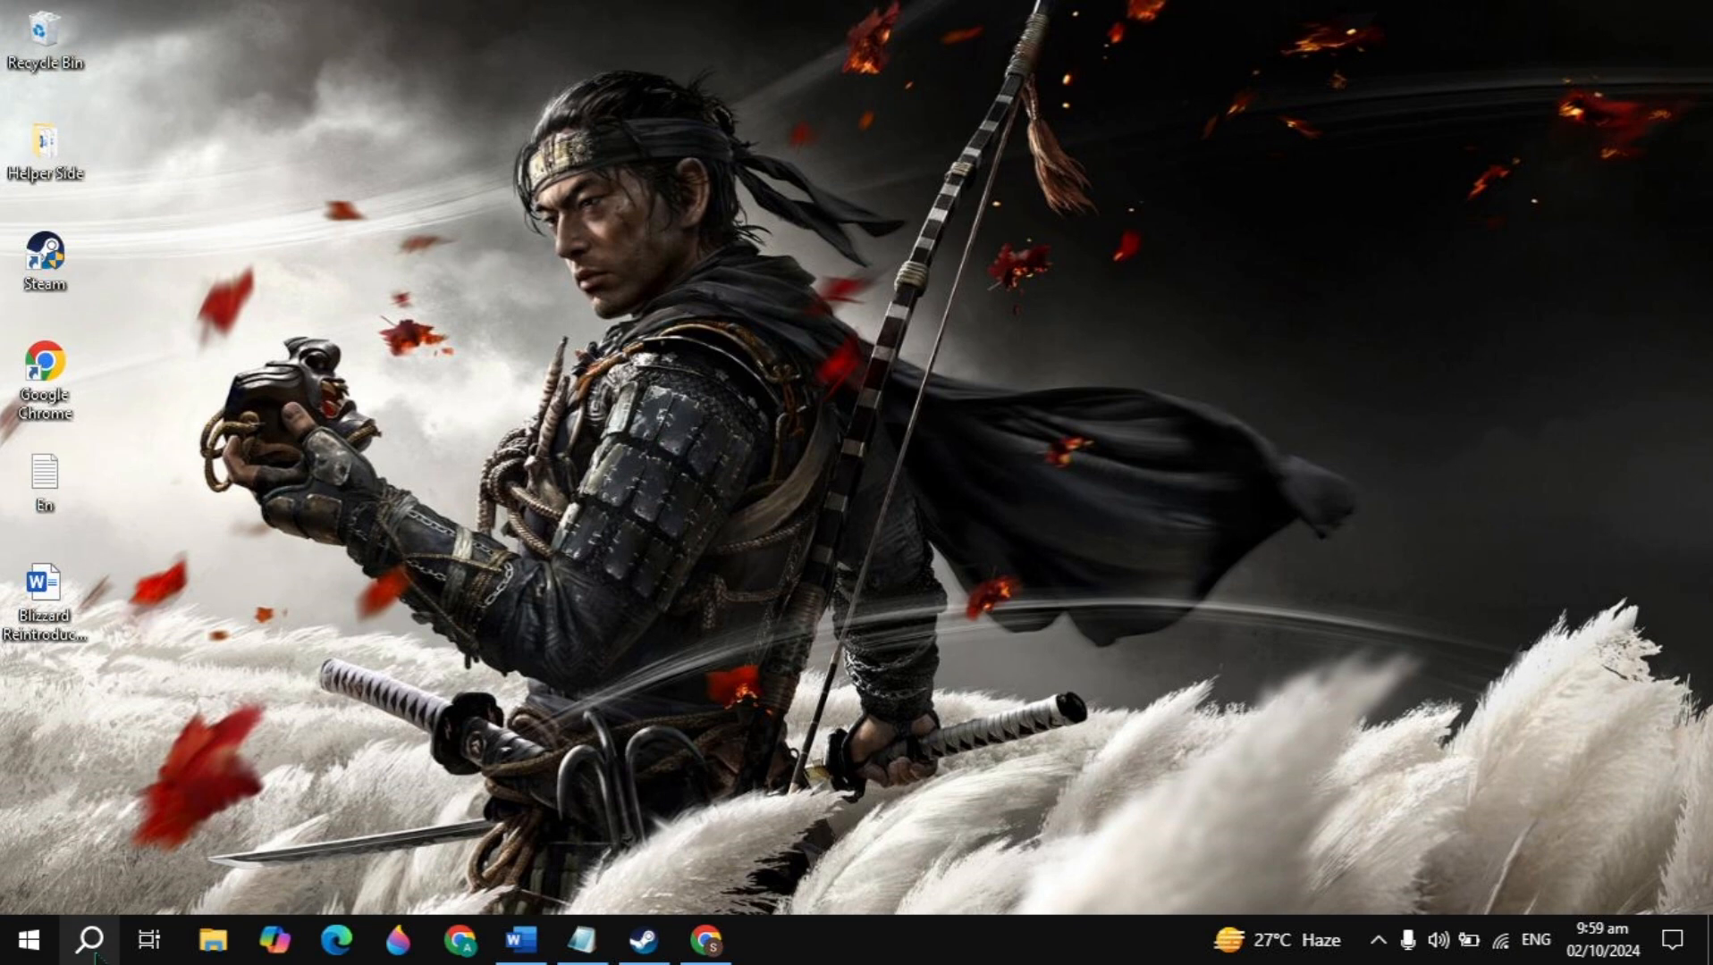
Run DXDIAG to check the installed DirectX version, then dismiss the diagnostics.
type("DXDI")
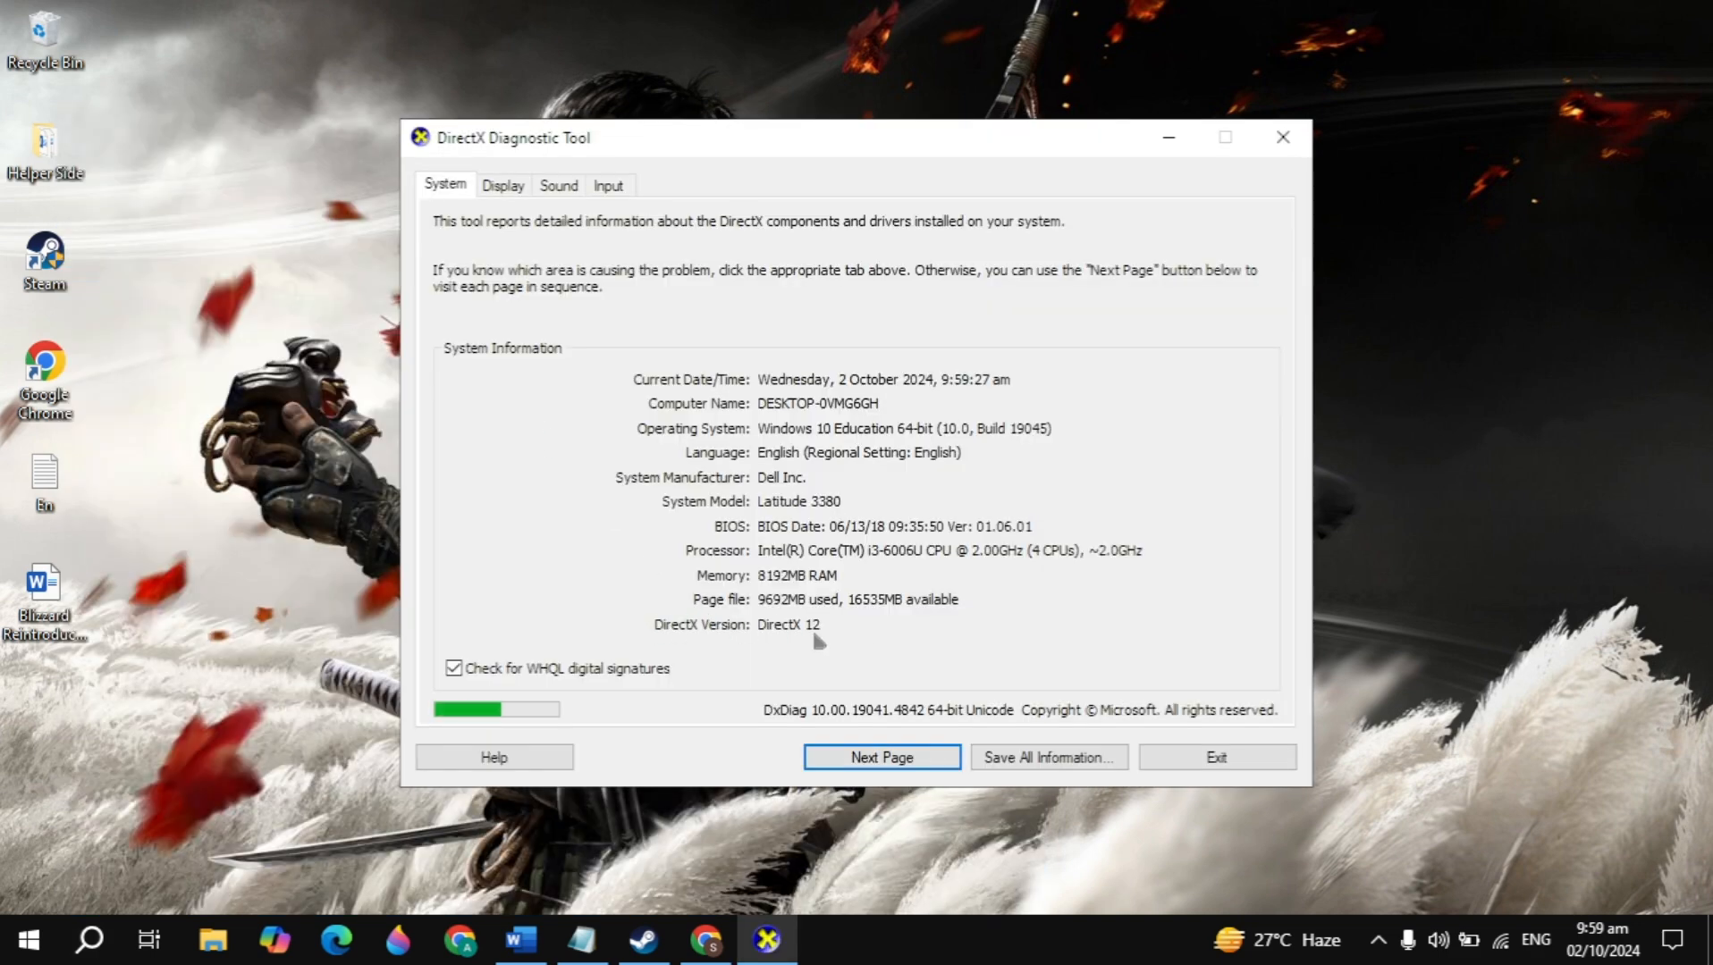
left_click(1214, 757)
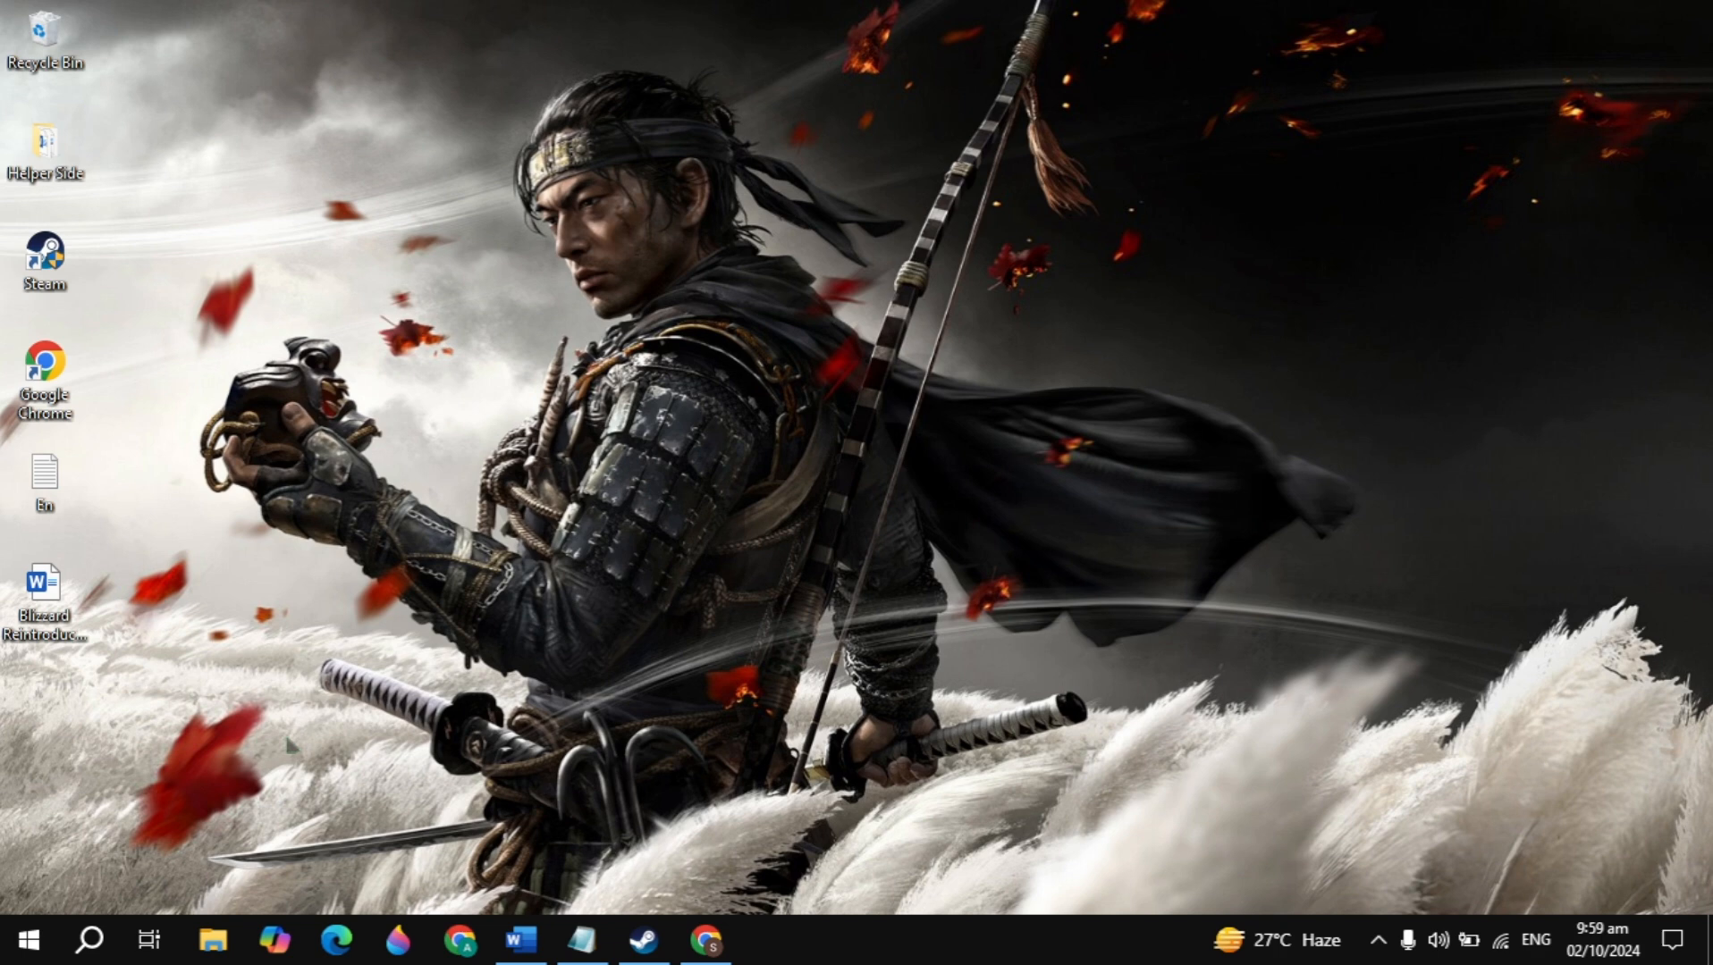
Check for Windows updates and confirm the PC is up to date.
type("update")
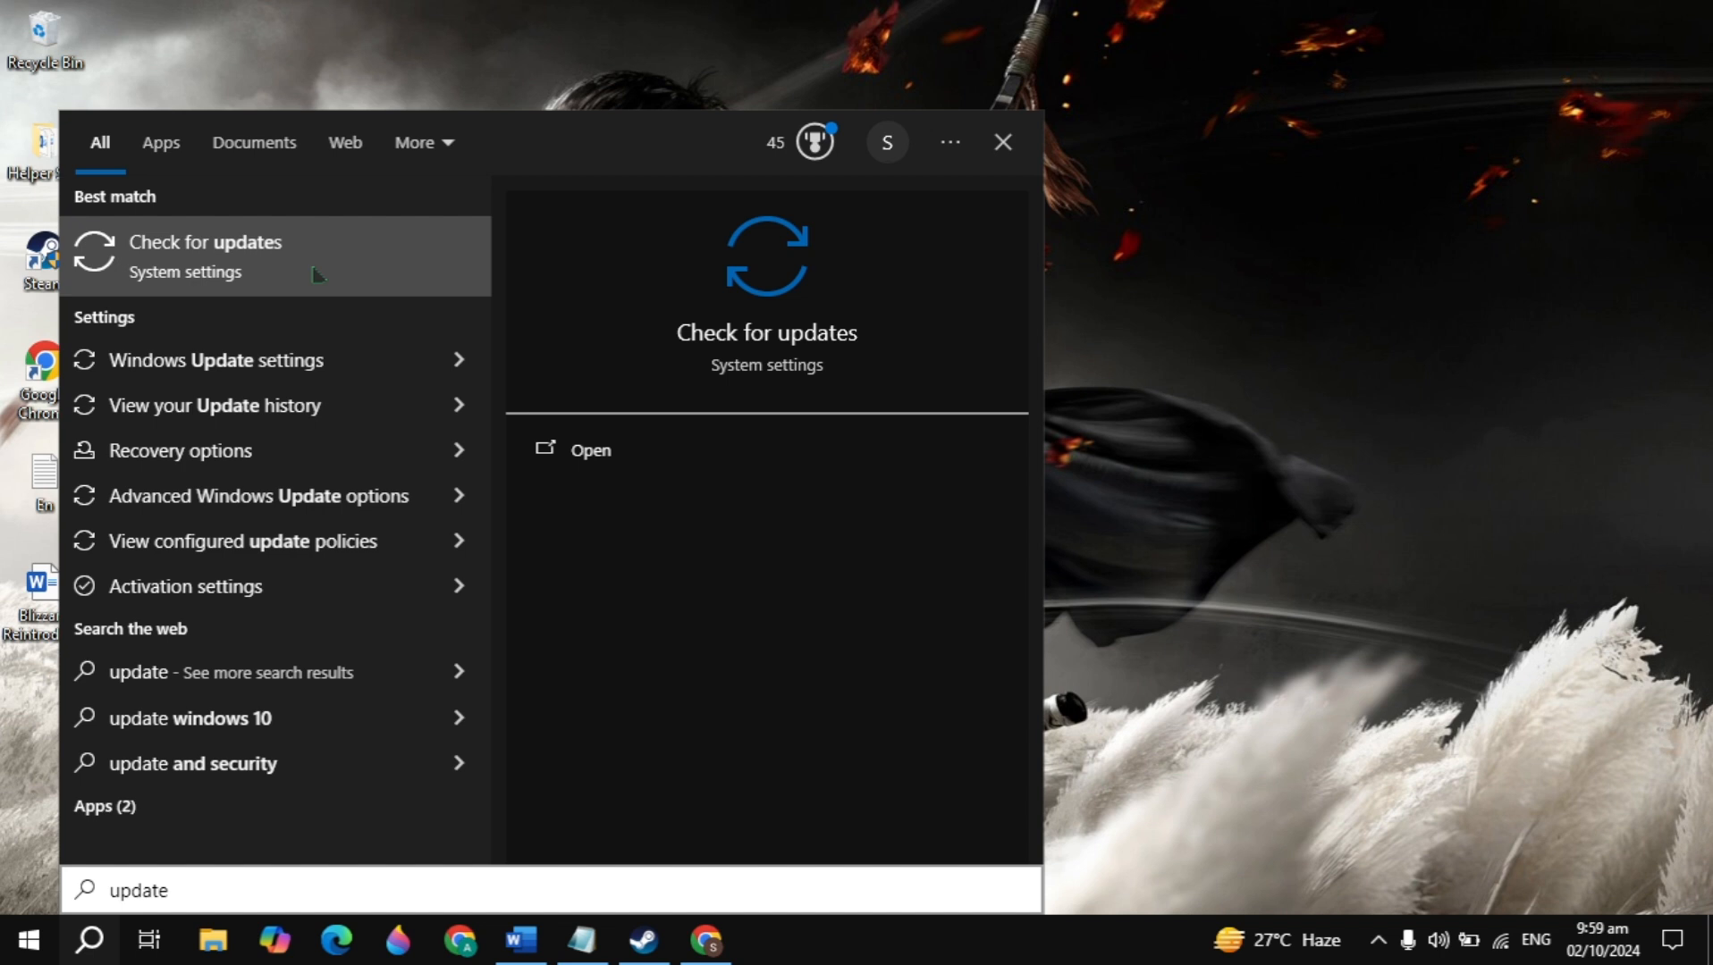
left_click(206, 243)
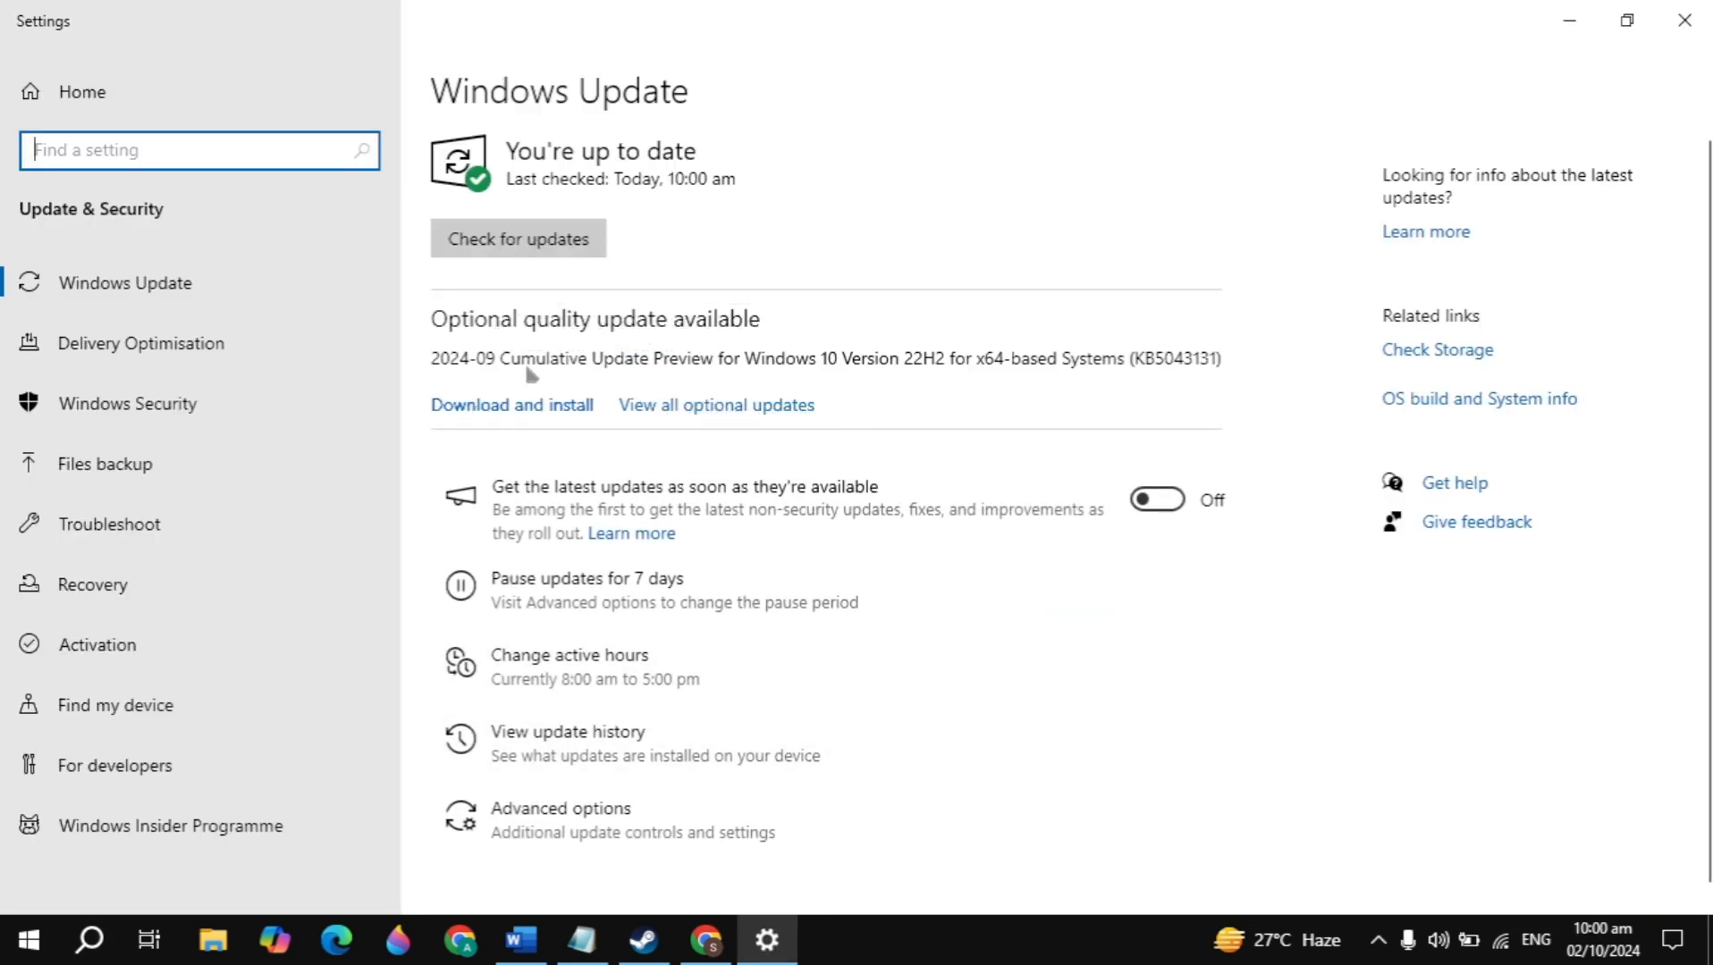
left_click(519, 238)
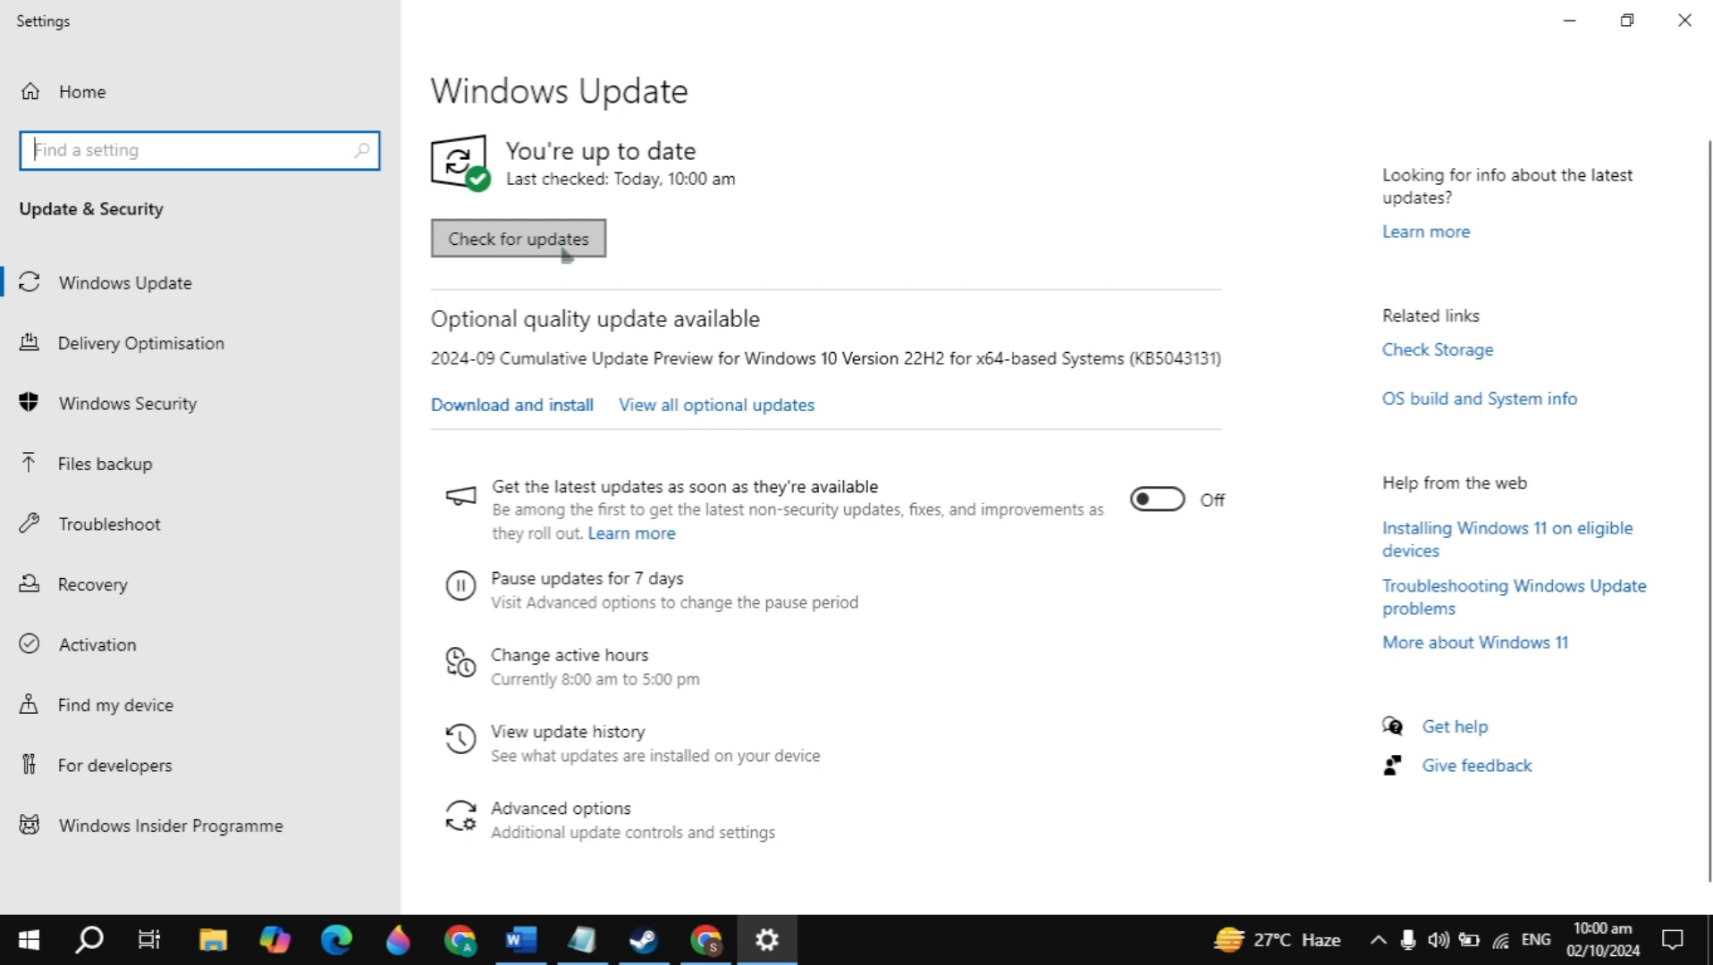
mouse_move(504, 242)
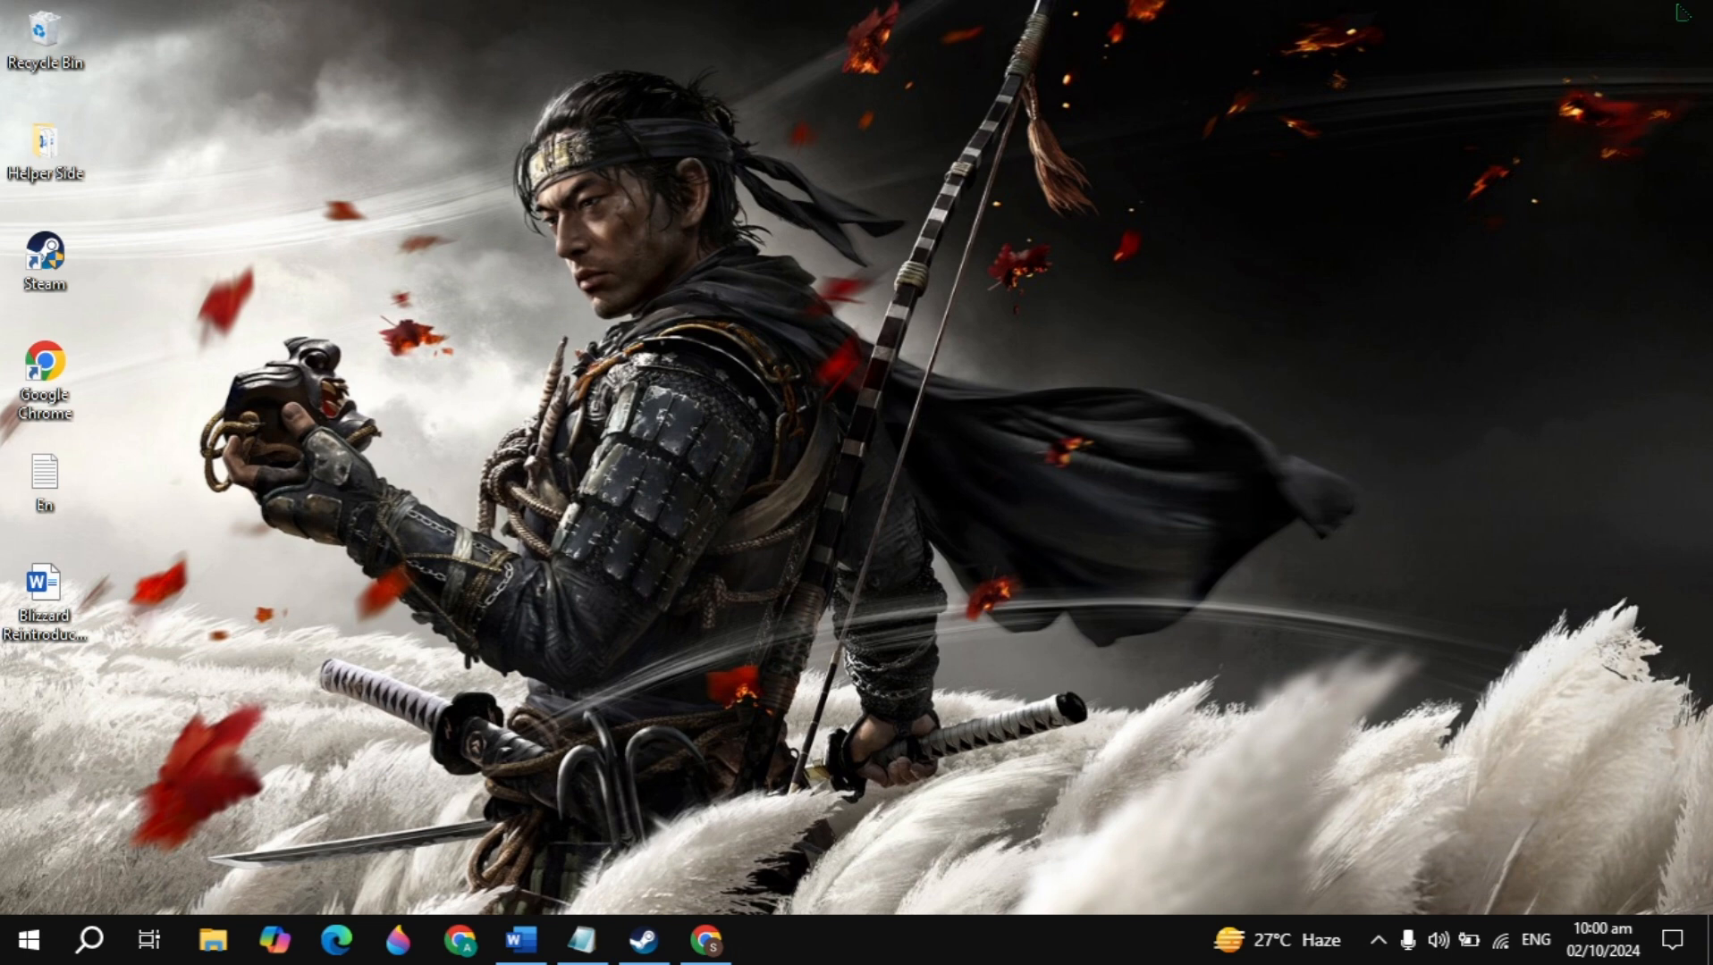
Launch Steam and bring up The First Descendant's Properties from its library page.
left_click(643, 939)
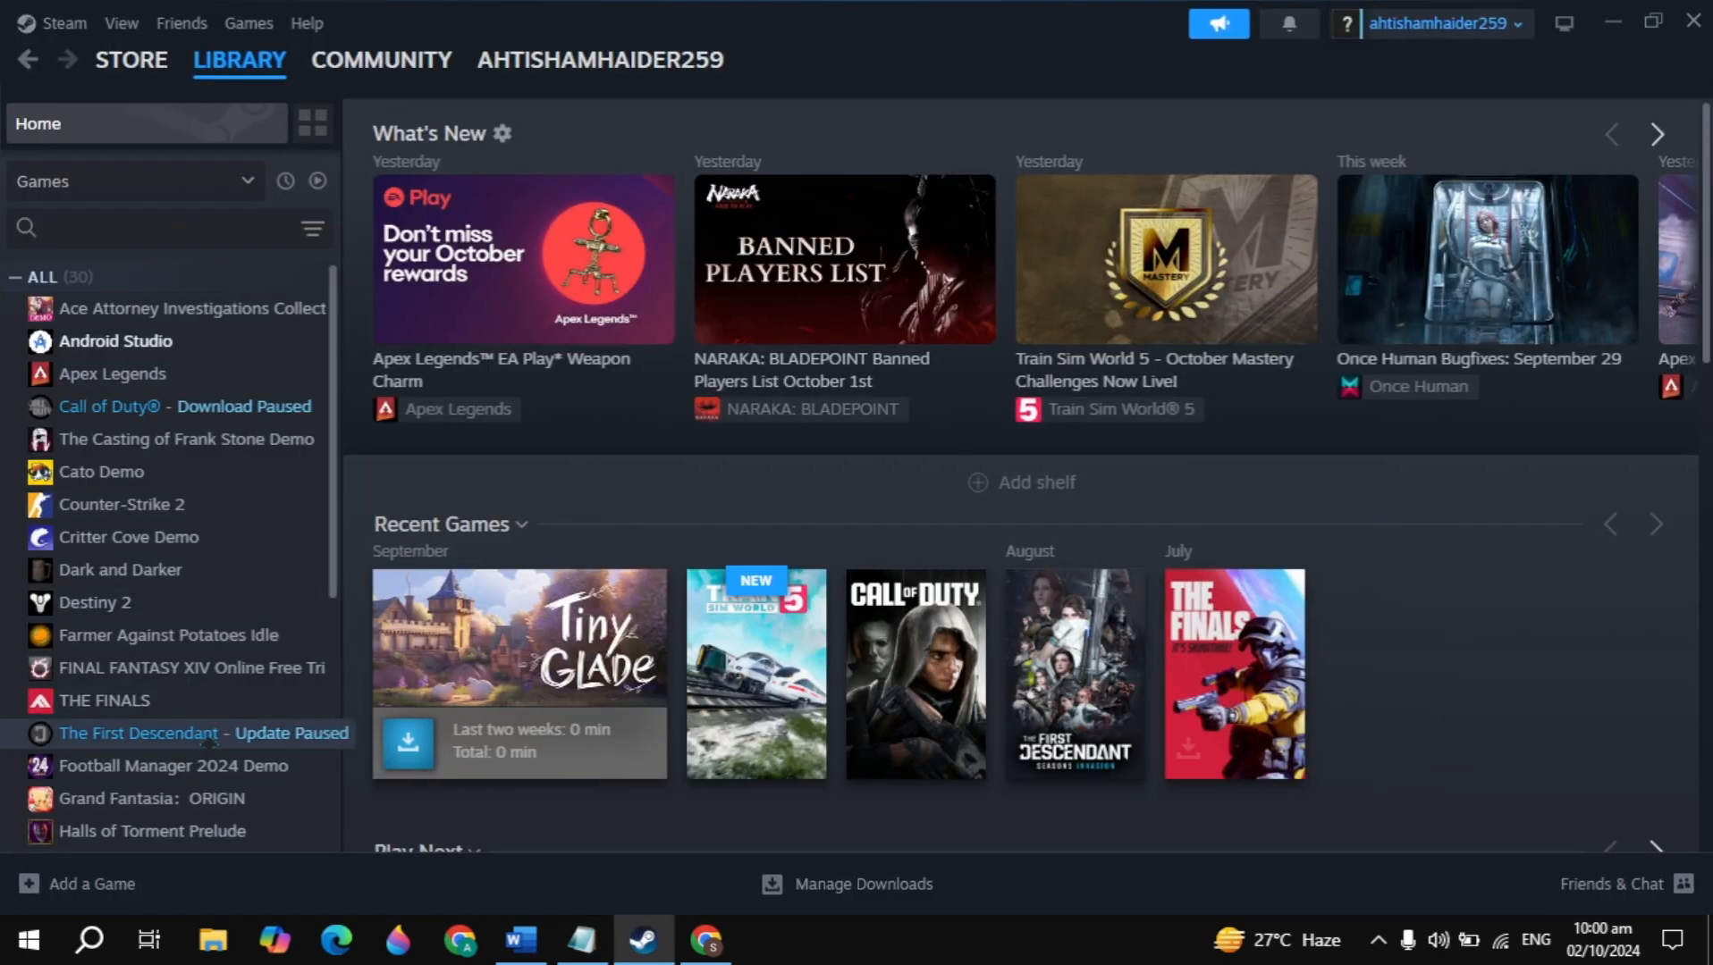
left_click(140, 733)
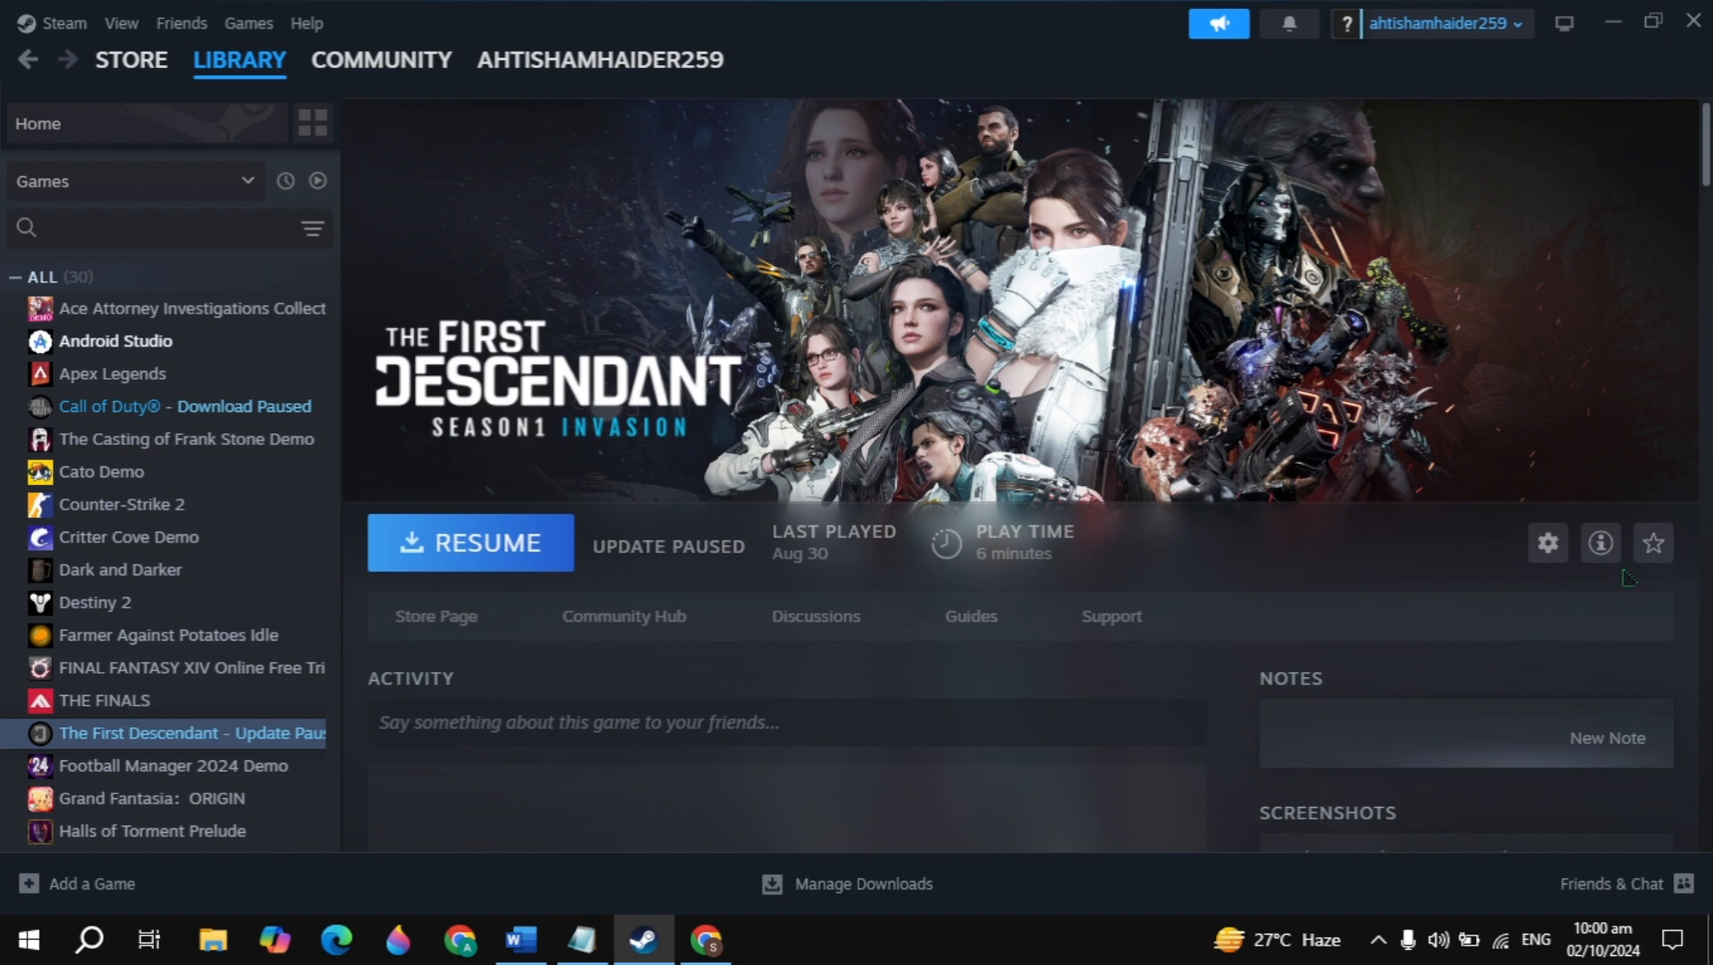
left_click(1546, 543)
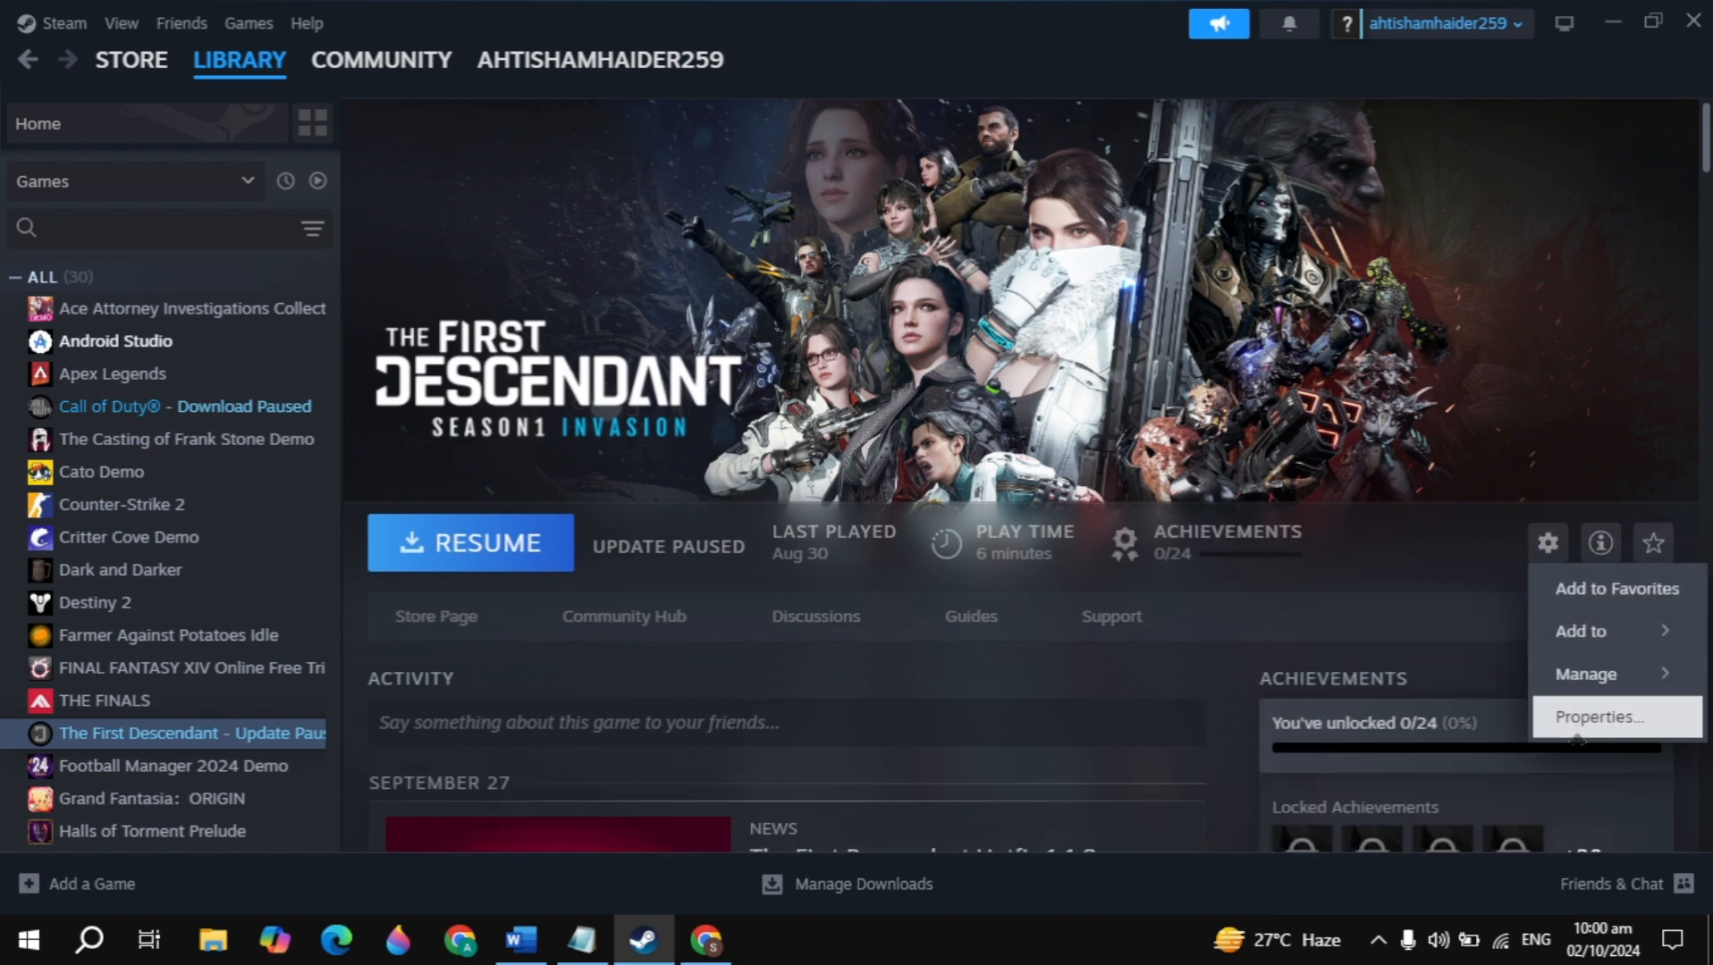
left_click(1600, 717)
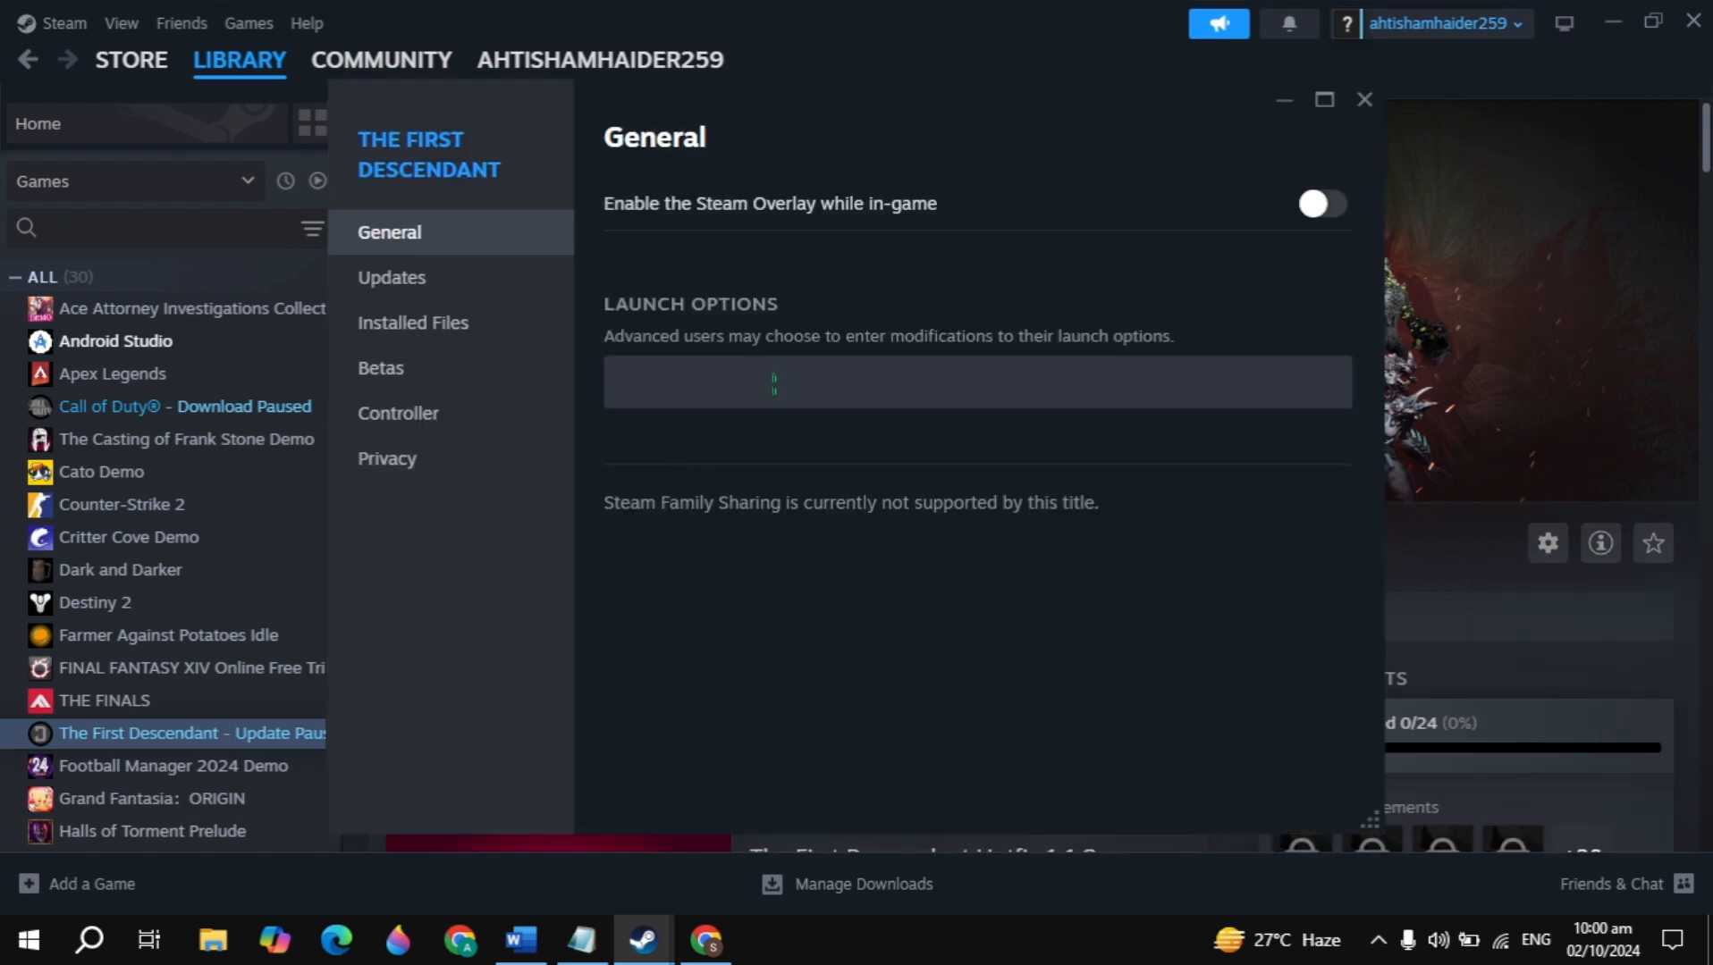
Set the launch option to -dx11 so the game starts with DirectX 11.
type("-")
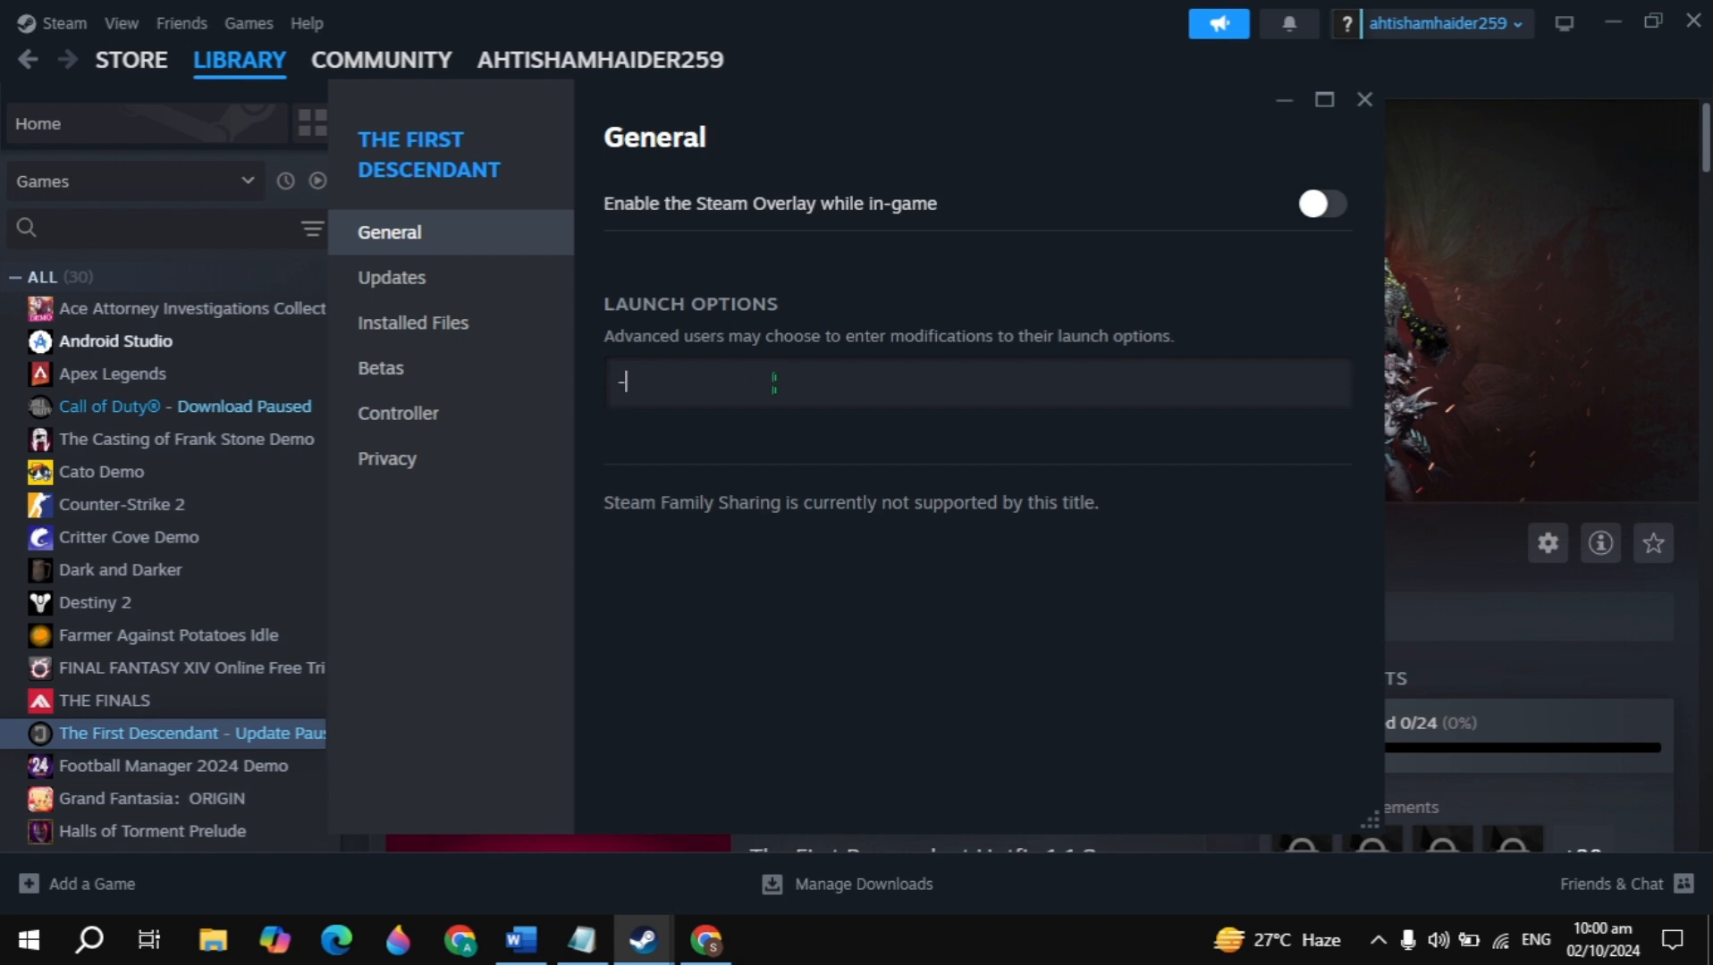
type("dx11")
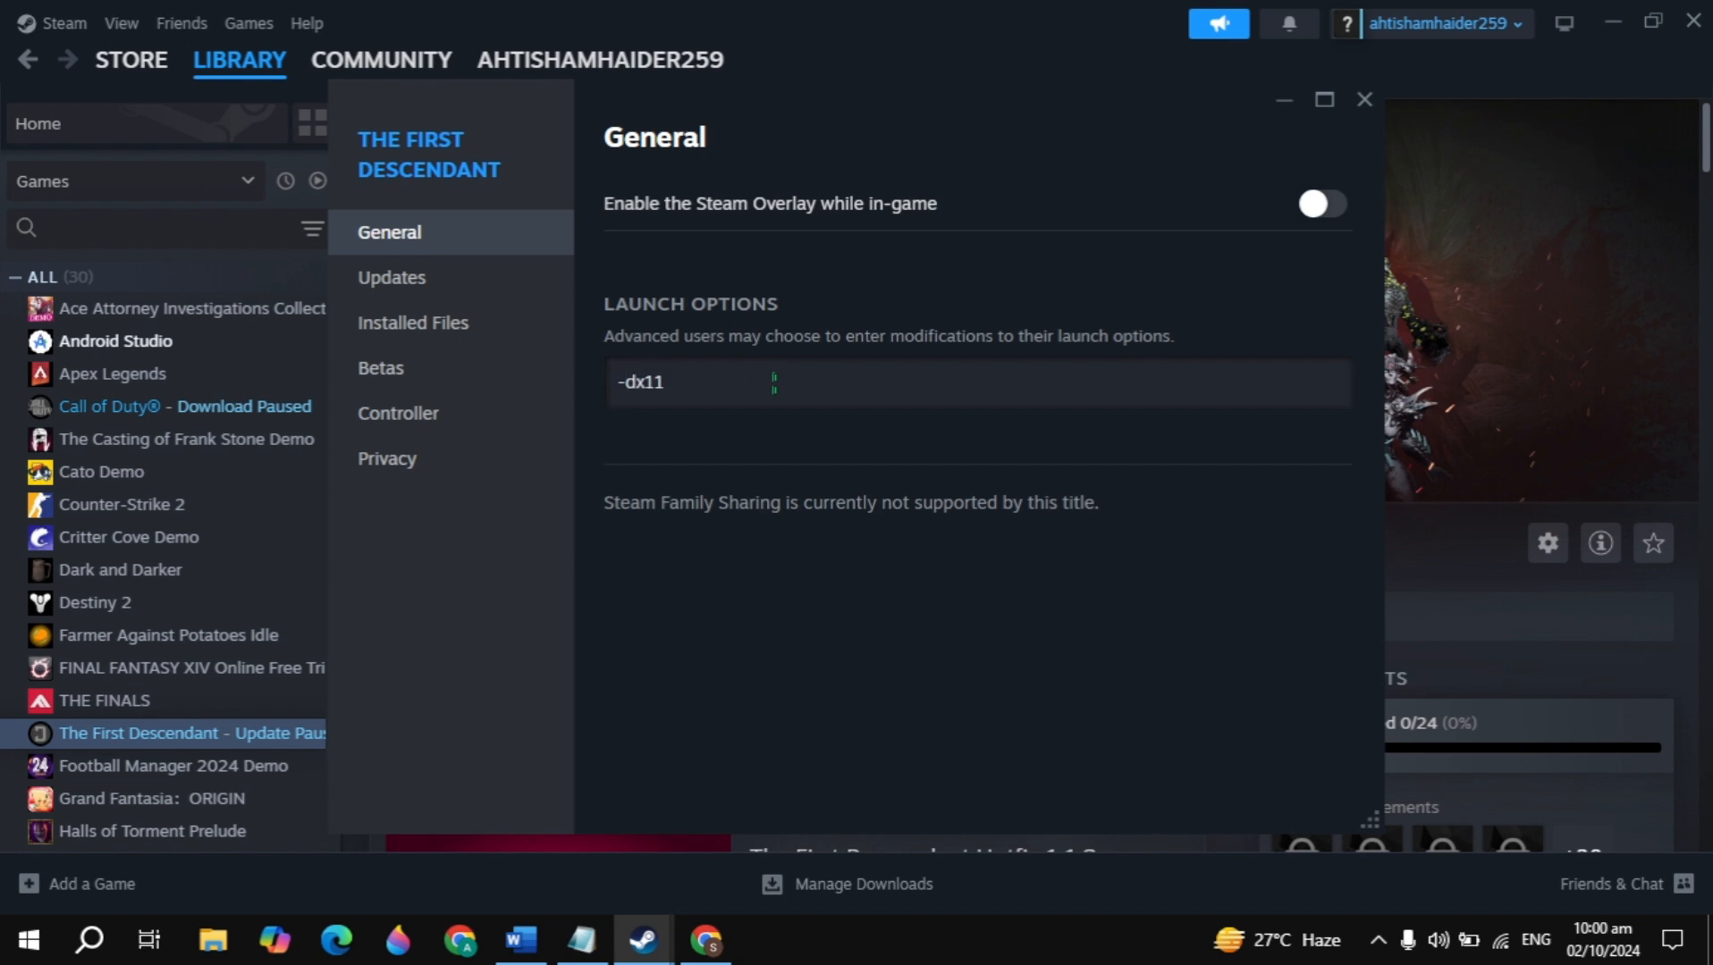
left_click(1362, 100)
type("3d")
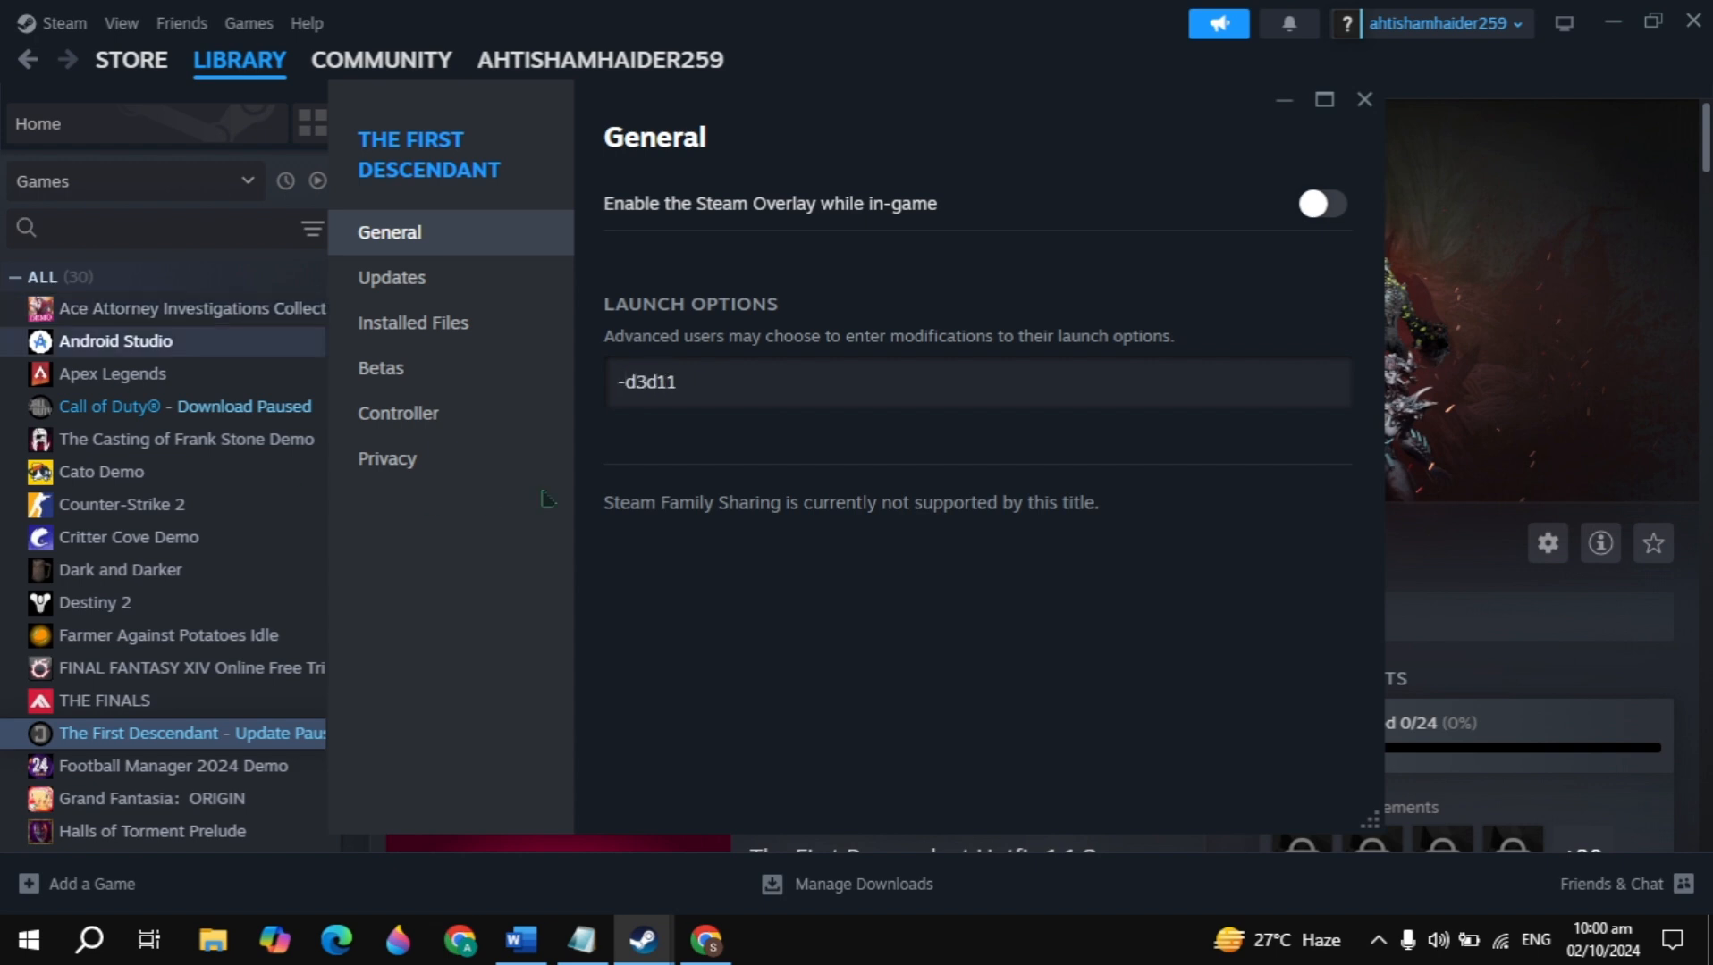
left_click(1362, 100)
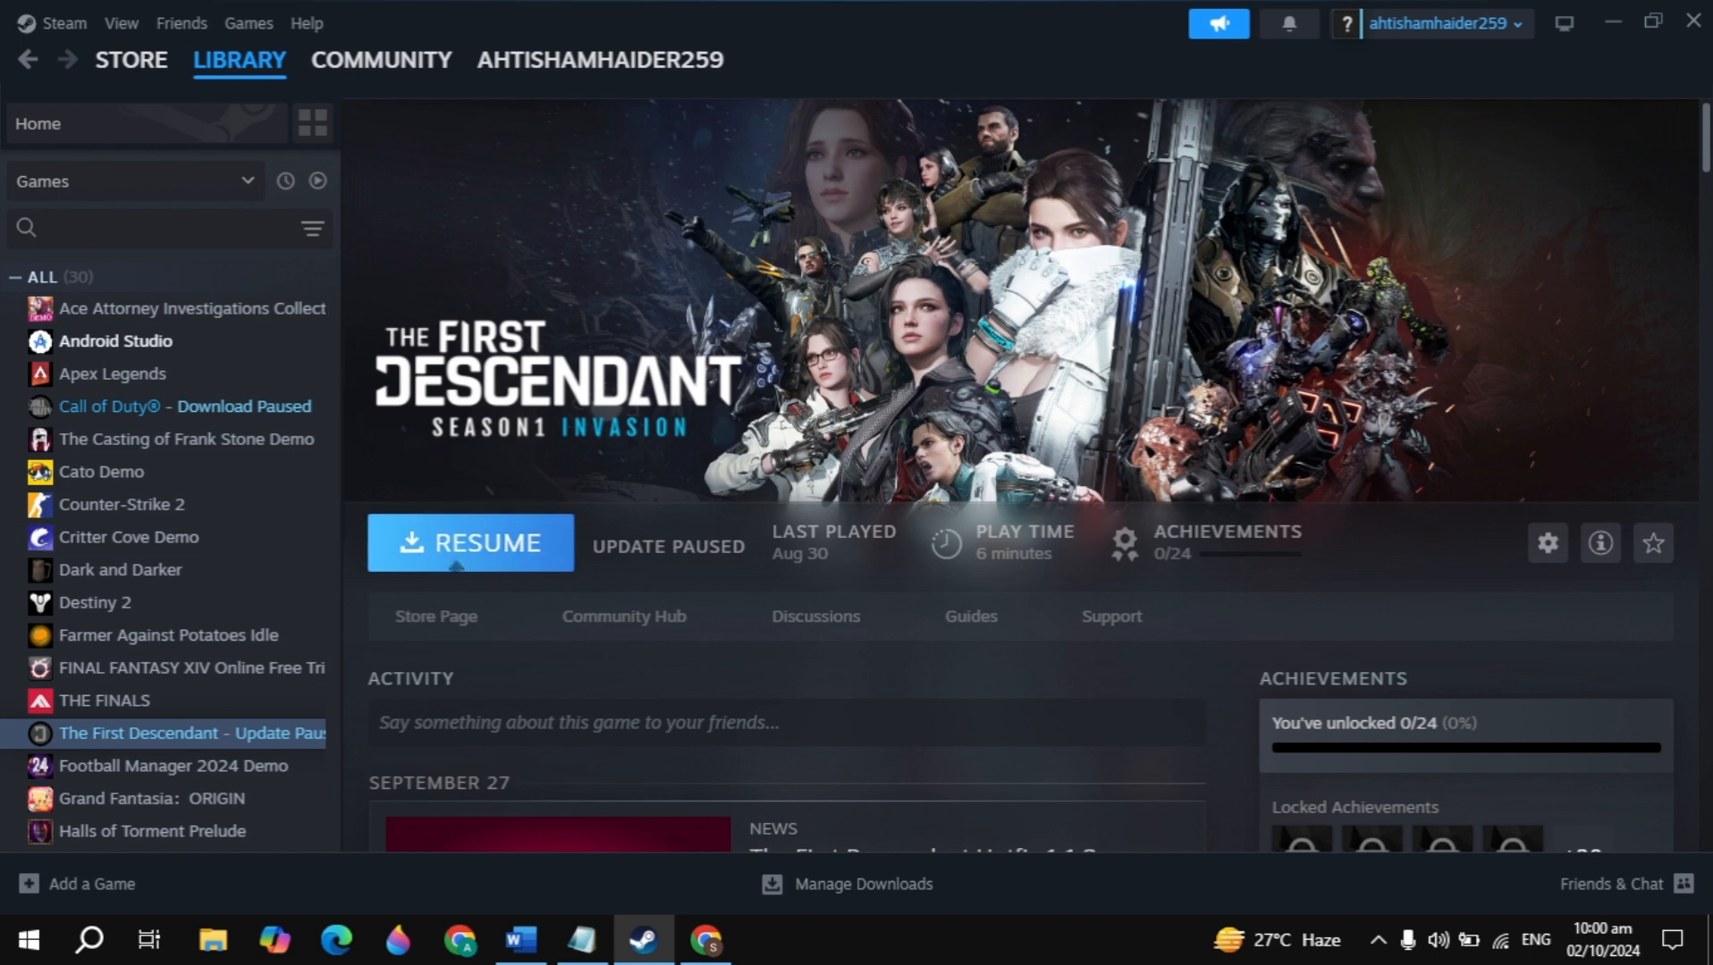
mouse_move(1547, 544)
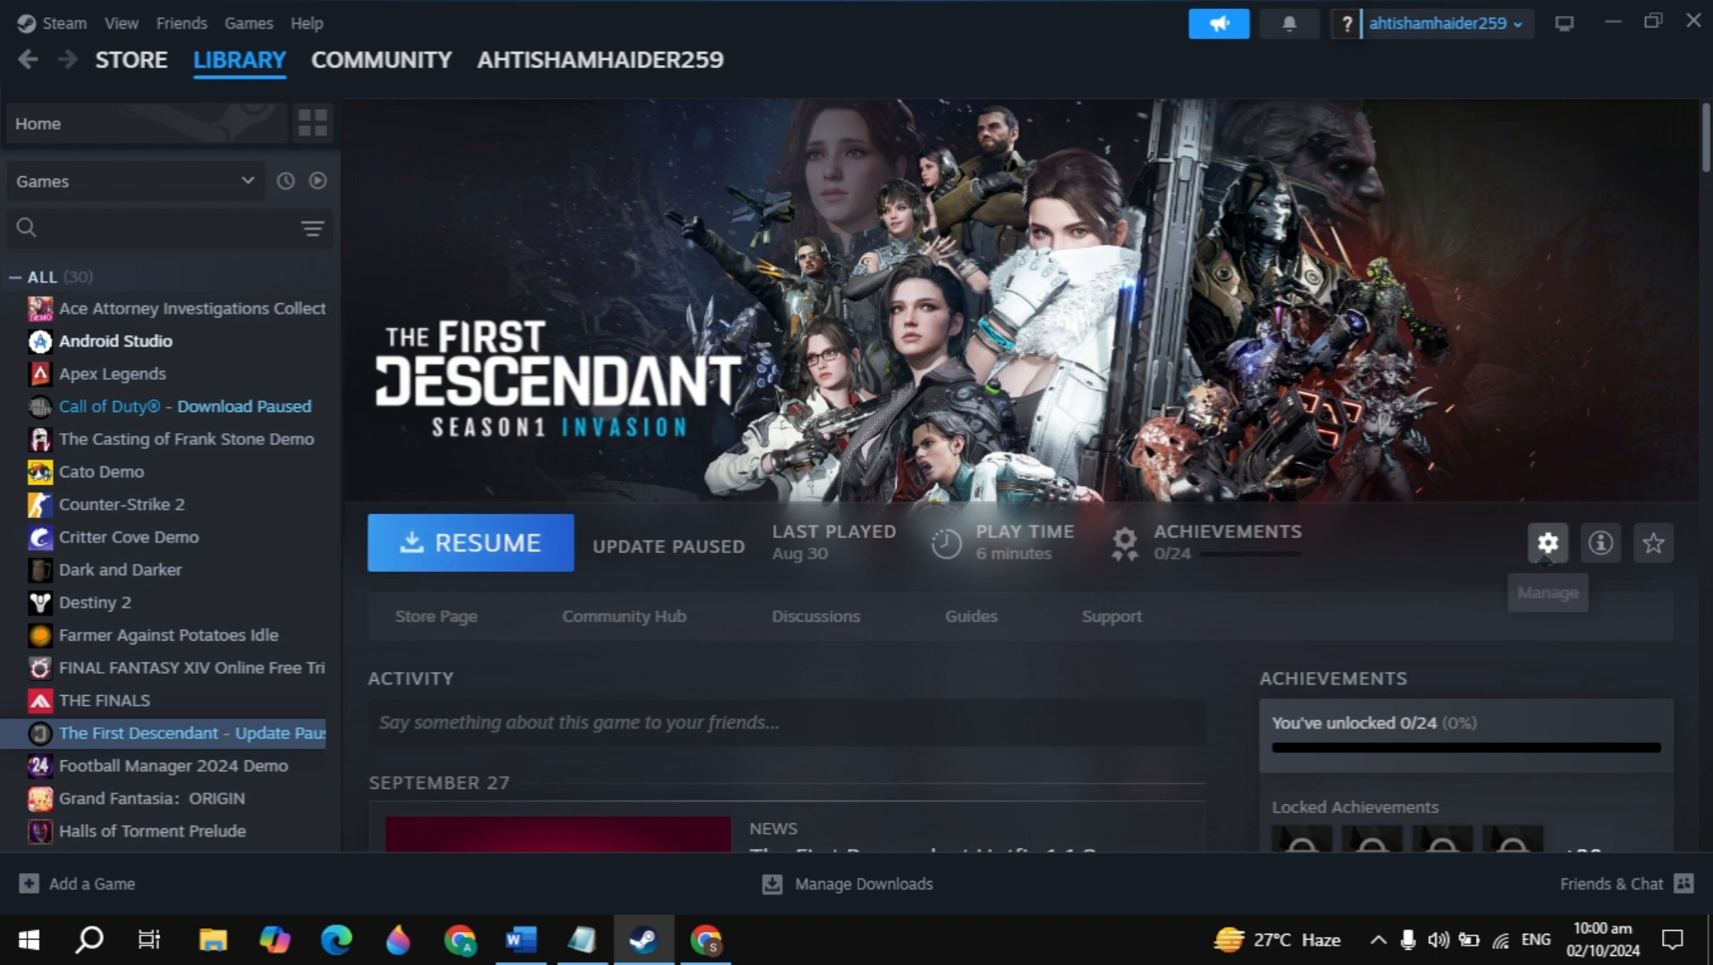
Browse the game's Installed Files to its installation folder on drive D.
left_click(470, 544)
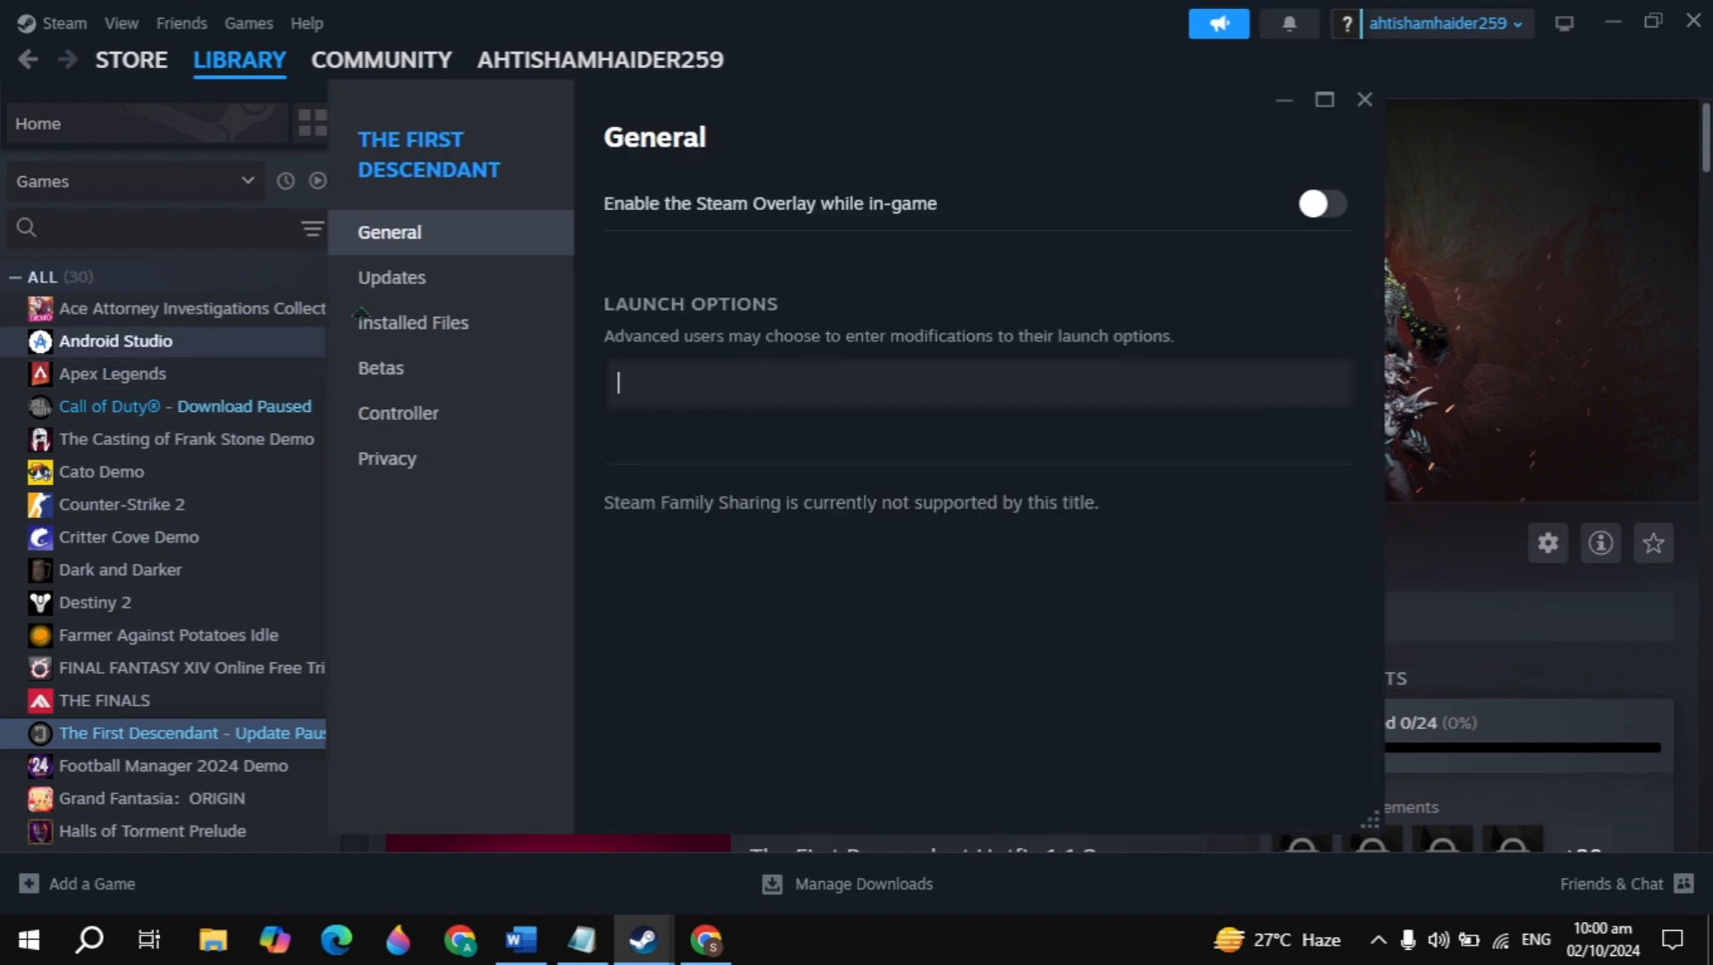
left_click(413, 321)
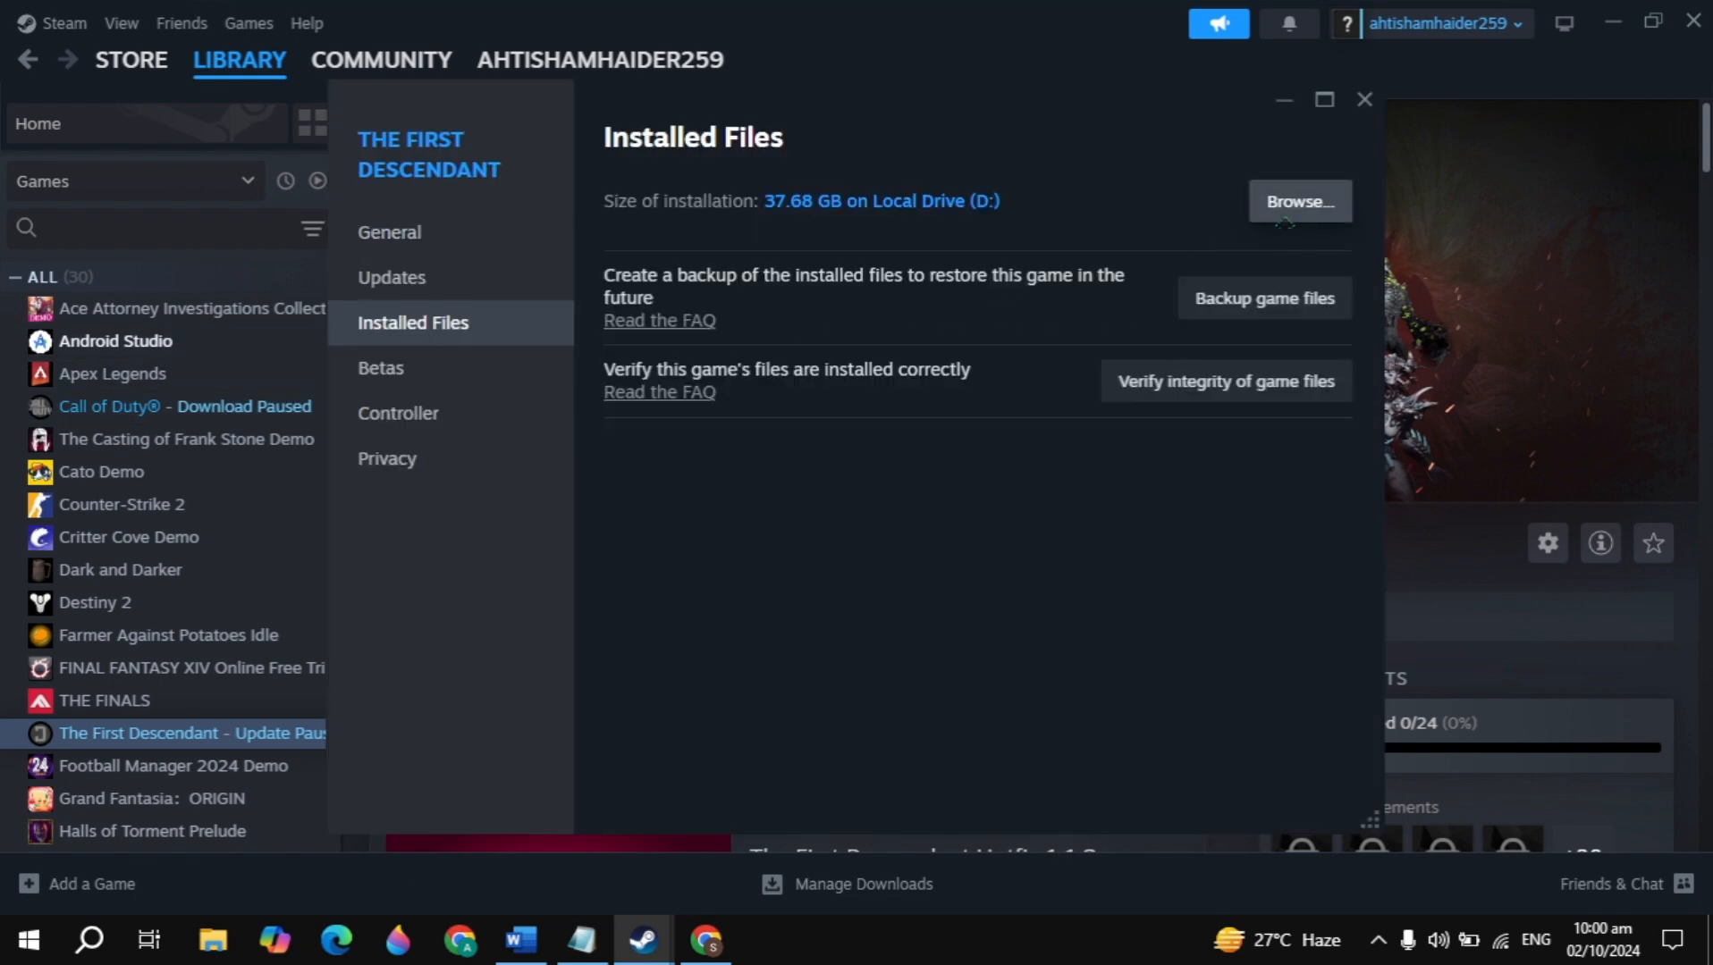
left_click(1298, 201)
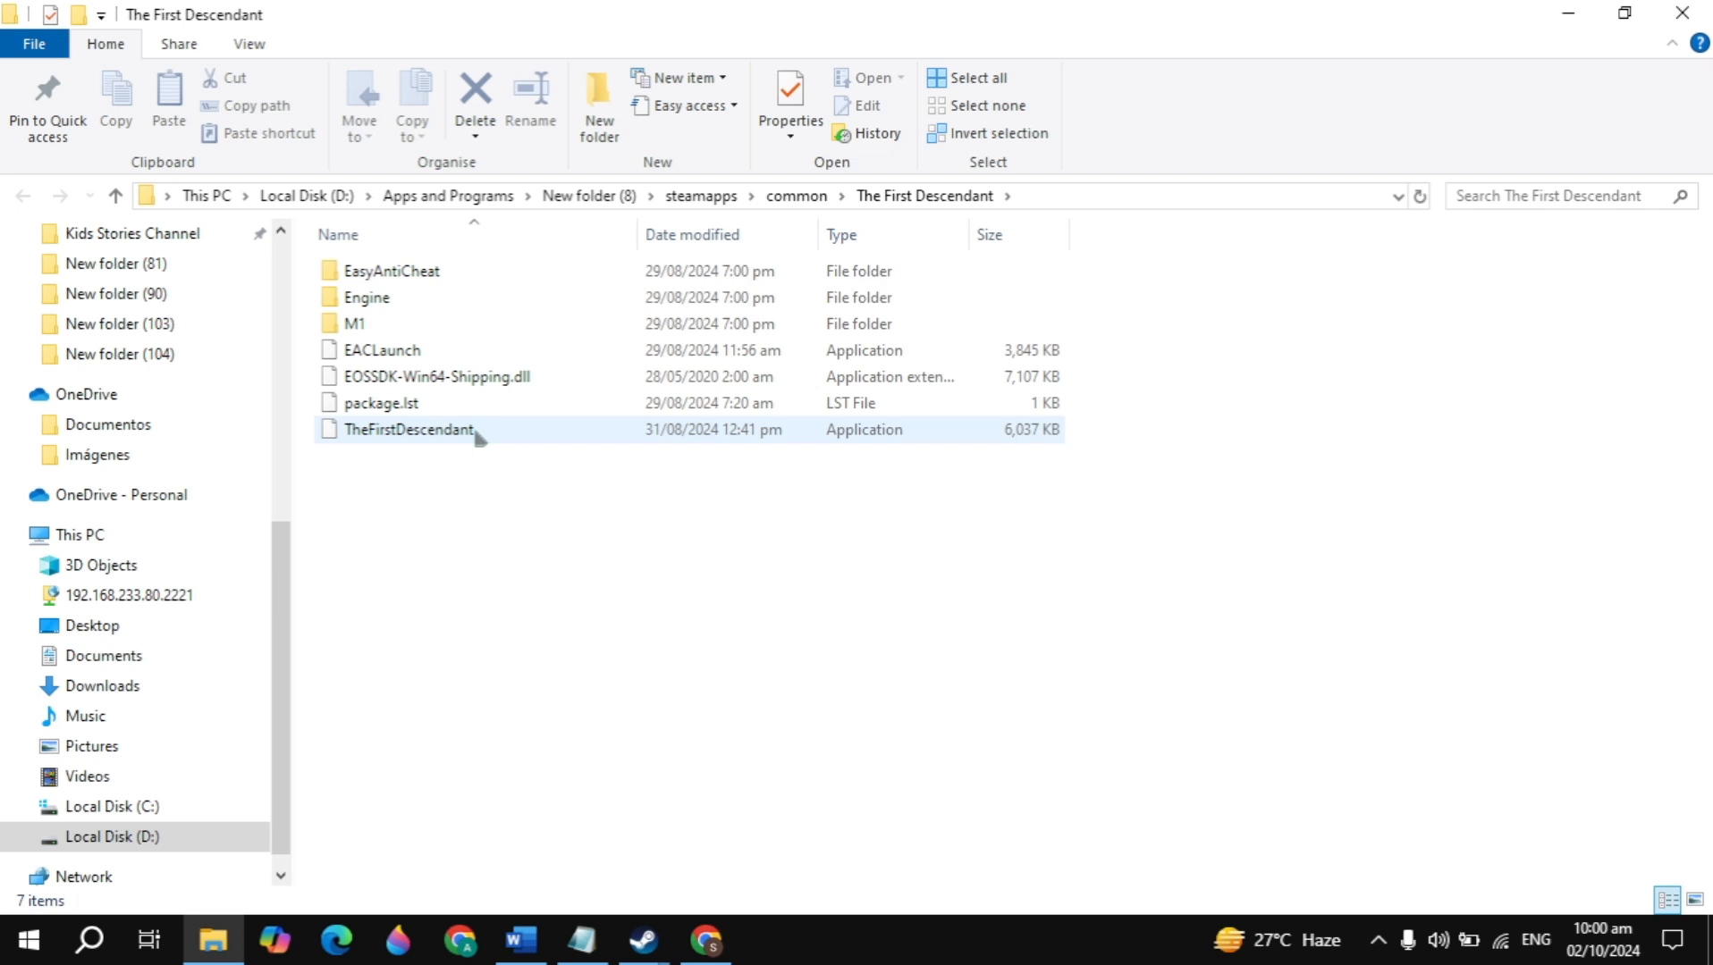
Enable run-as-administrator on TheFirstDescendant executable and close the folder.
left_click(409, 429)
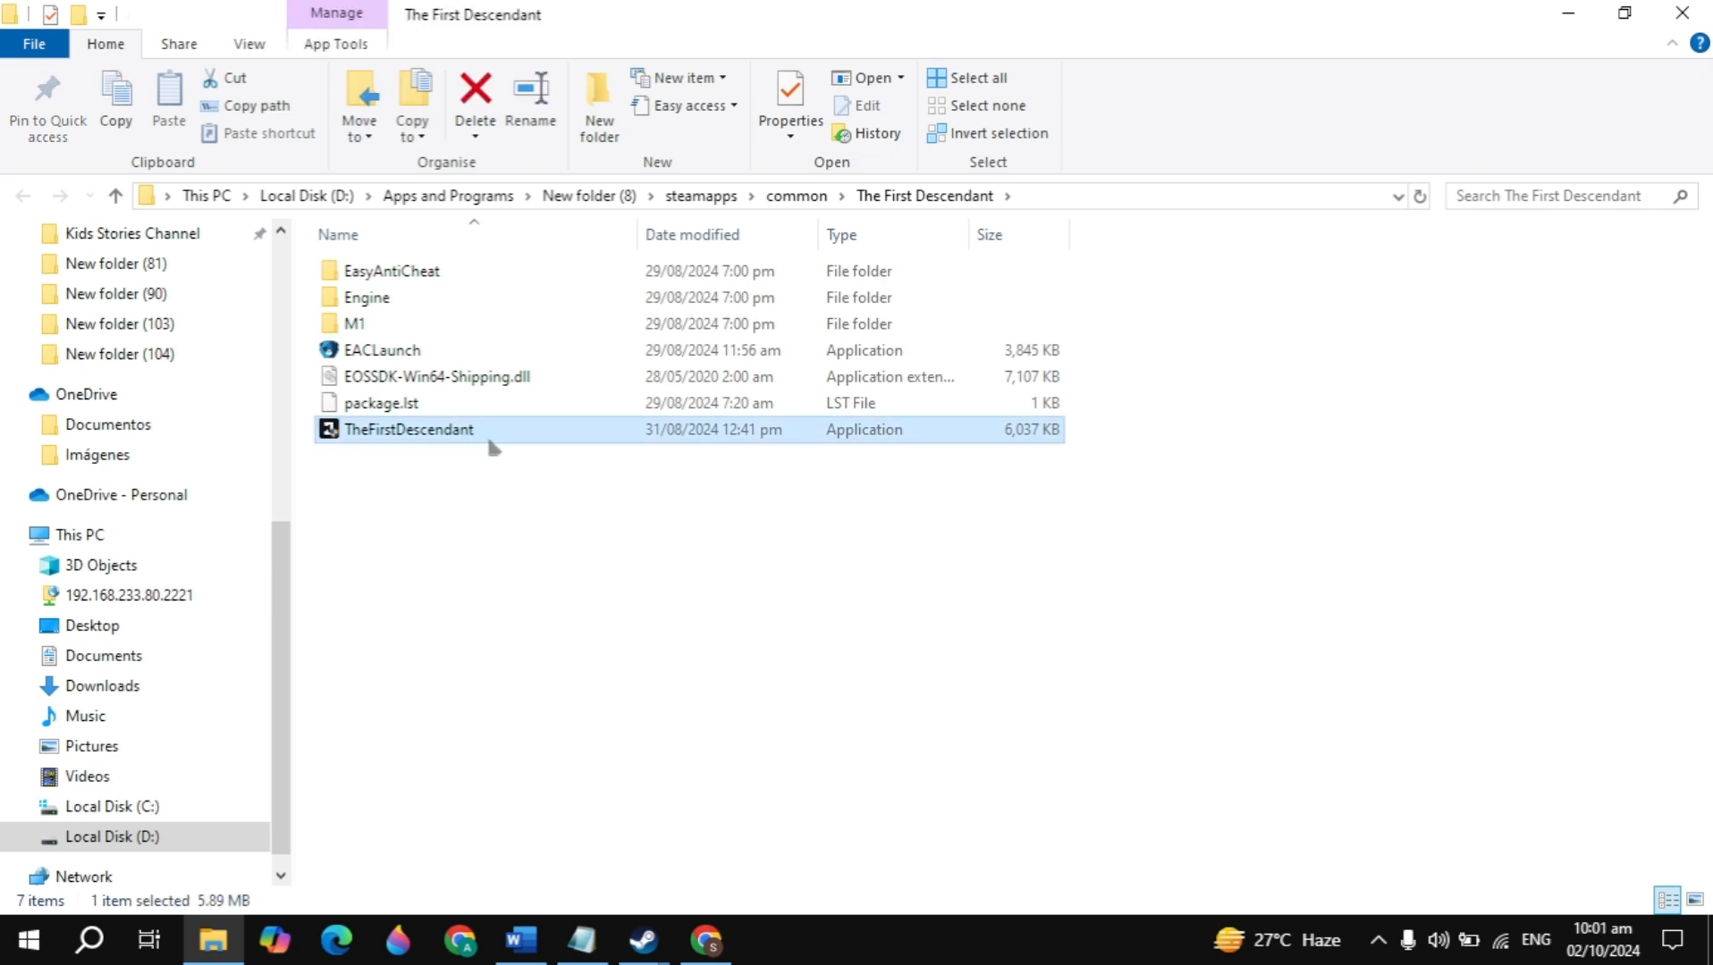
right_click(408, 429)
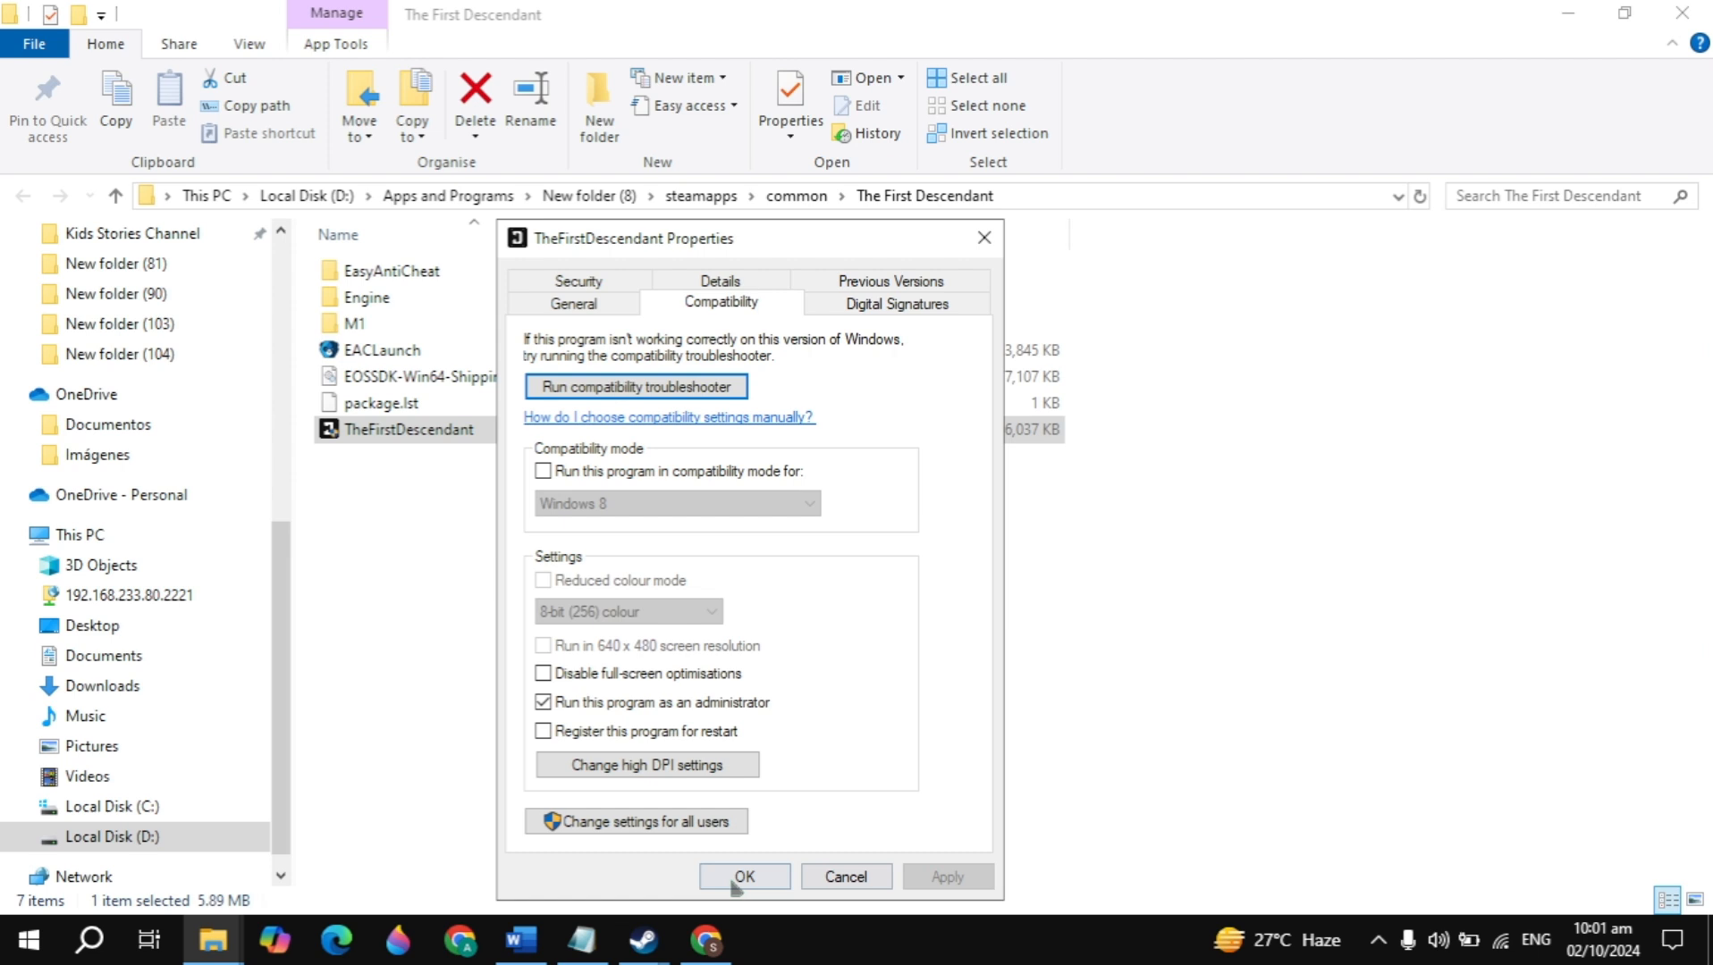
left_click(744, 878)
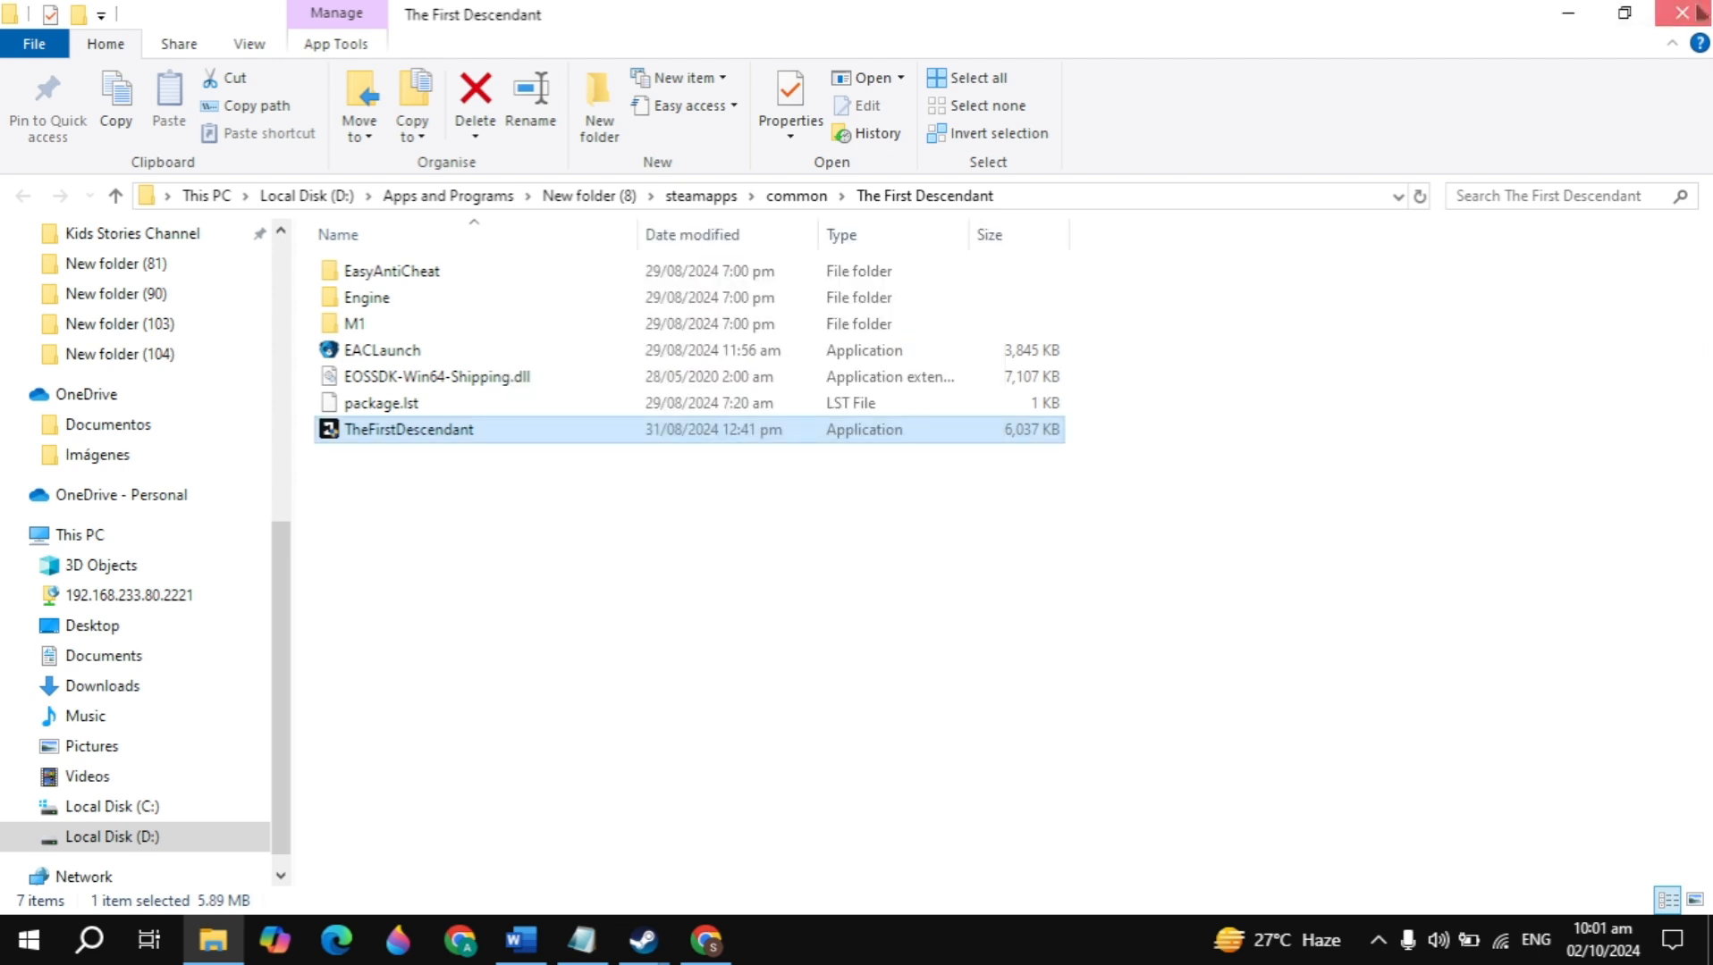
left_click(643, 939)
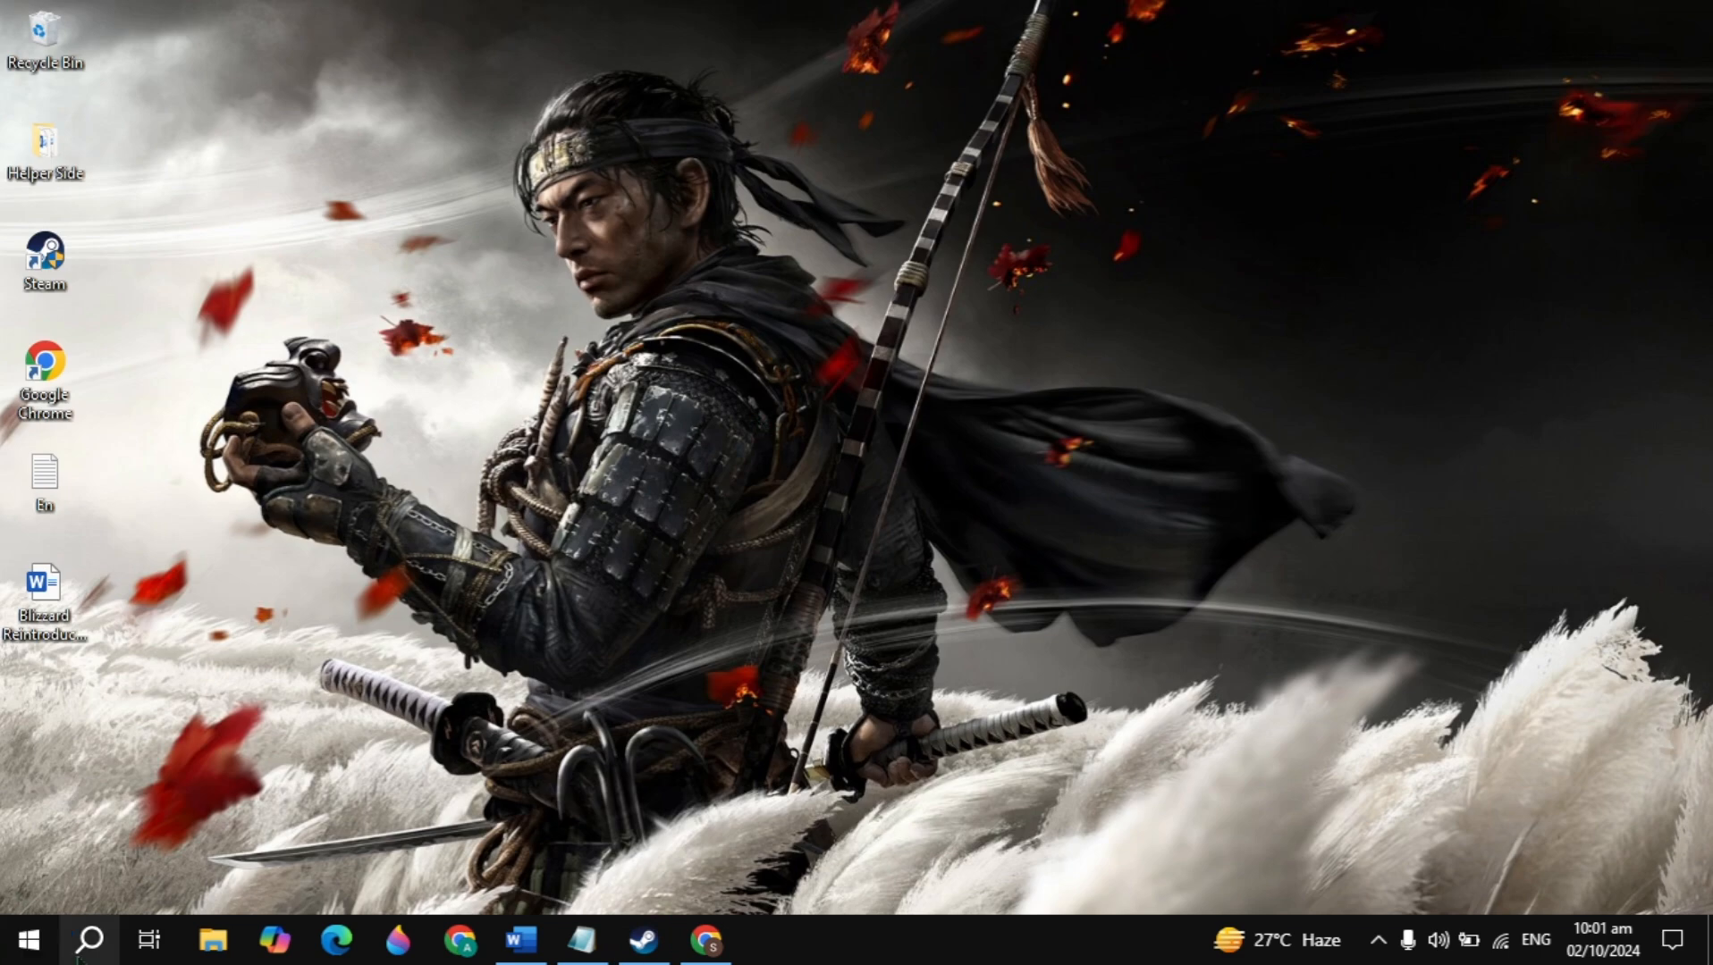
Review network adapters in Device Manager, close it, and start a new Chrome tab.
type("devic")
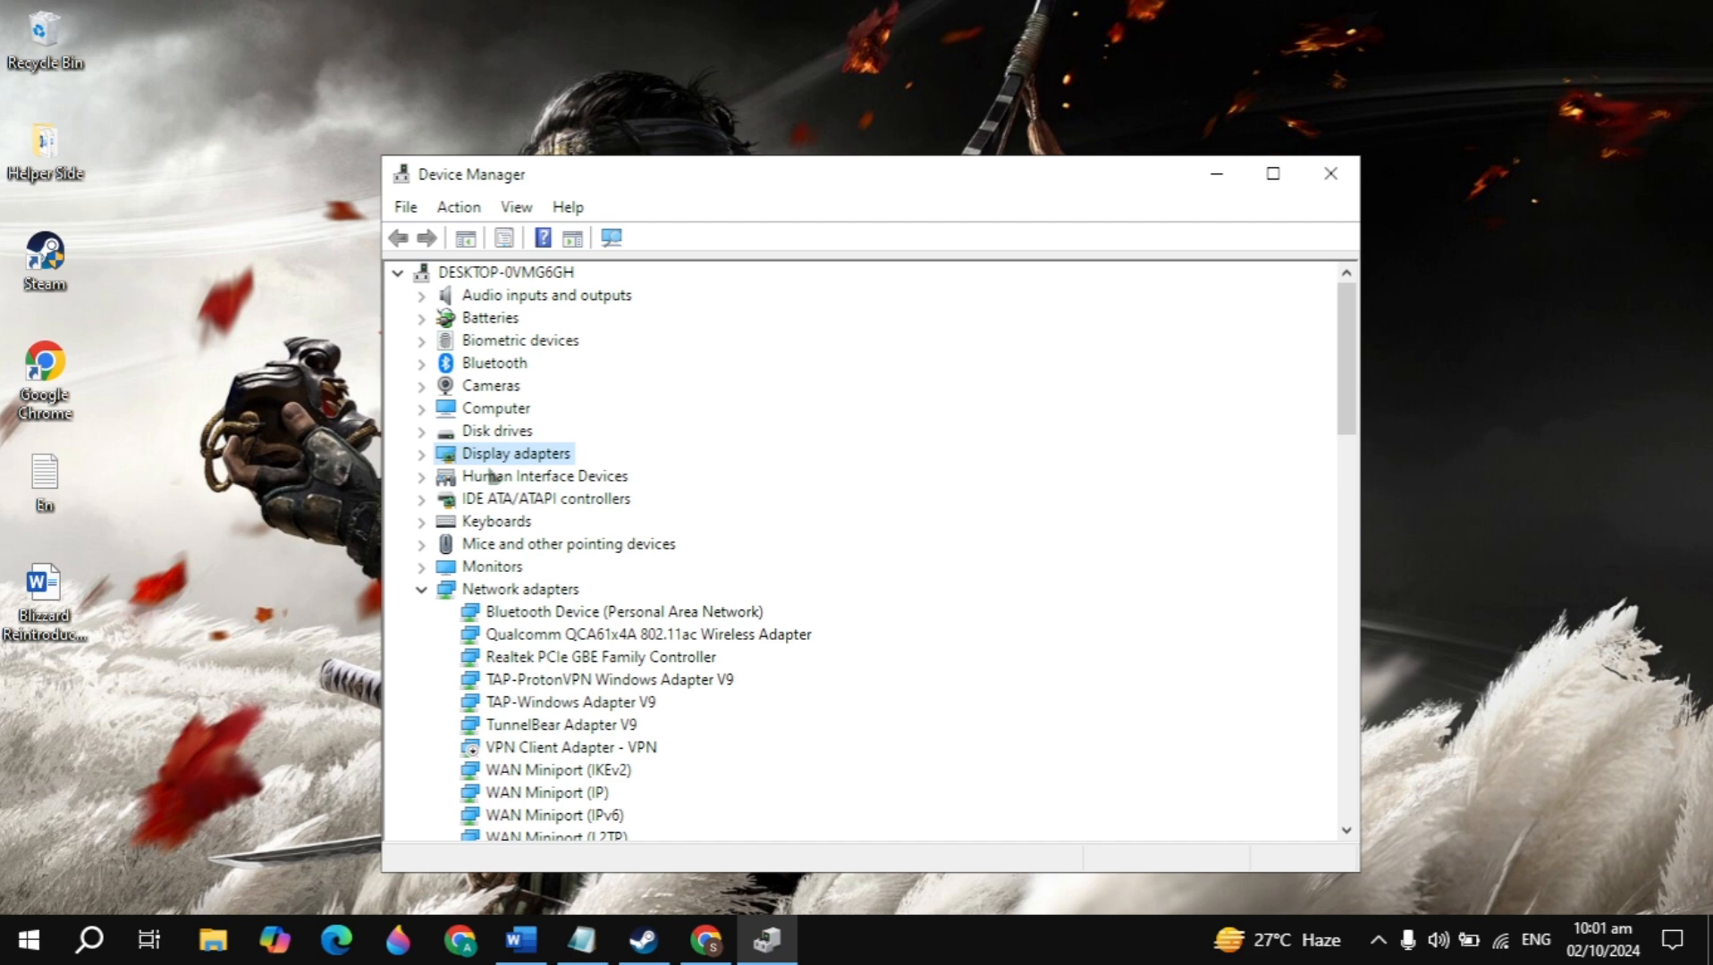
left_click(1328, 174)
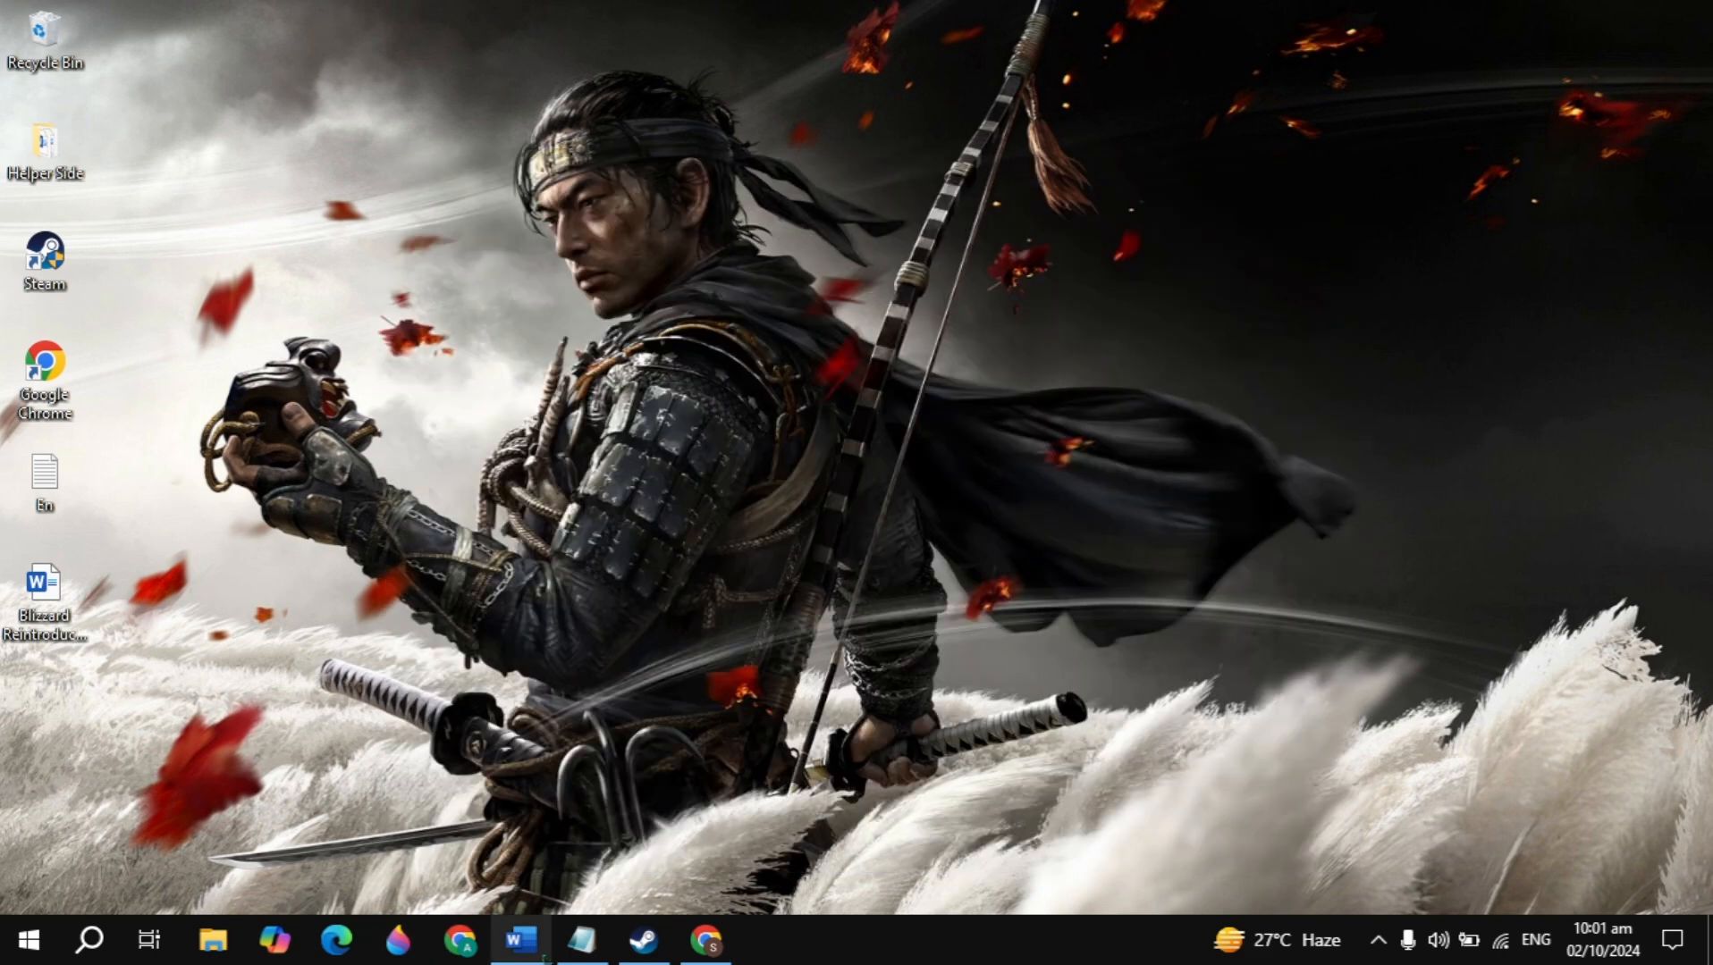
left_click(520, 938)
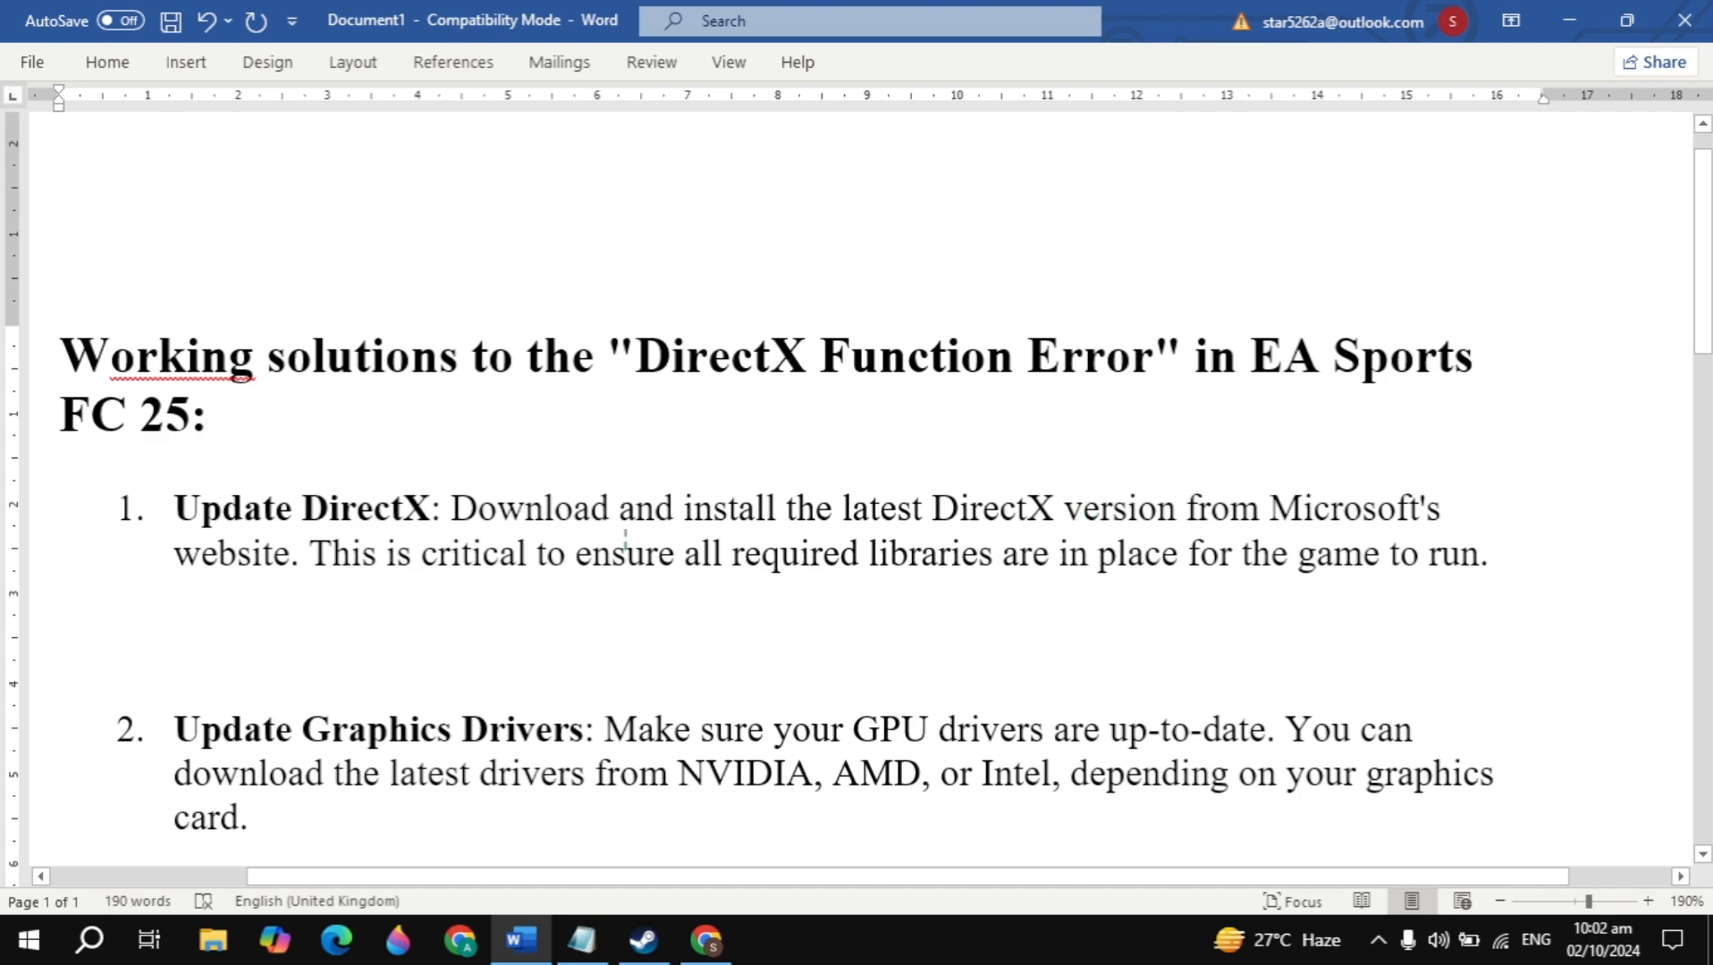
left_click(706, 938)
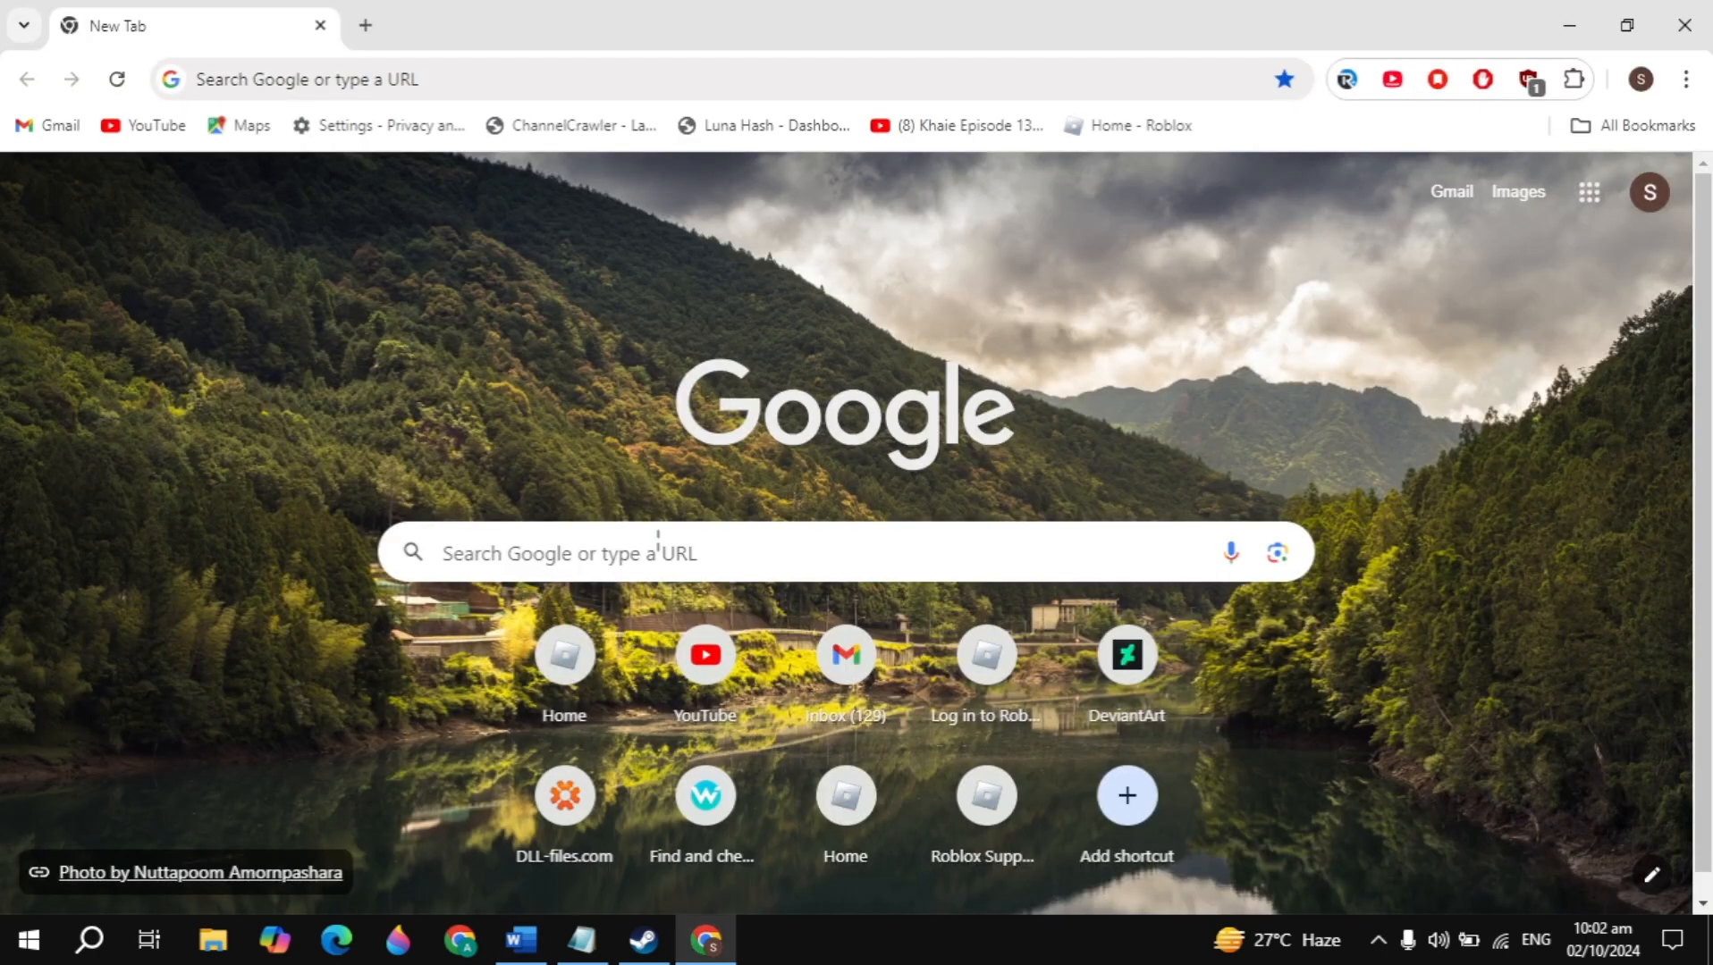
Search 'directx 12 download' and download dxwebsetup.exe from Microsoft's page.
type("dires")
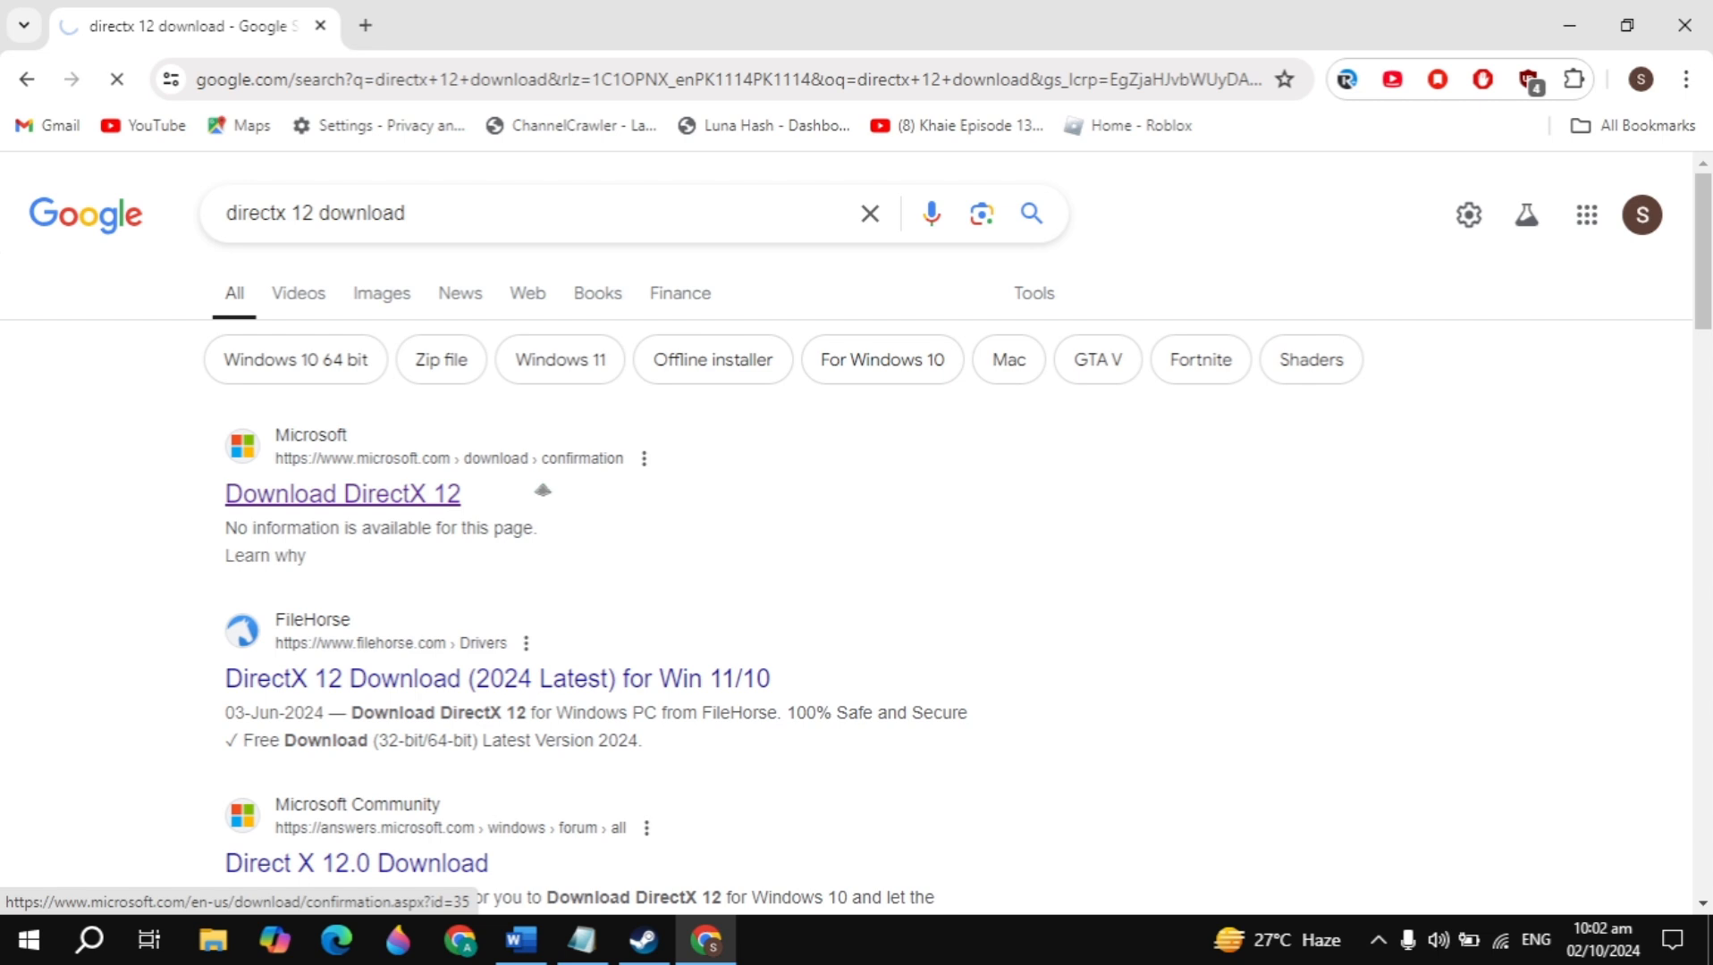
left_click(341, 494)
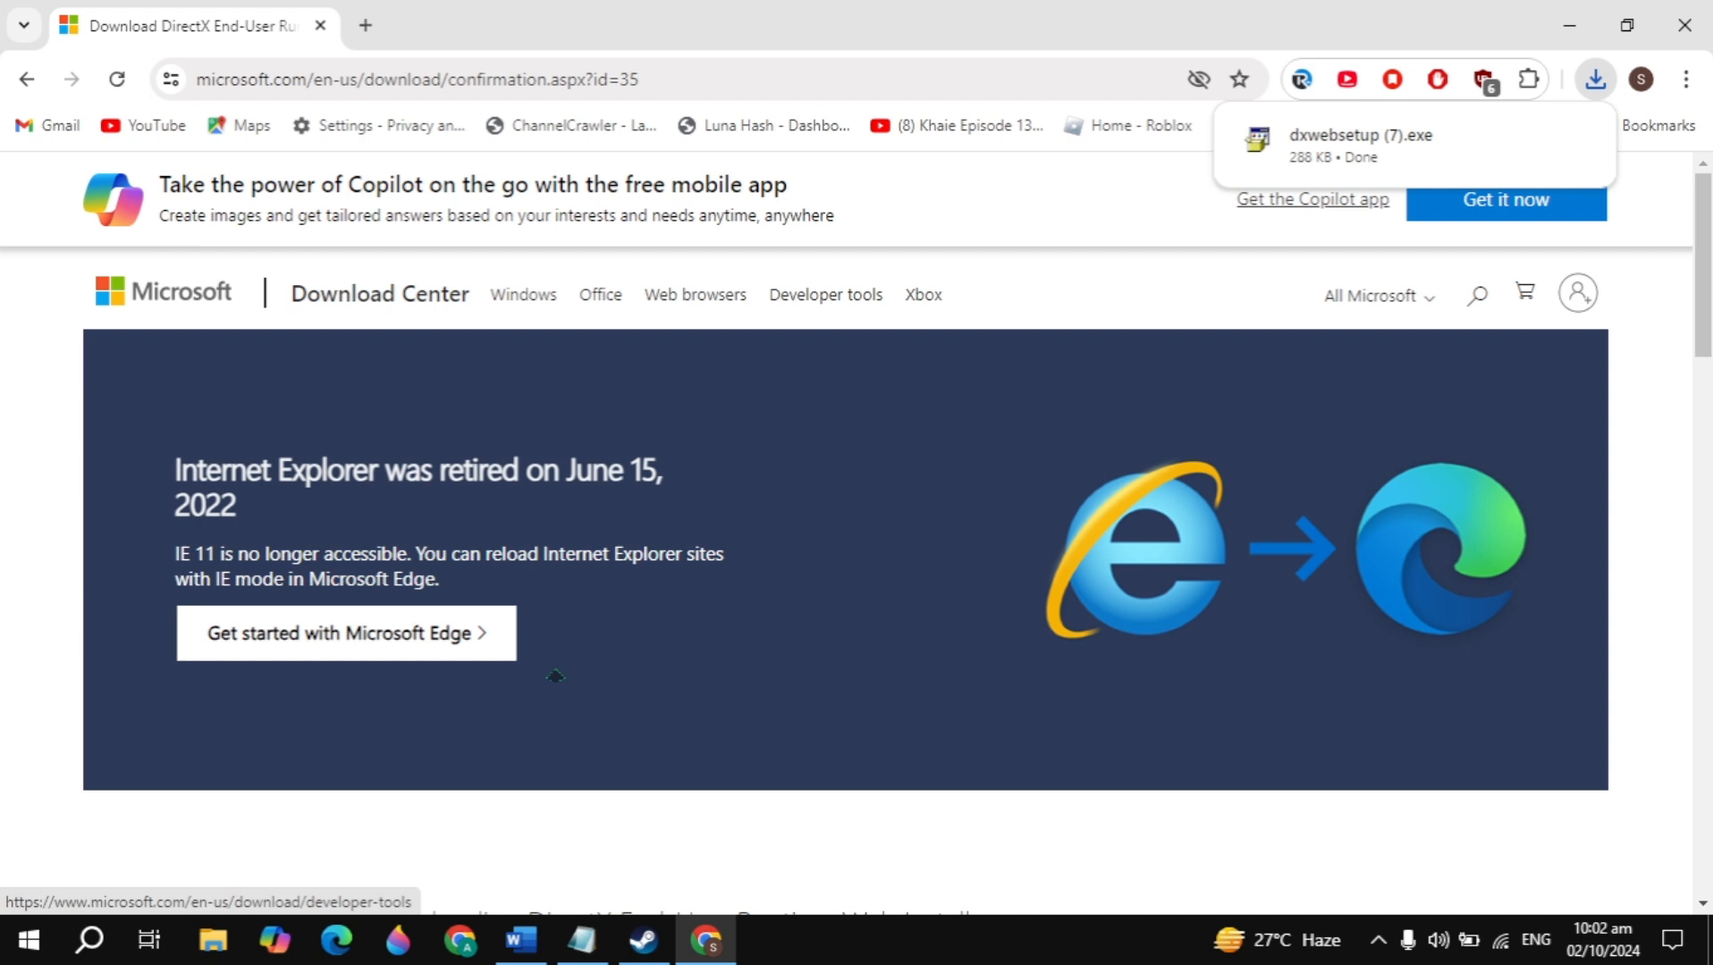
left_click(518, 939)
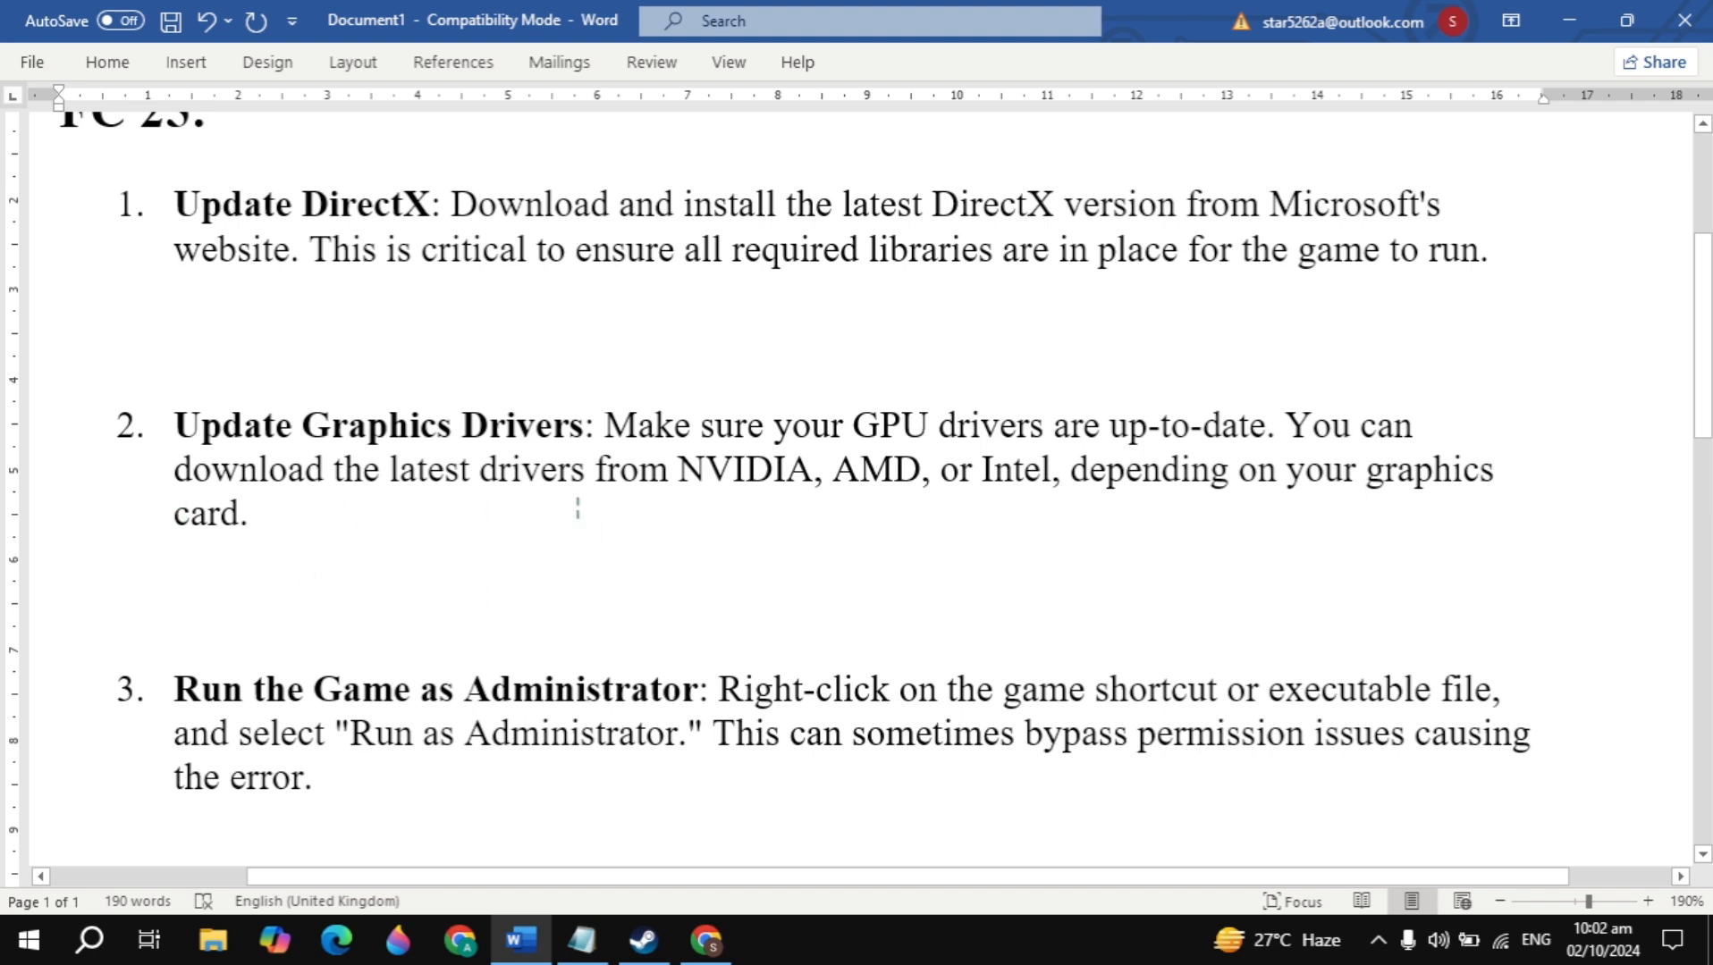
scroll("down", 3)
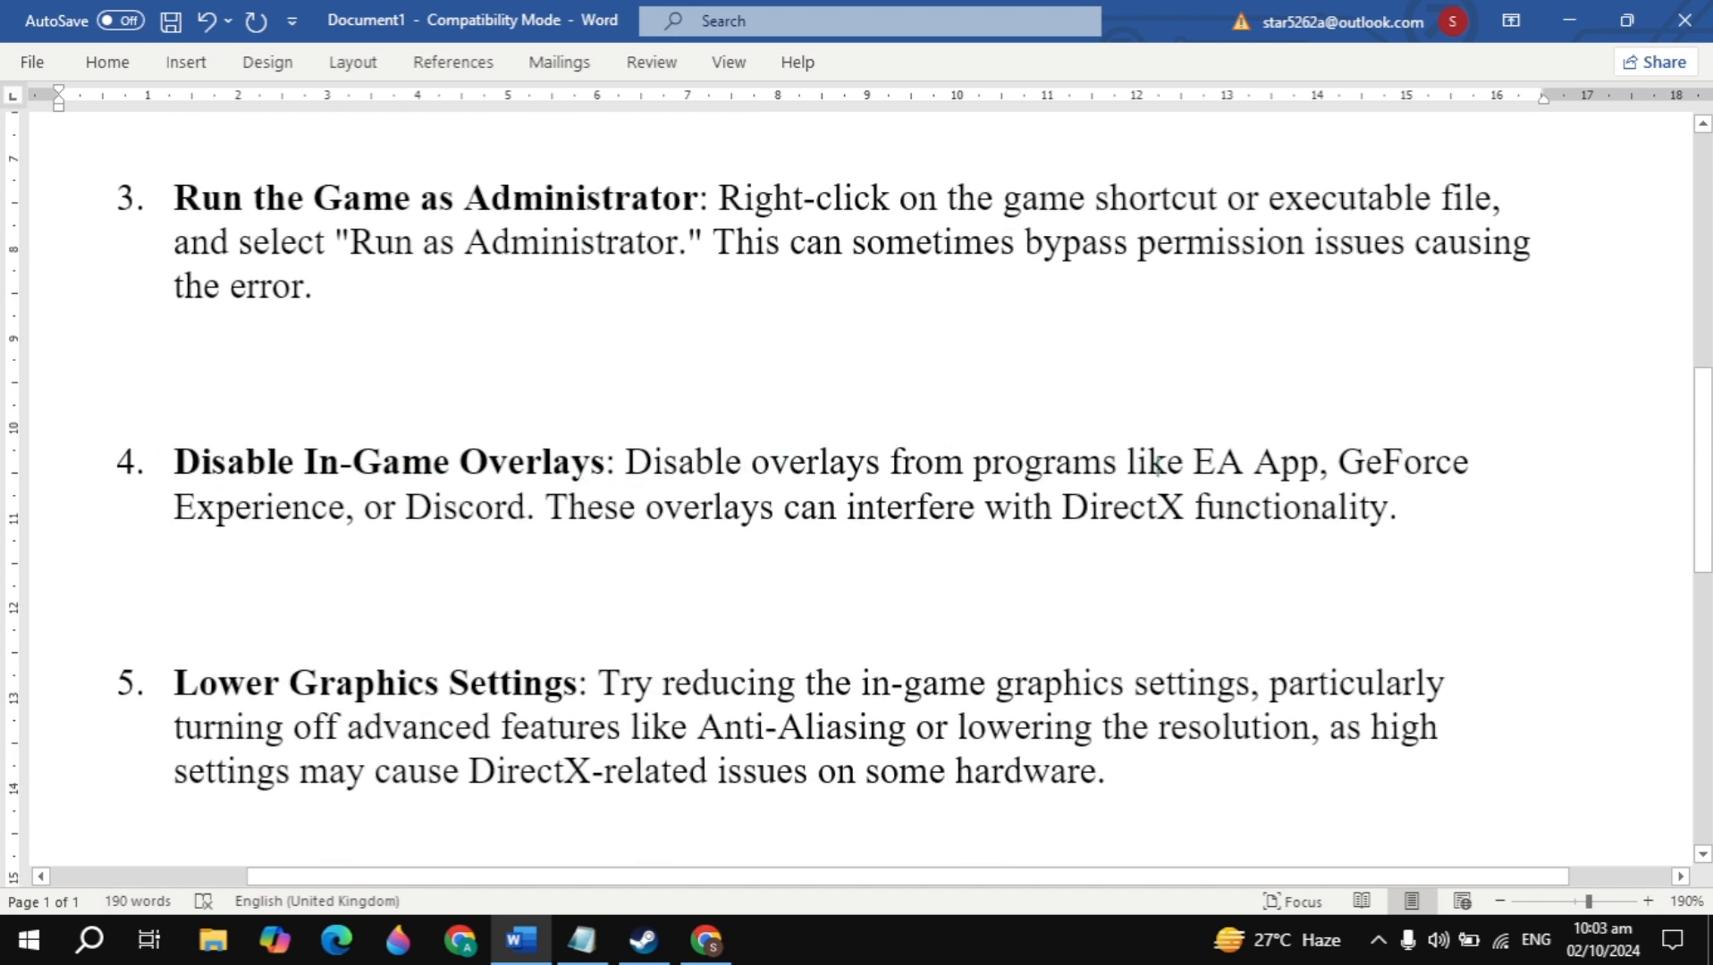
left_click(193, 534)
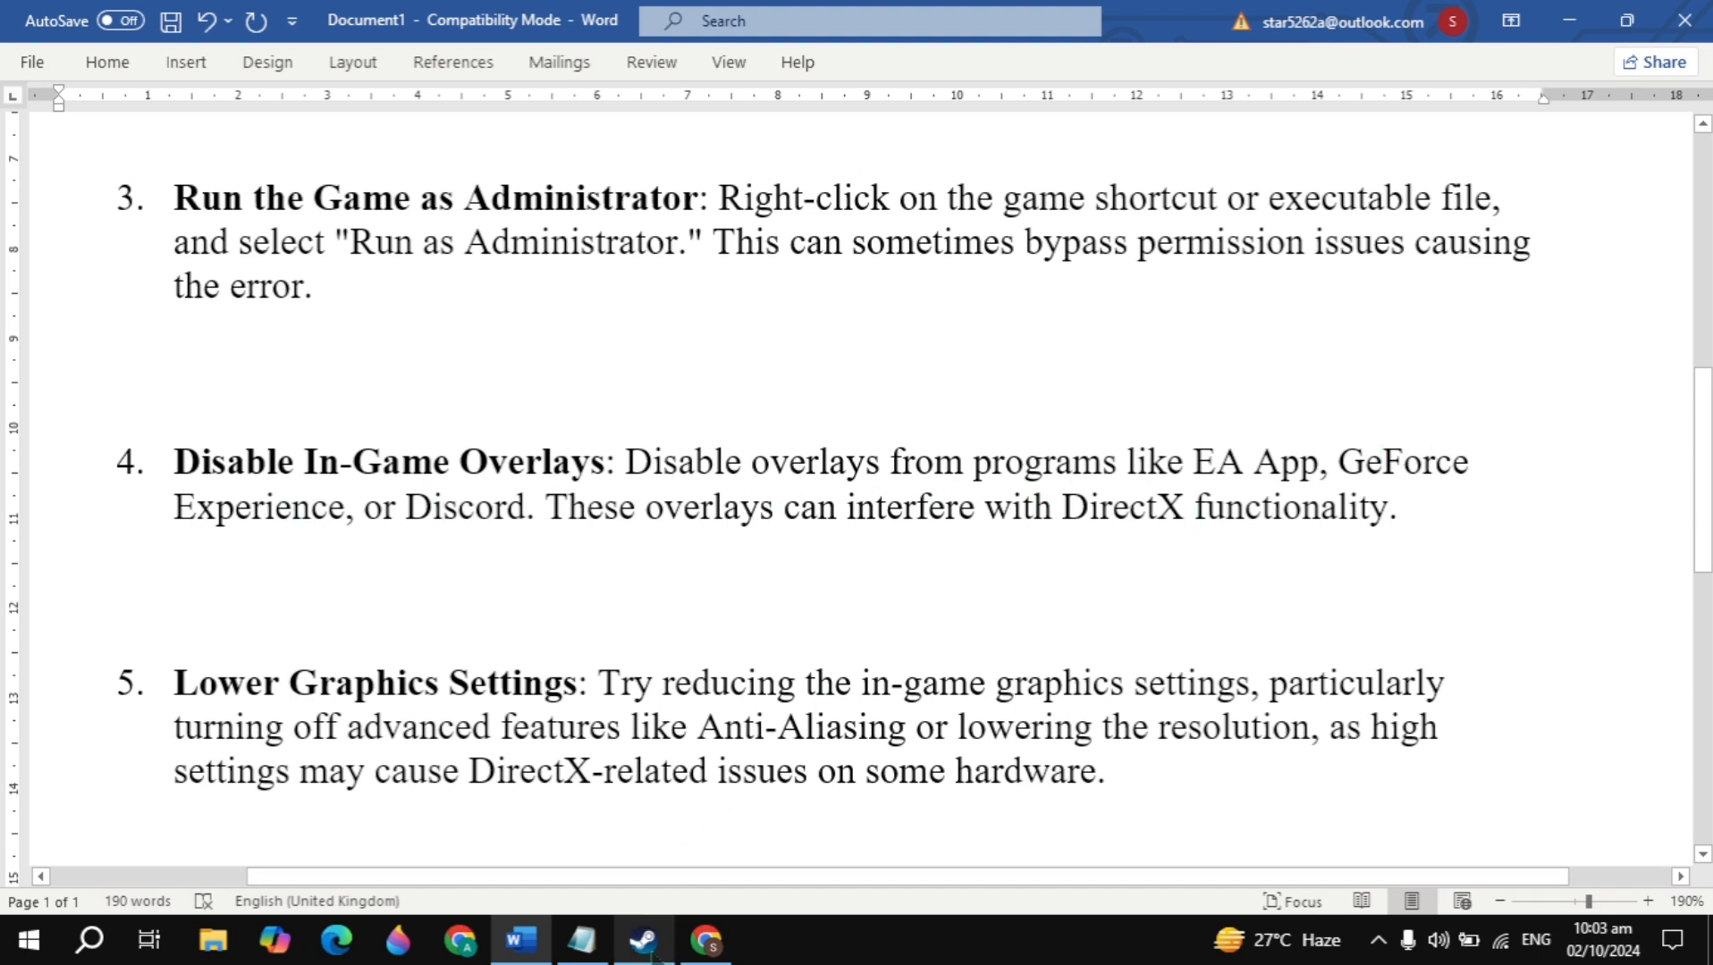
left_click(644, 939)
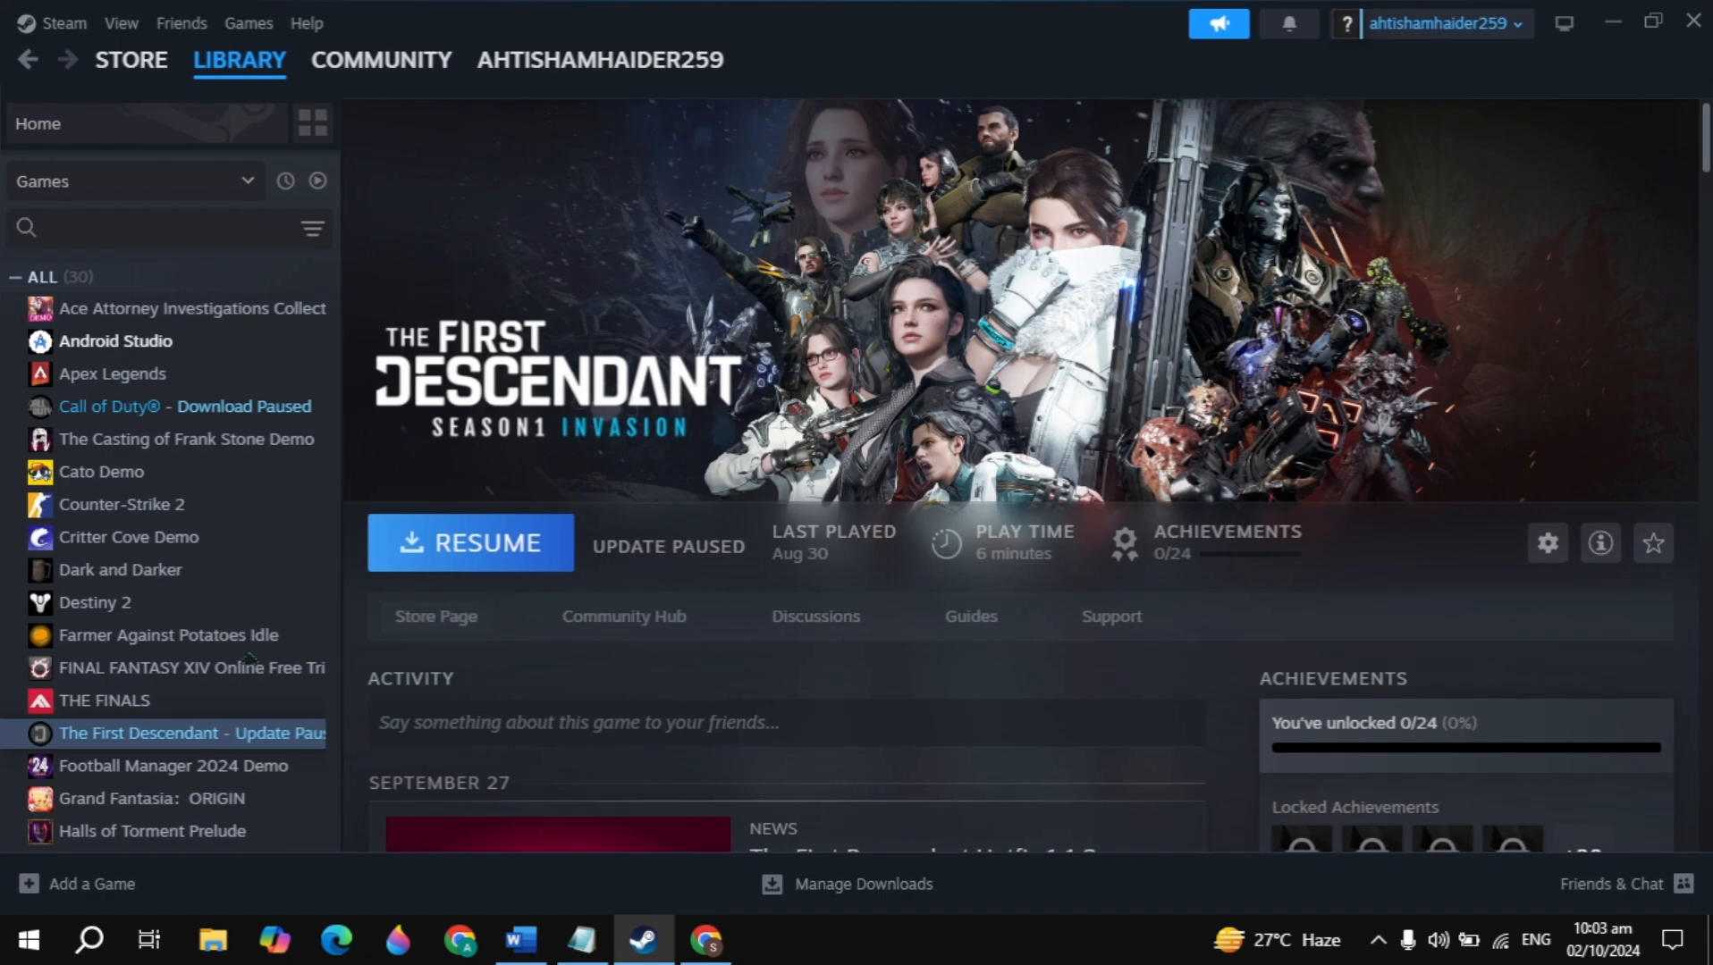
mouse_move(1546, 543)
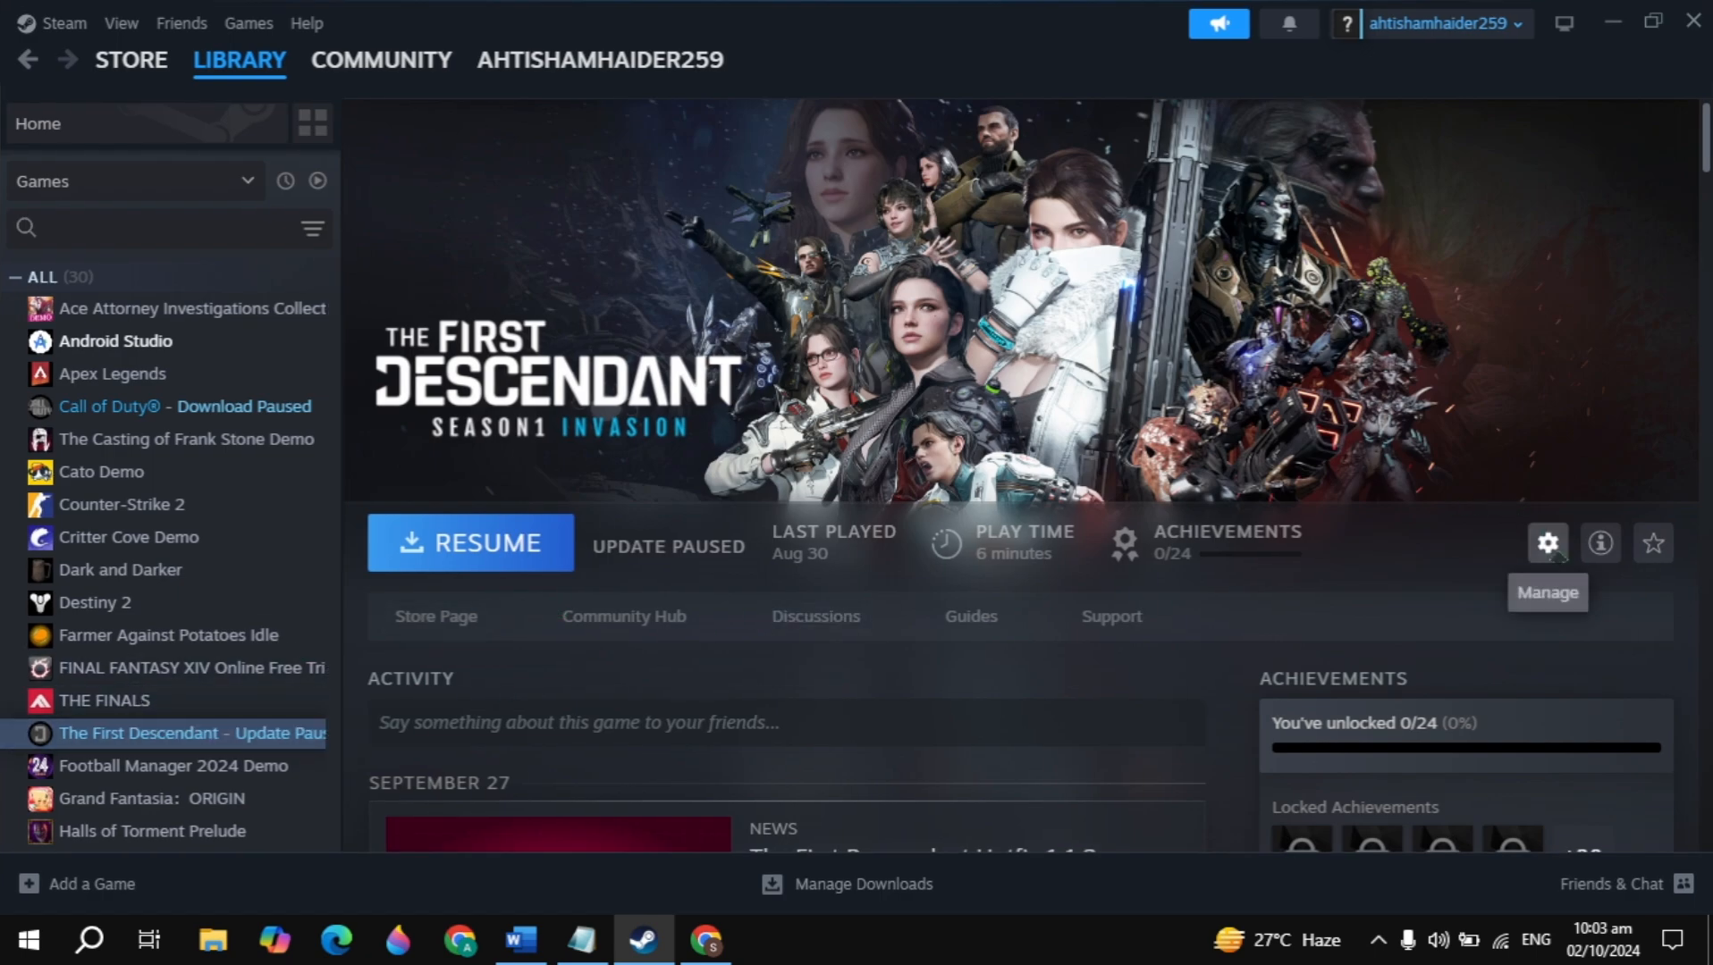
left_click(1546, 543)
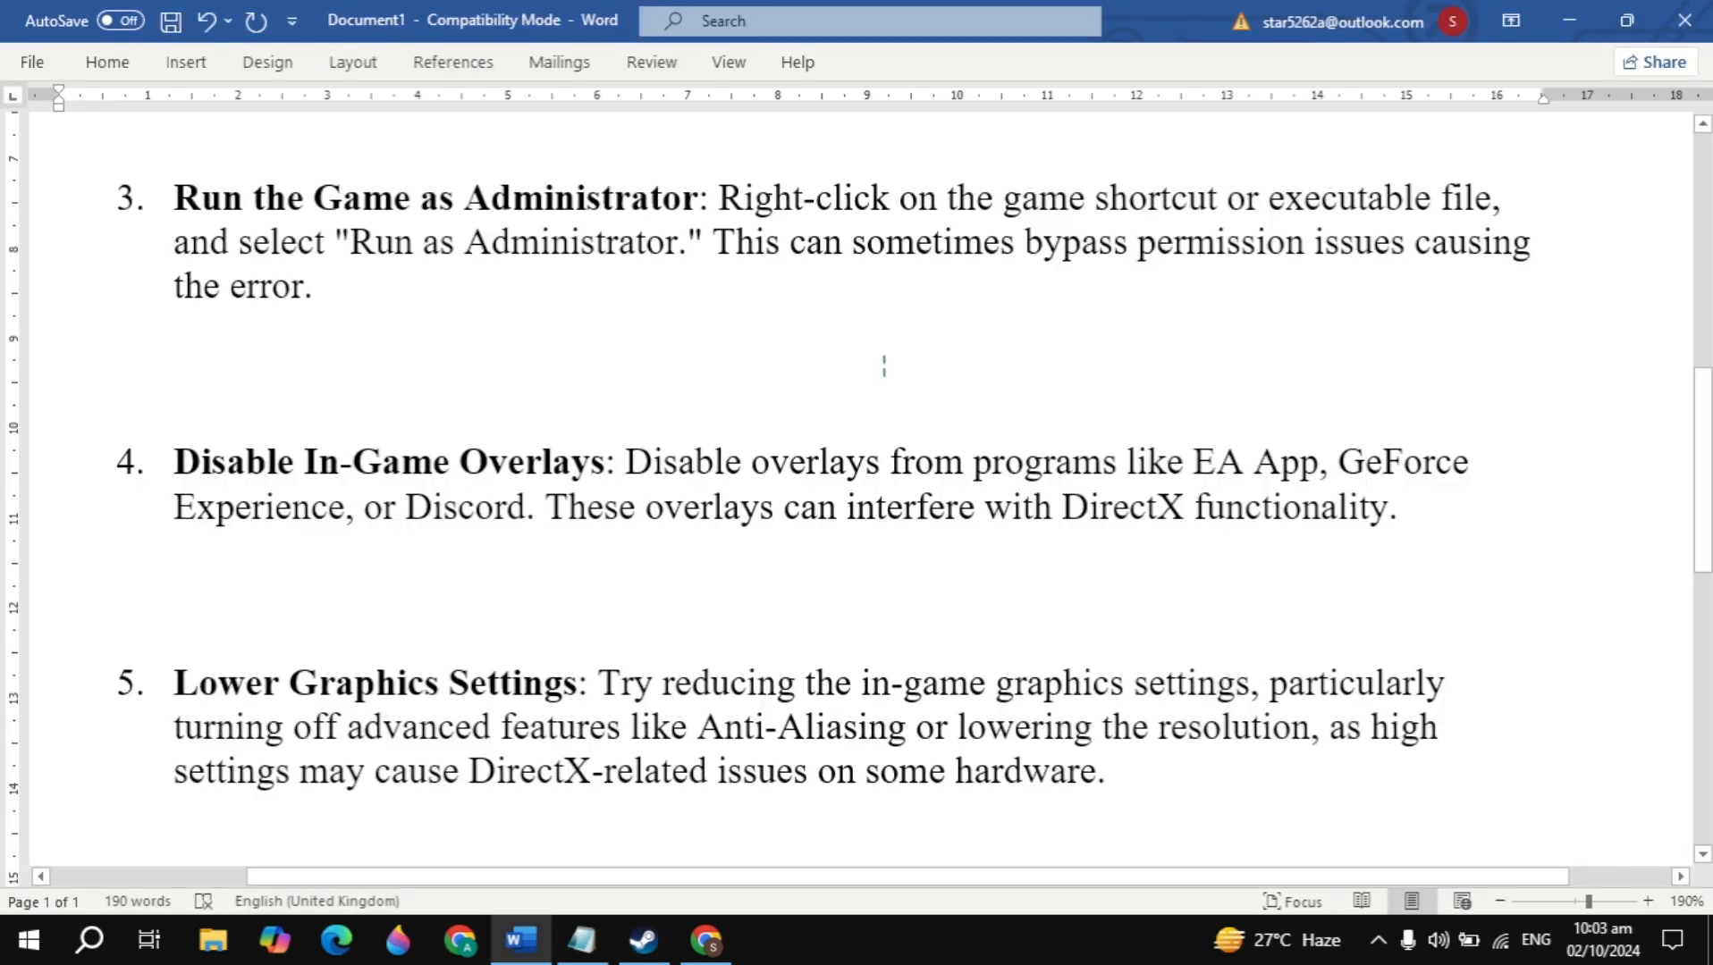
Add checklist item 5 'Important disable discord overlay' before Lower Graphics Settings.
type("Important")
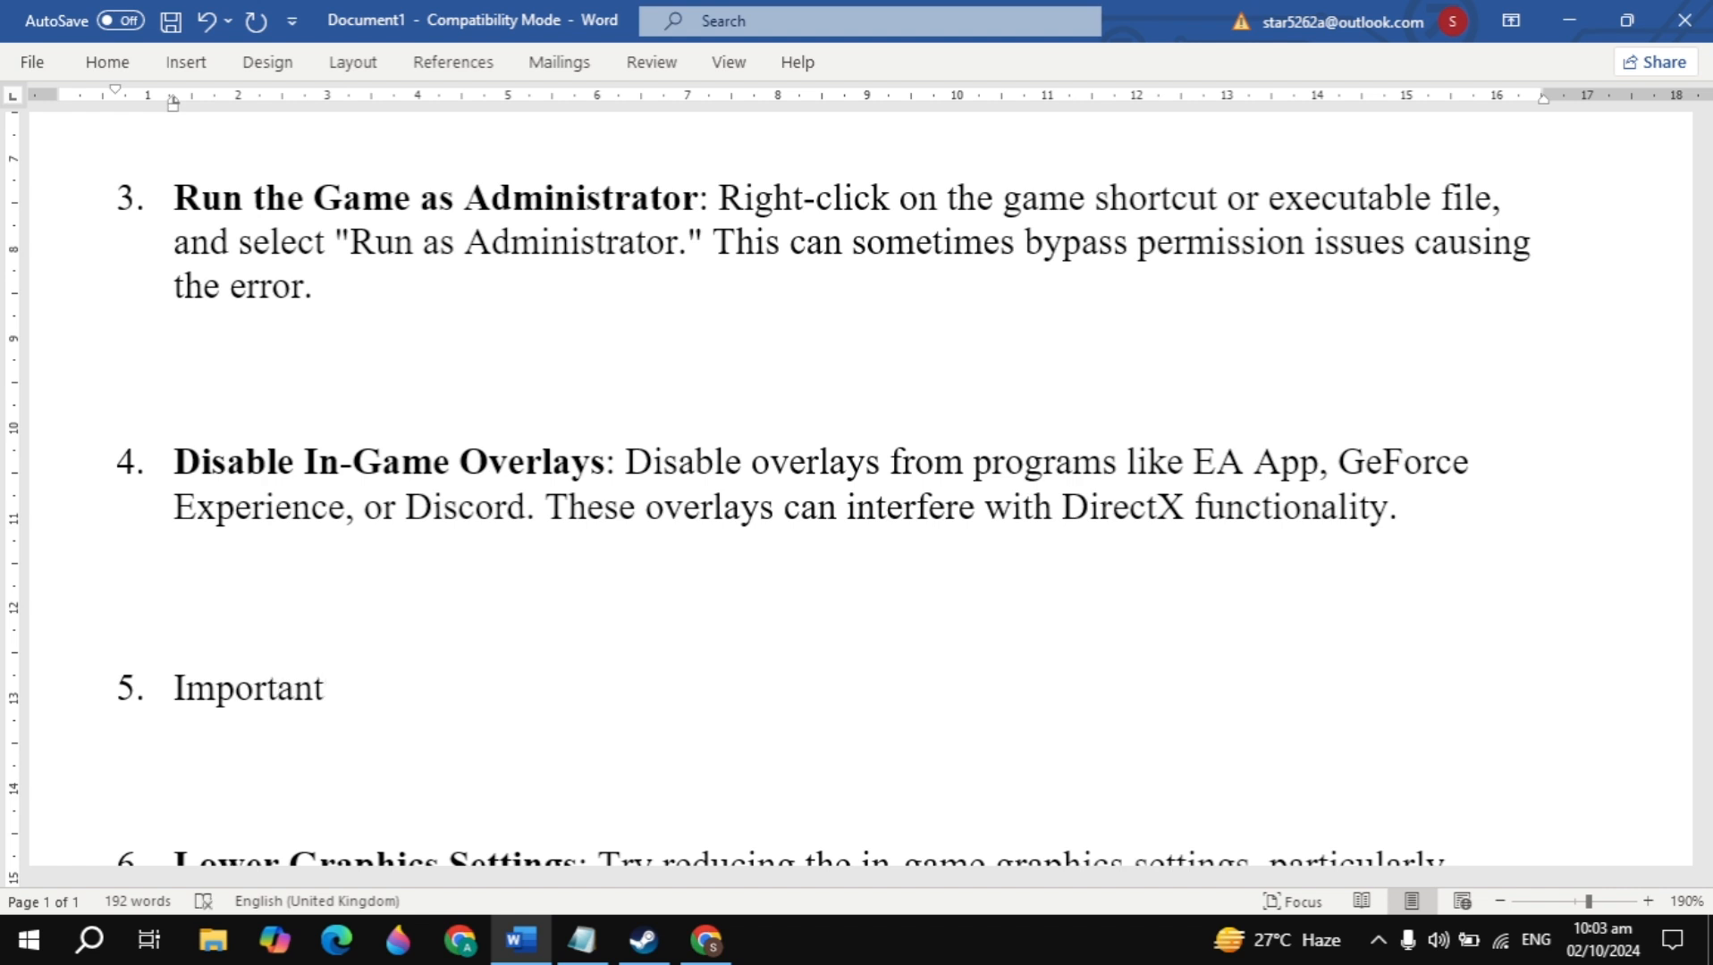
type("disable disco")
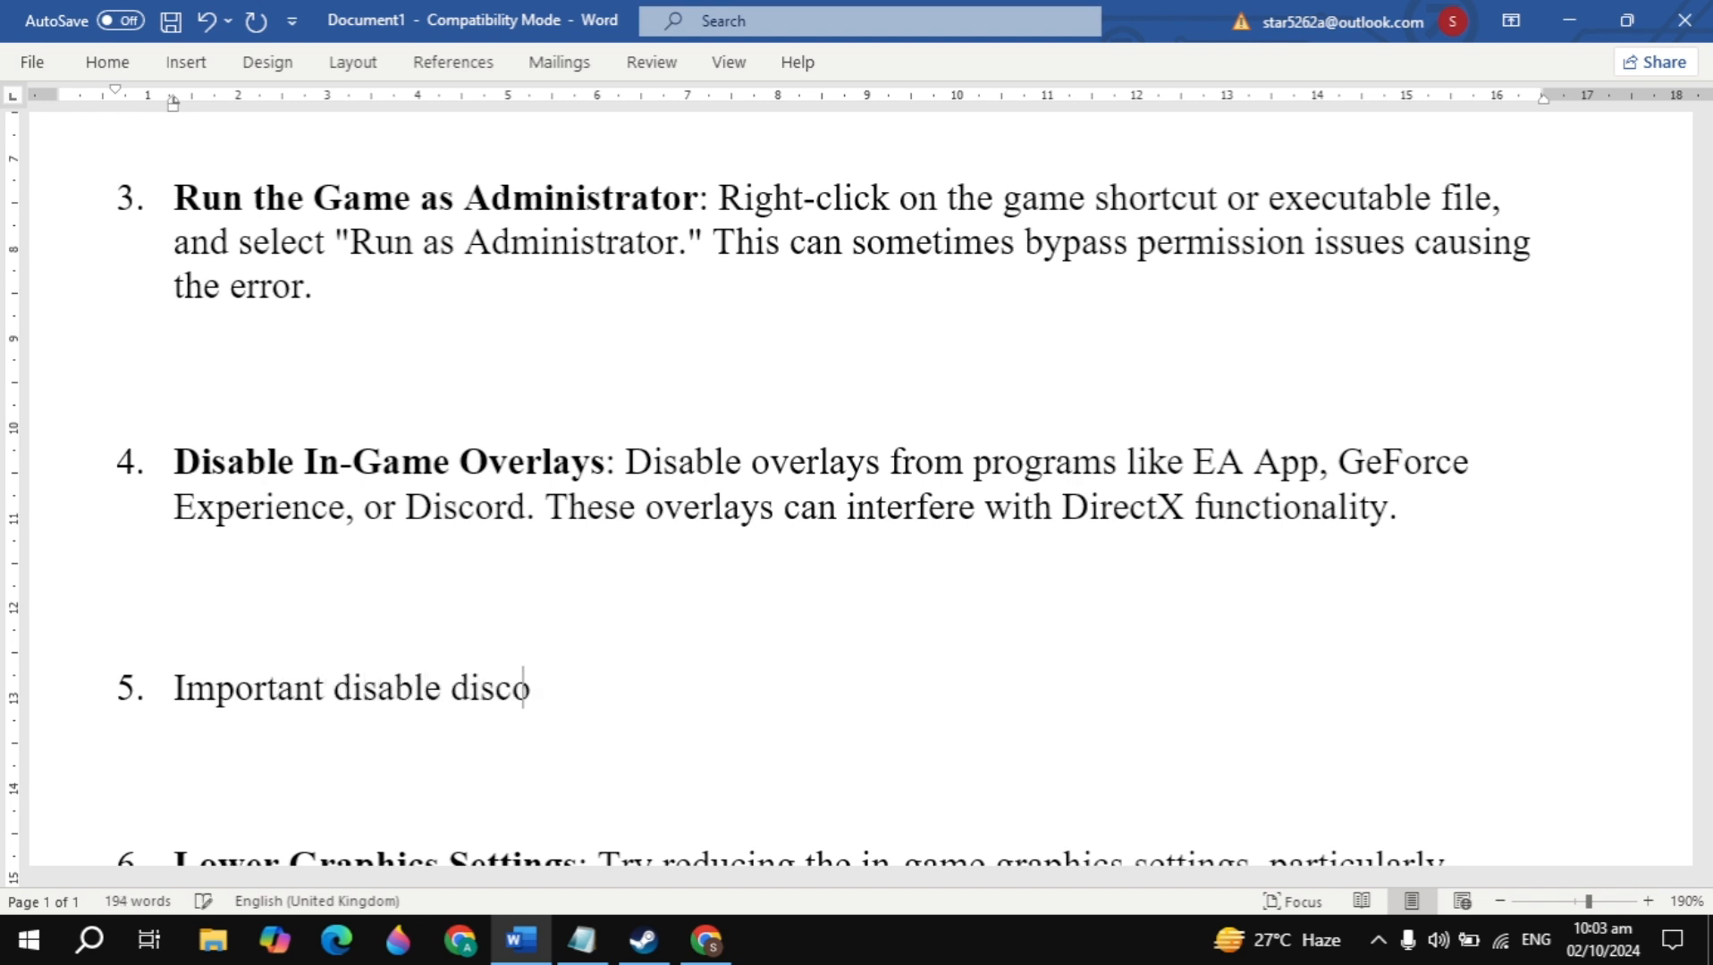
type("rd overlay")
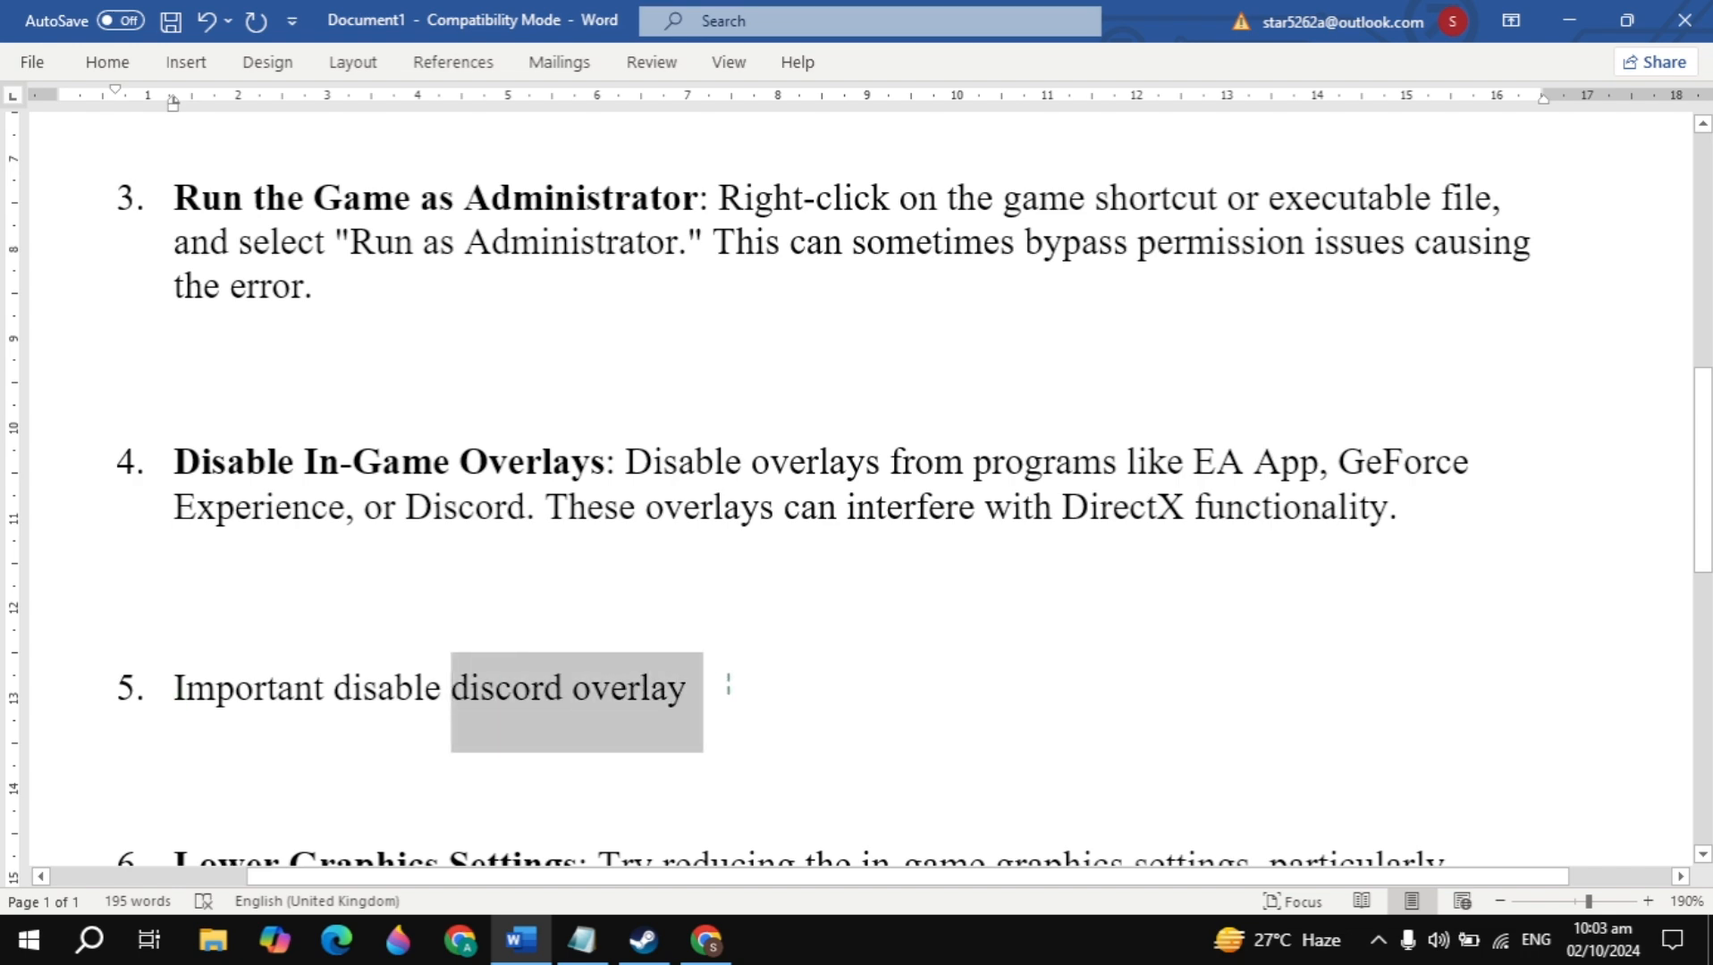
left_click(686, 688)
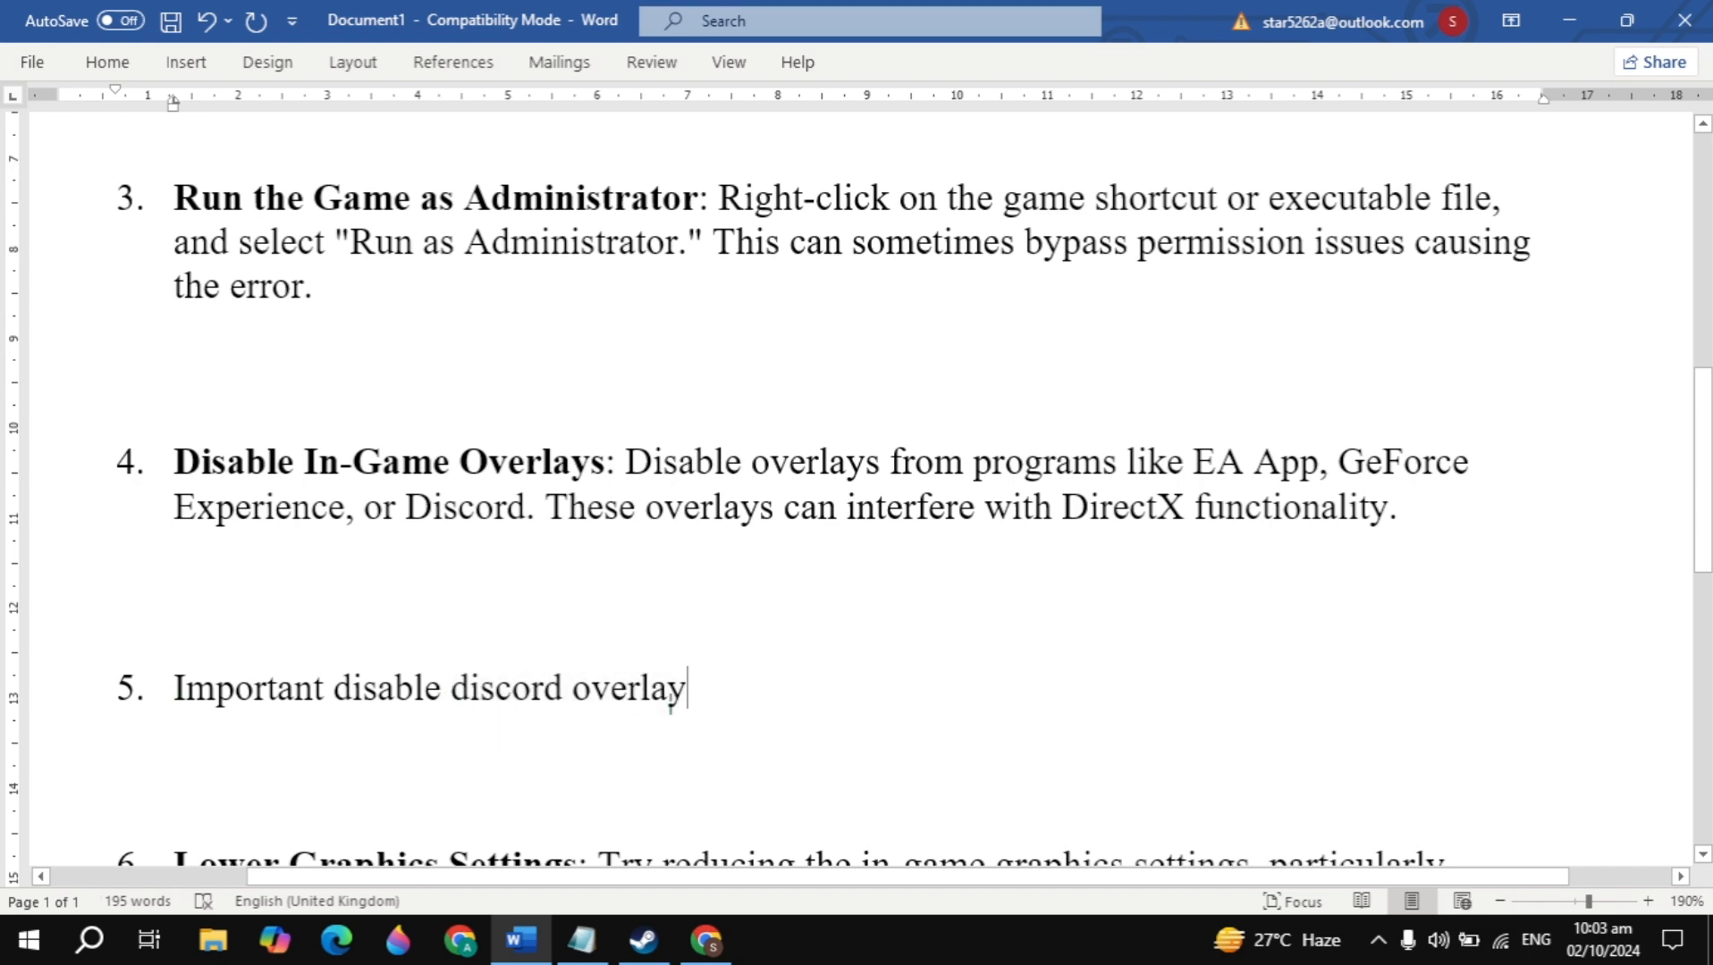
scroll("down", 3)
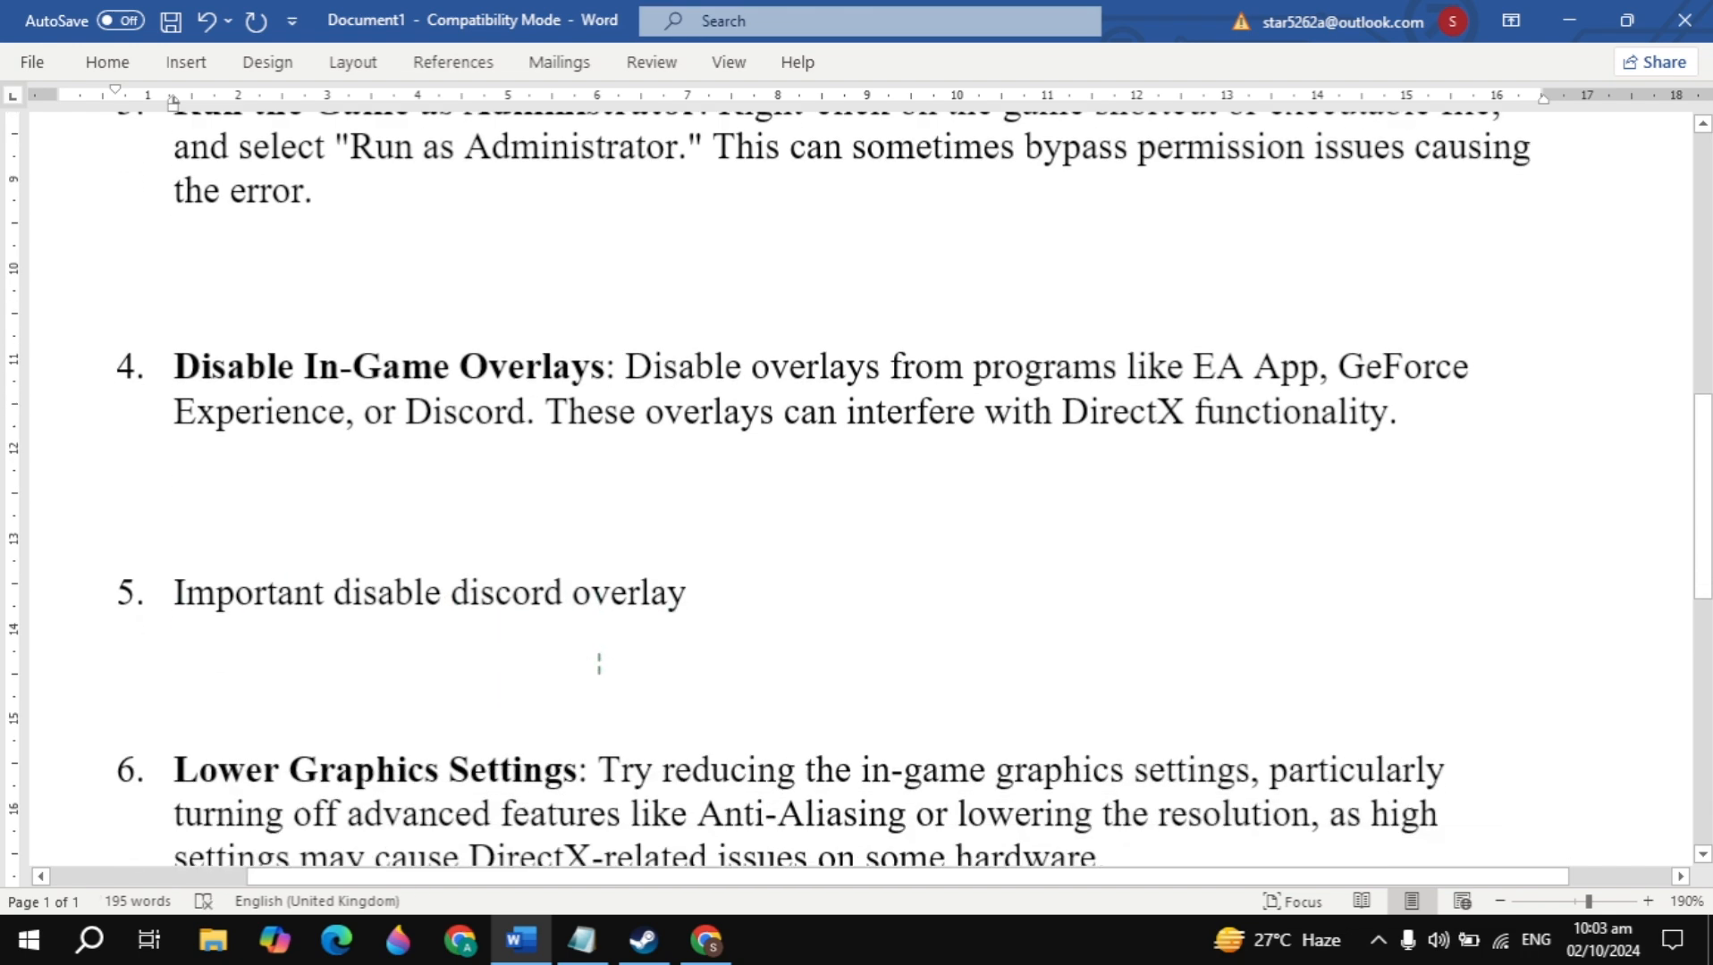
scroll("down", 3)
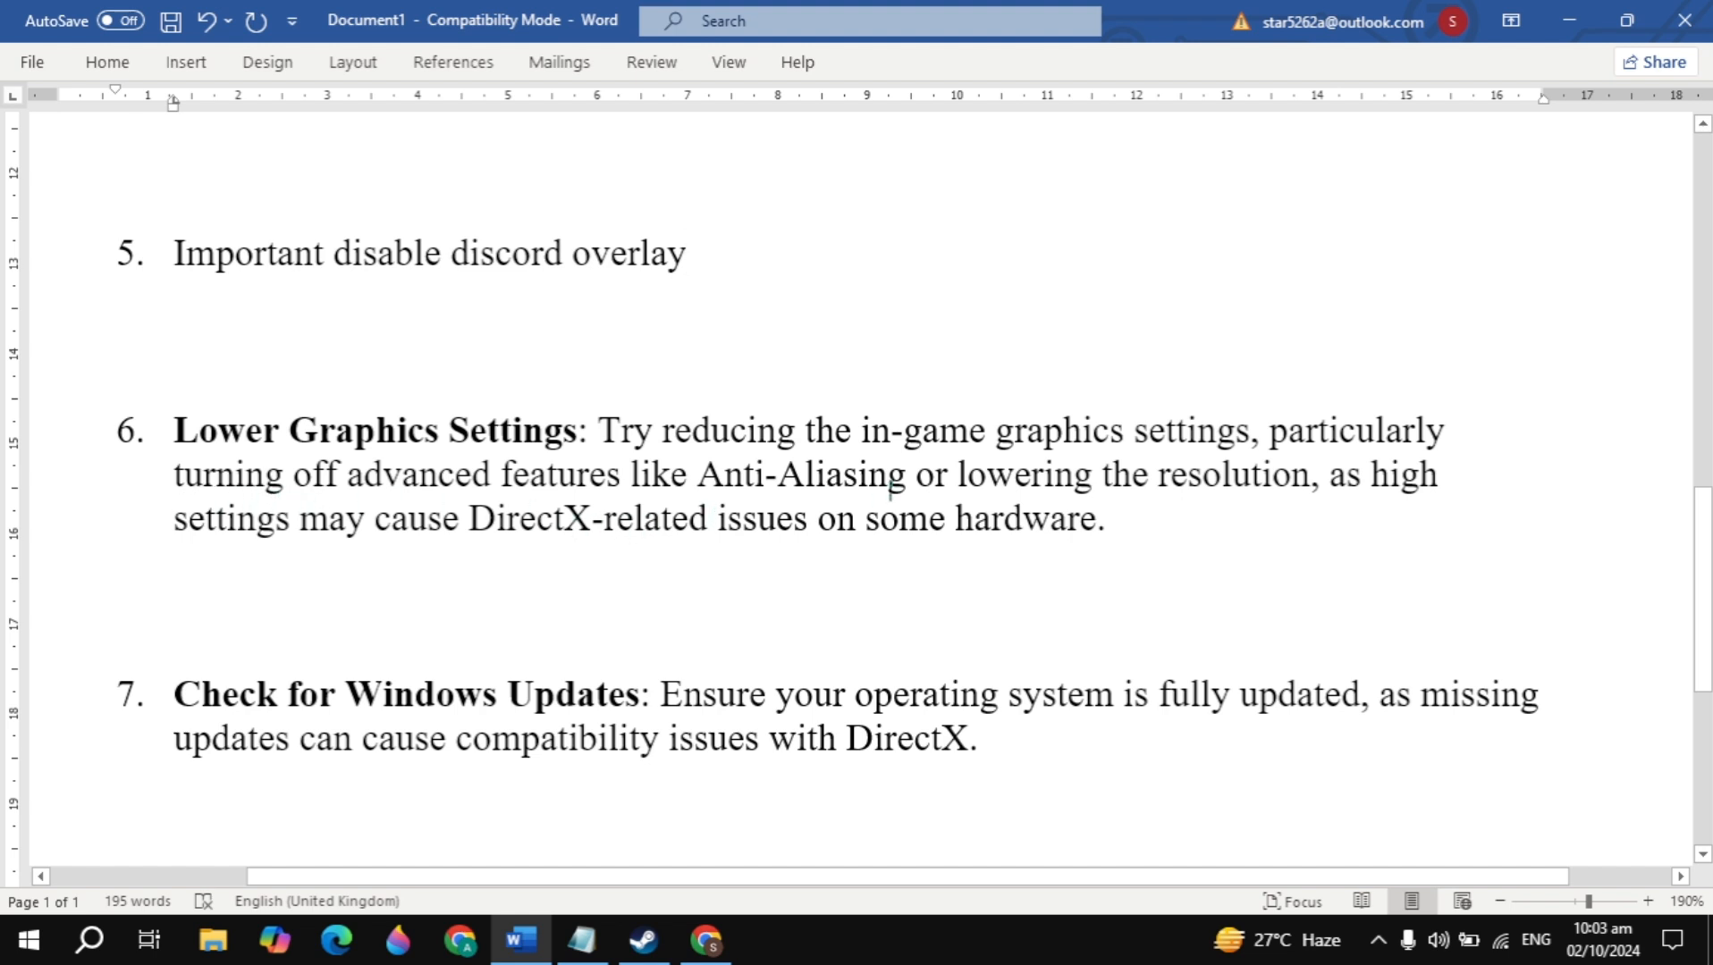
scroll("down", 3)
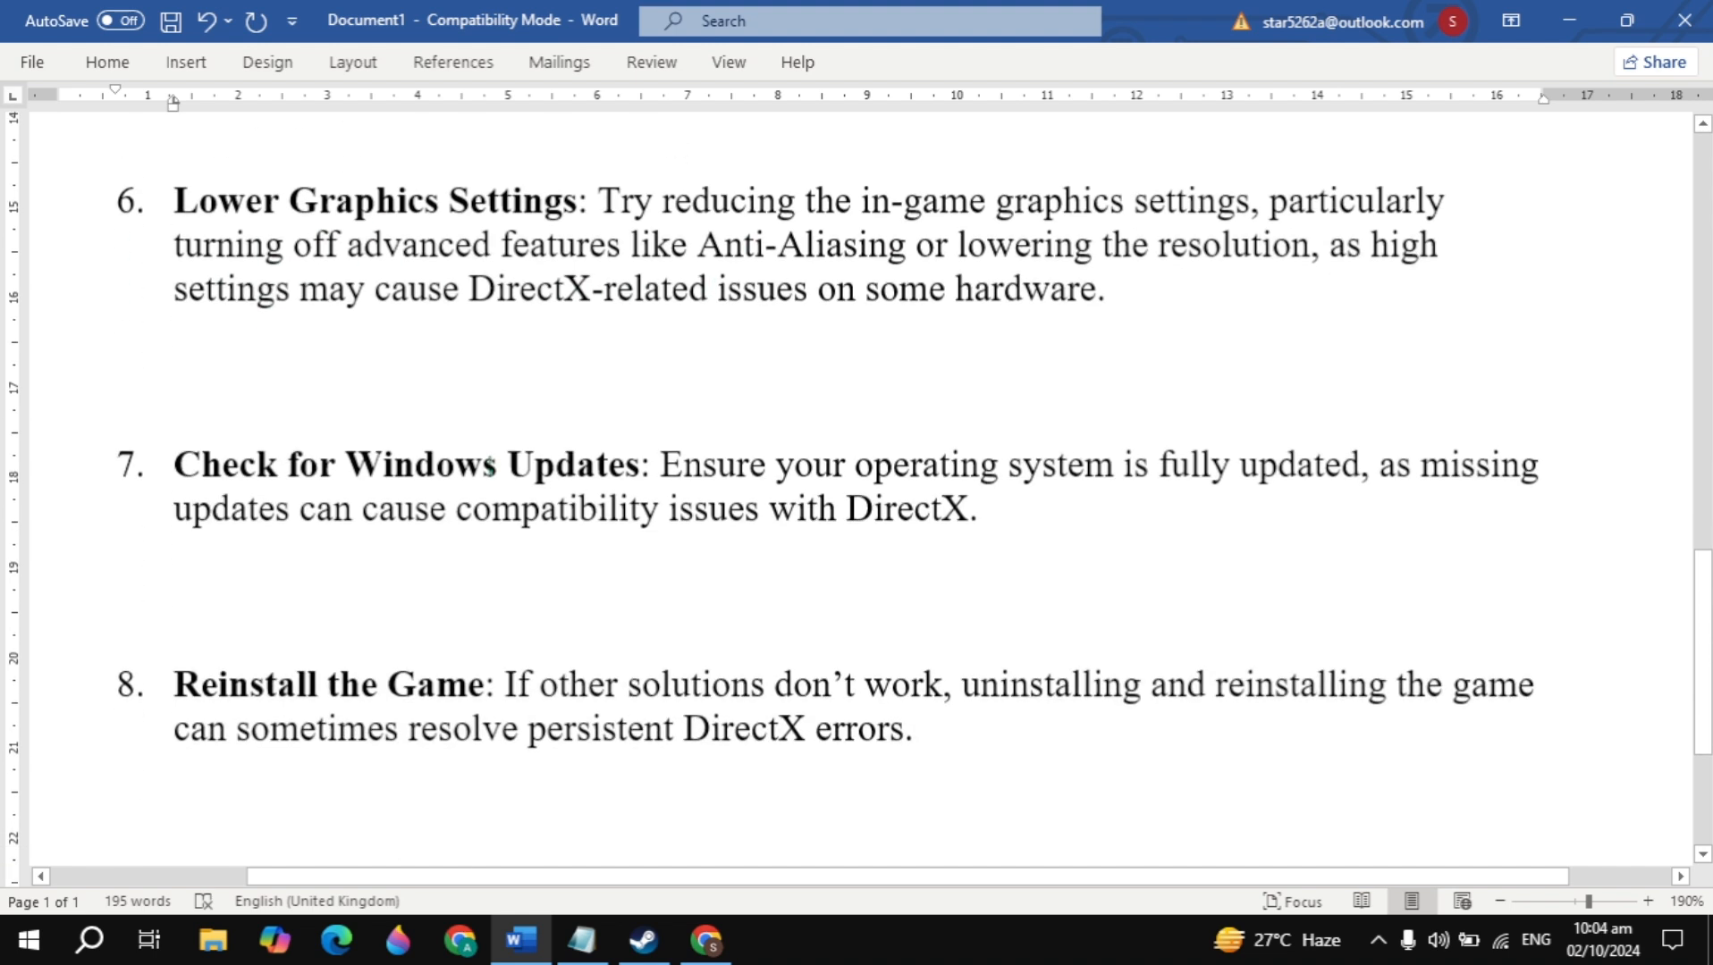
scroll("down", 3)
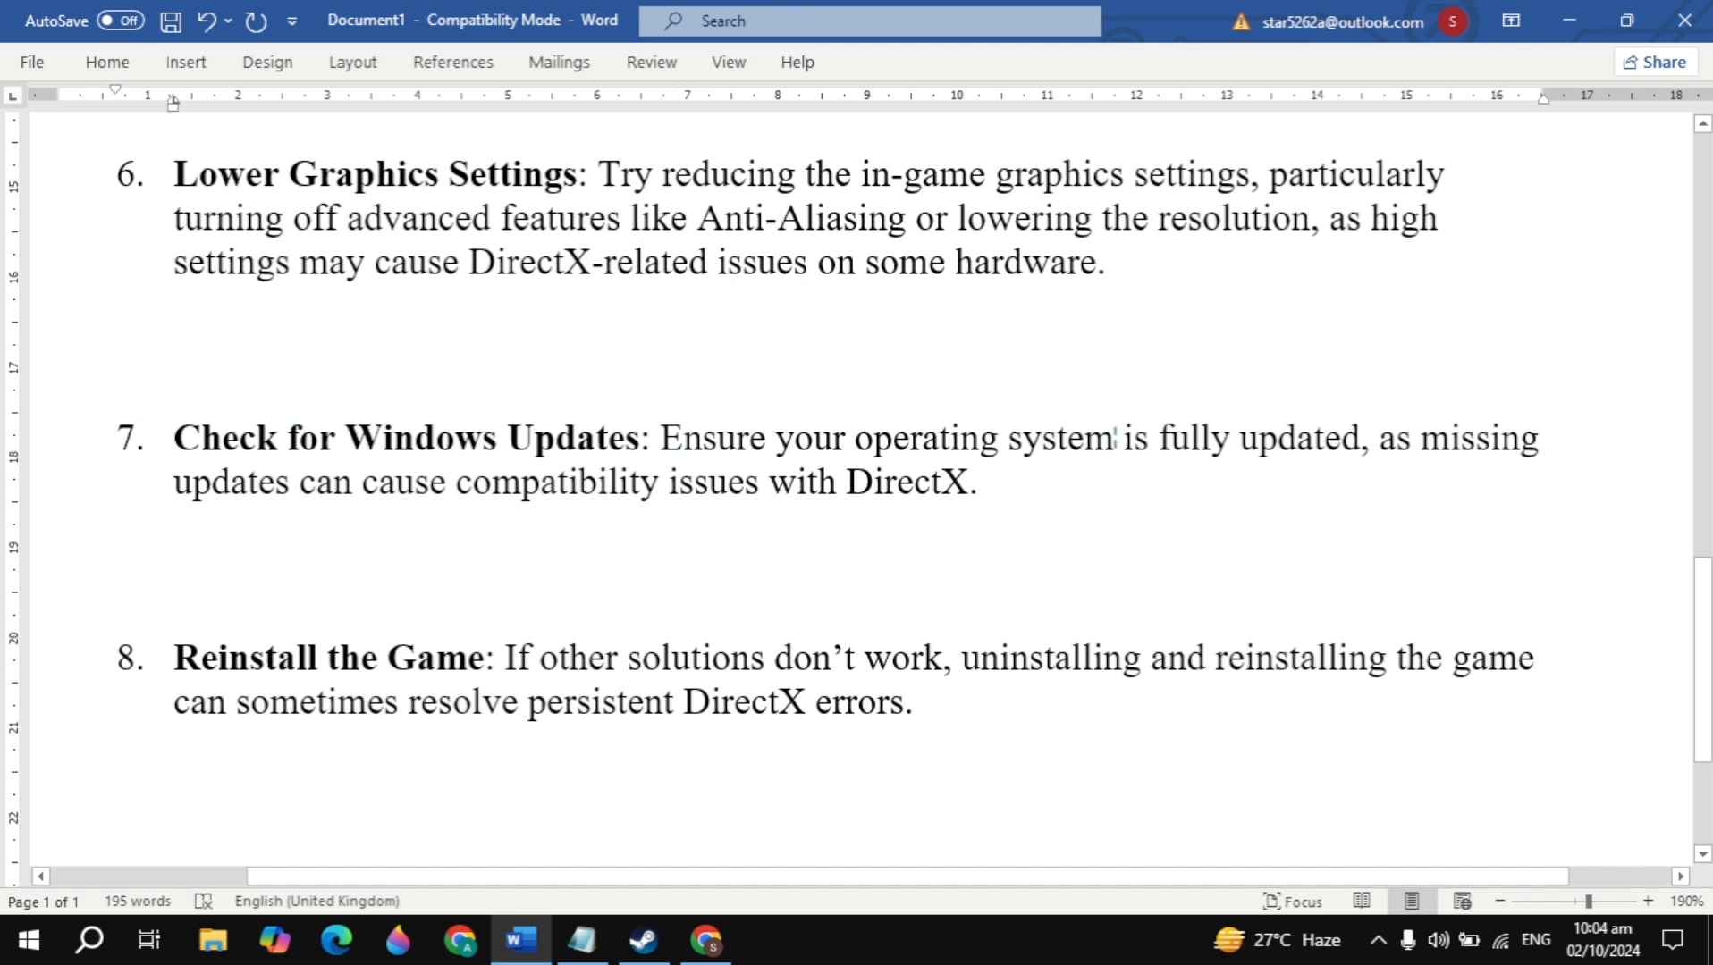
scroll("down", 3)
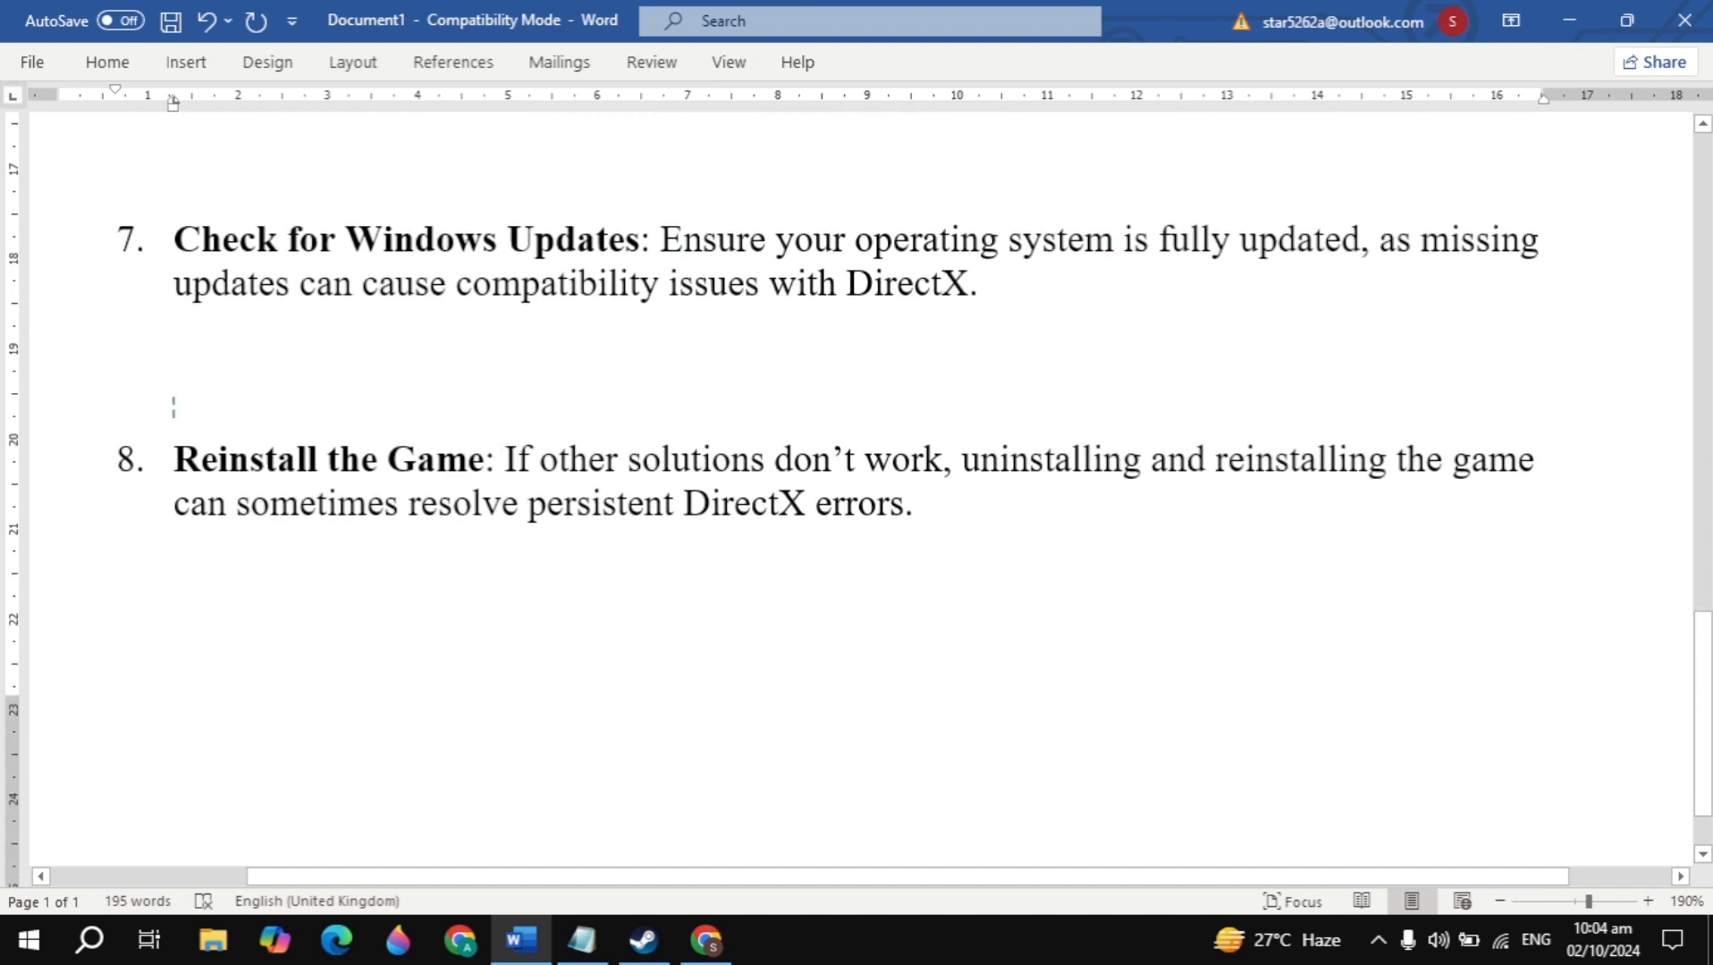